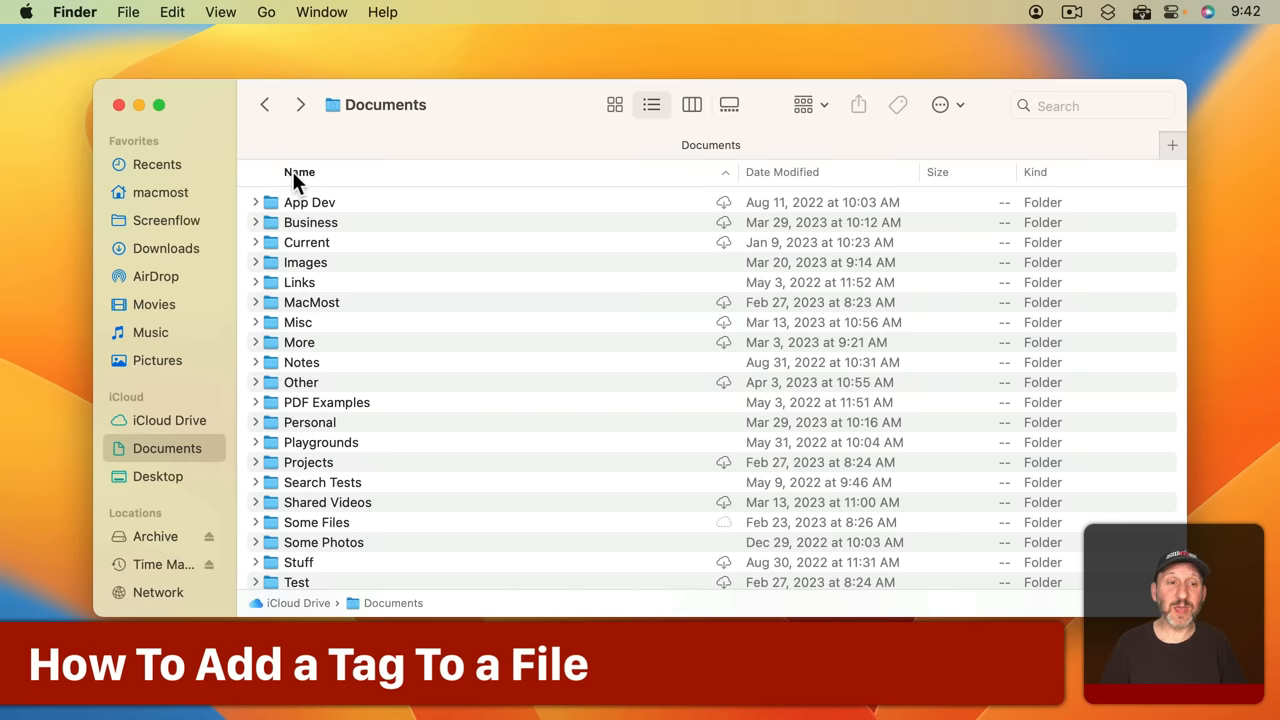
{"action": "mouse_move", "coordinate": [272, 256]}
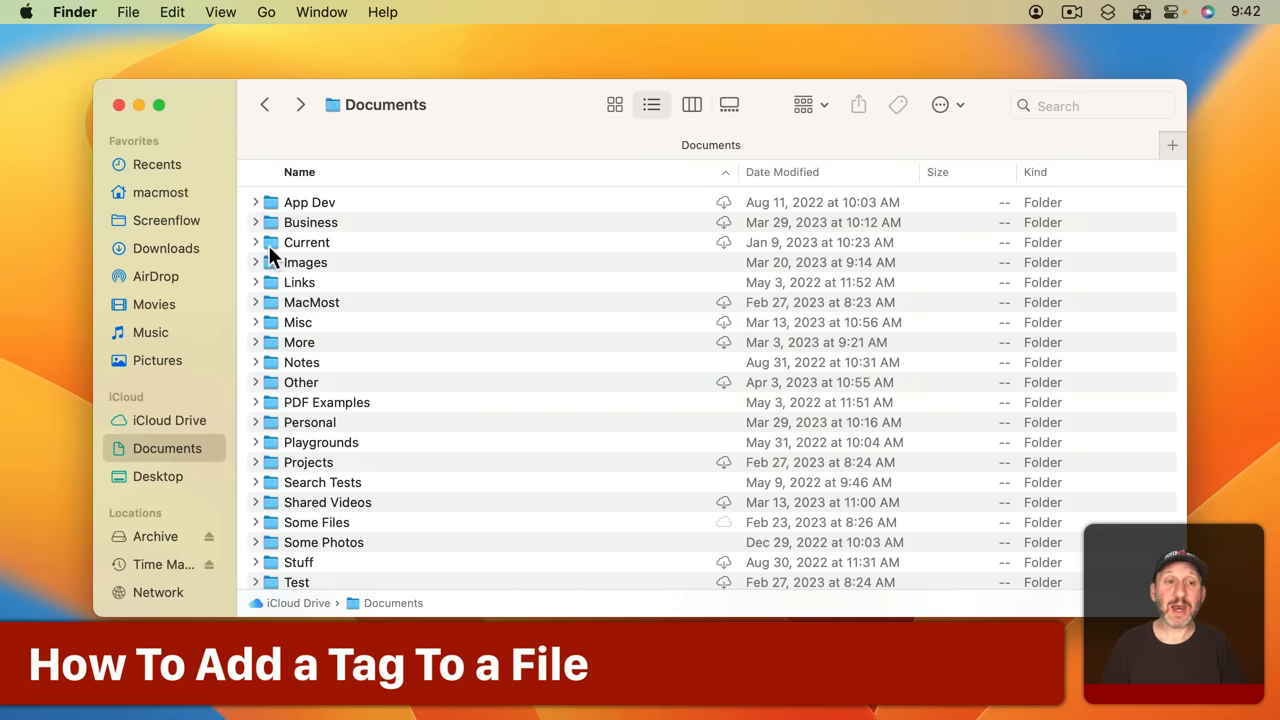
Expand the Business folder in Documents to list its files
{"action": "left_click", "coordinate": [256, 222]}
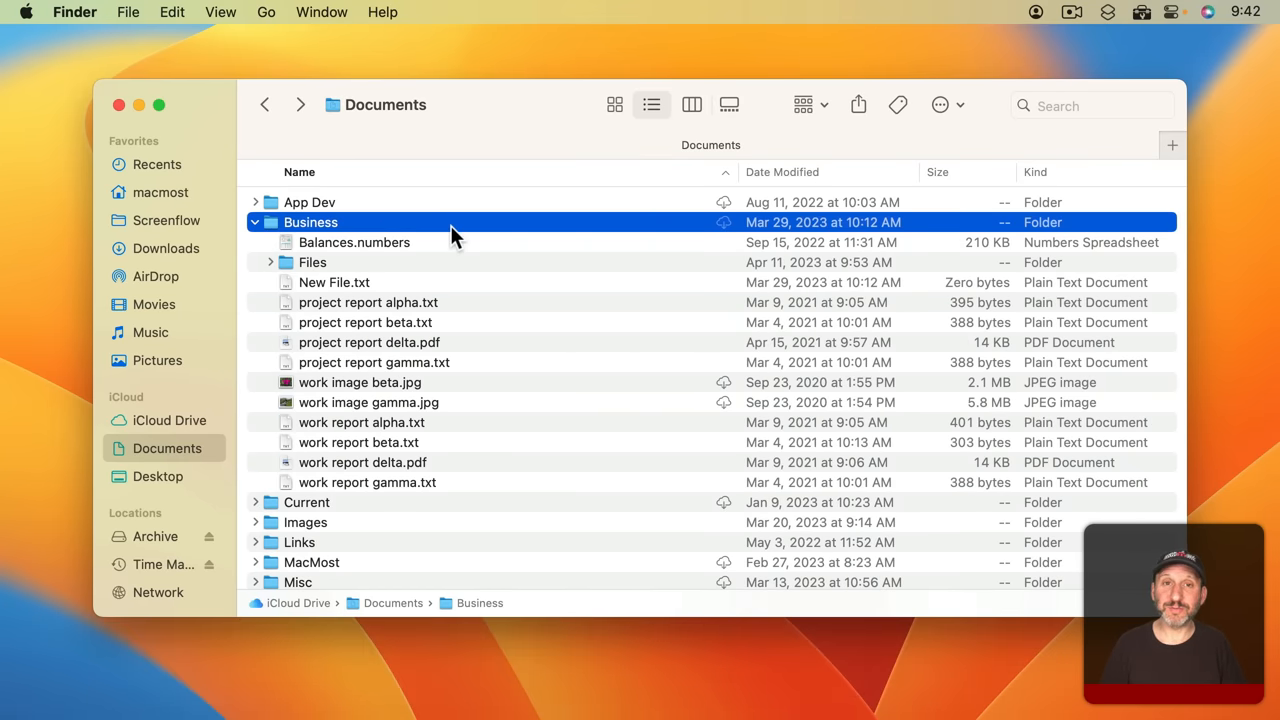
{"action": "mouse_move", "coordinate": [348, 258]}
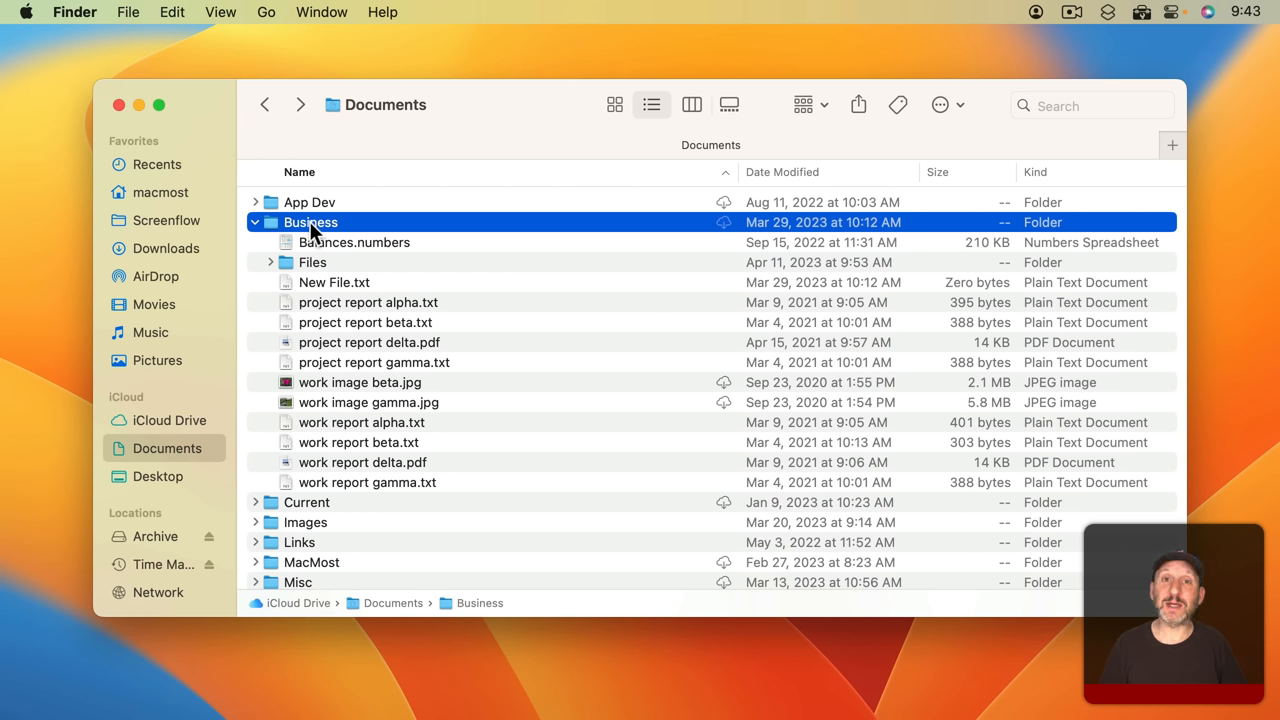
{"action": "mouse_move", "coordinate": [360, 280]}
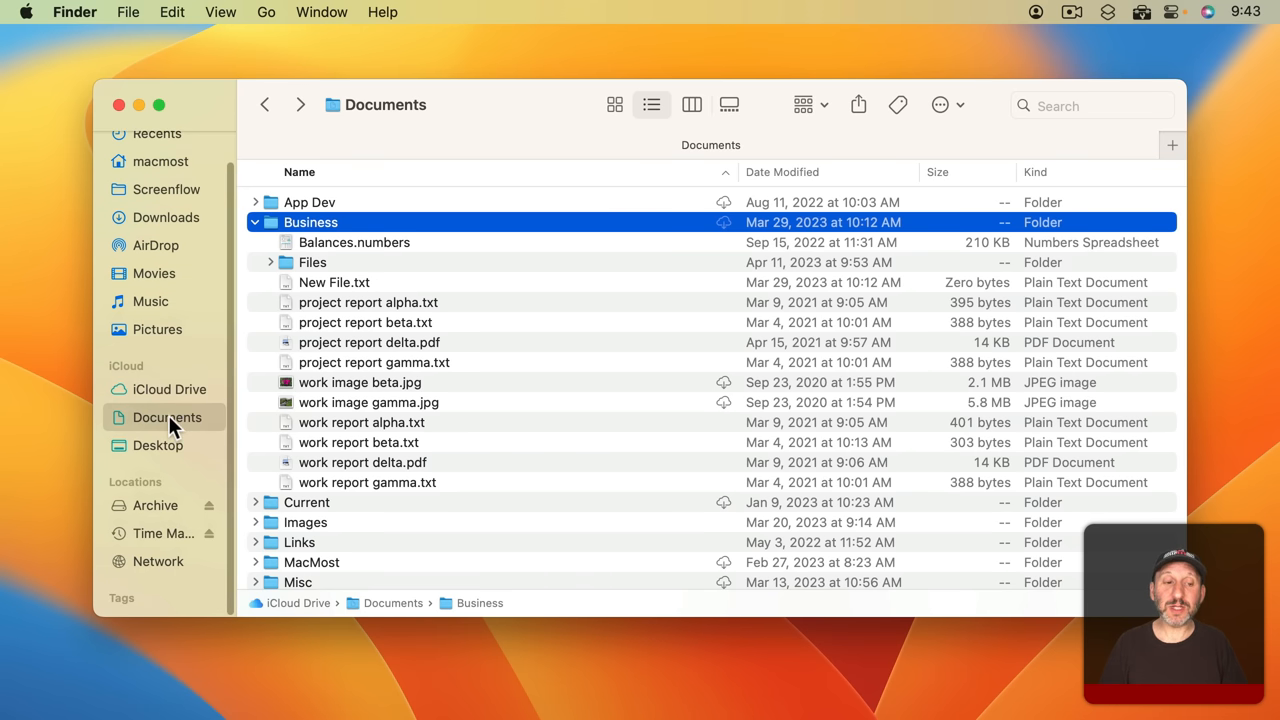
{"action": "mouse_move", "coordinate": [144, 564]}
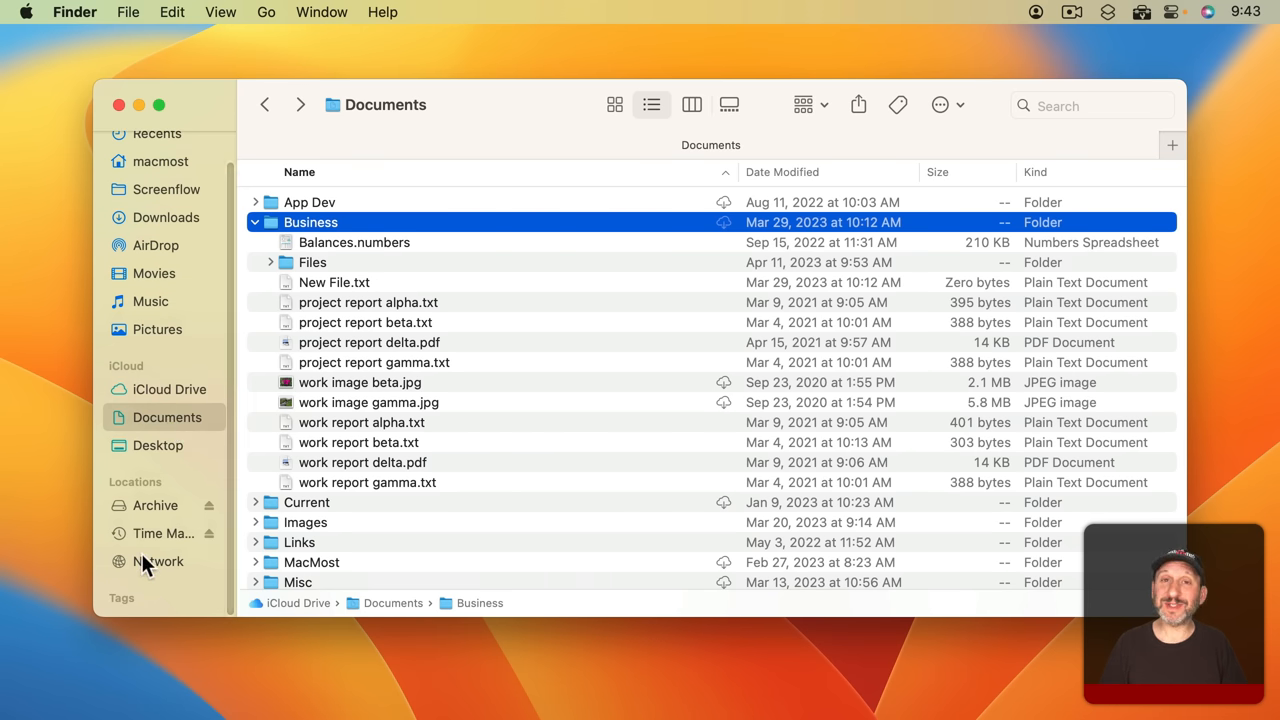
{"action": "mouse_move", "coordinate": [220, 610]}
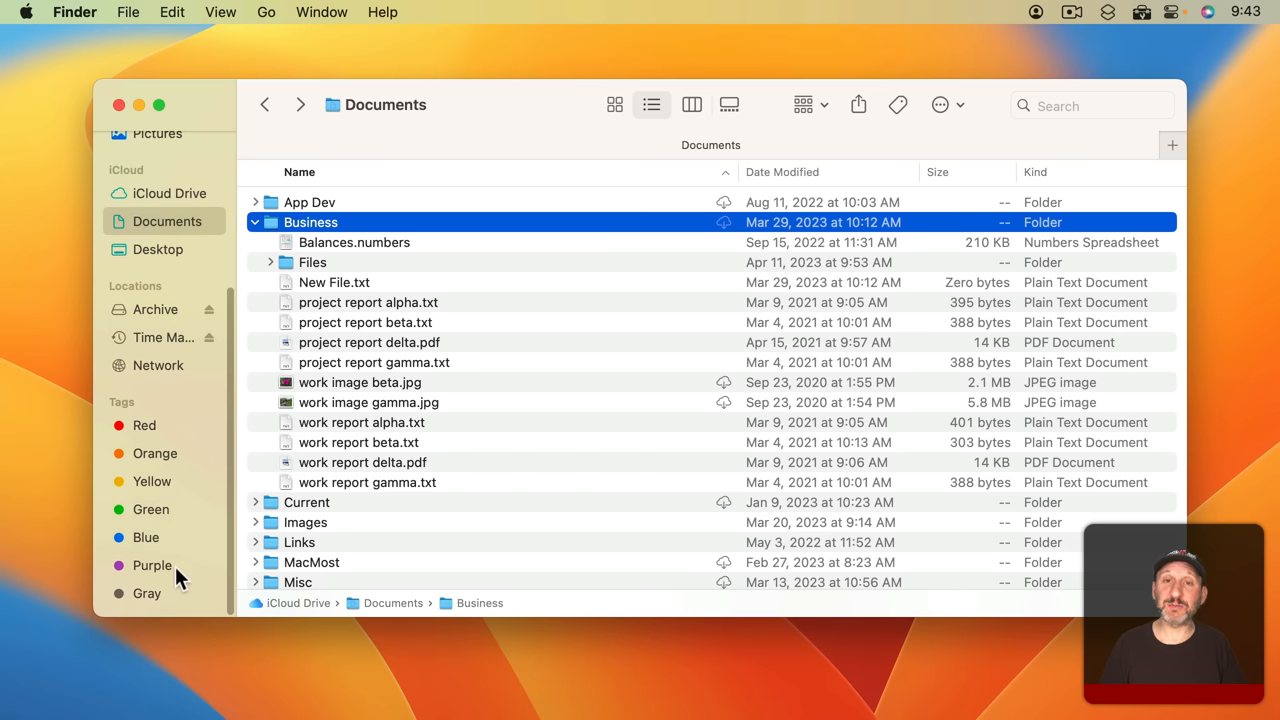
{"action": "mouse_move", "coordinate": [164, 430]}
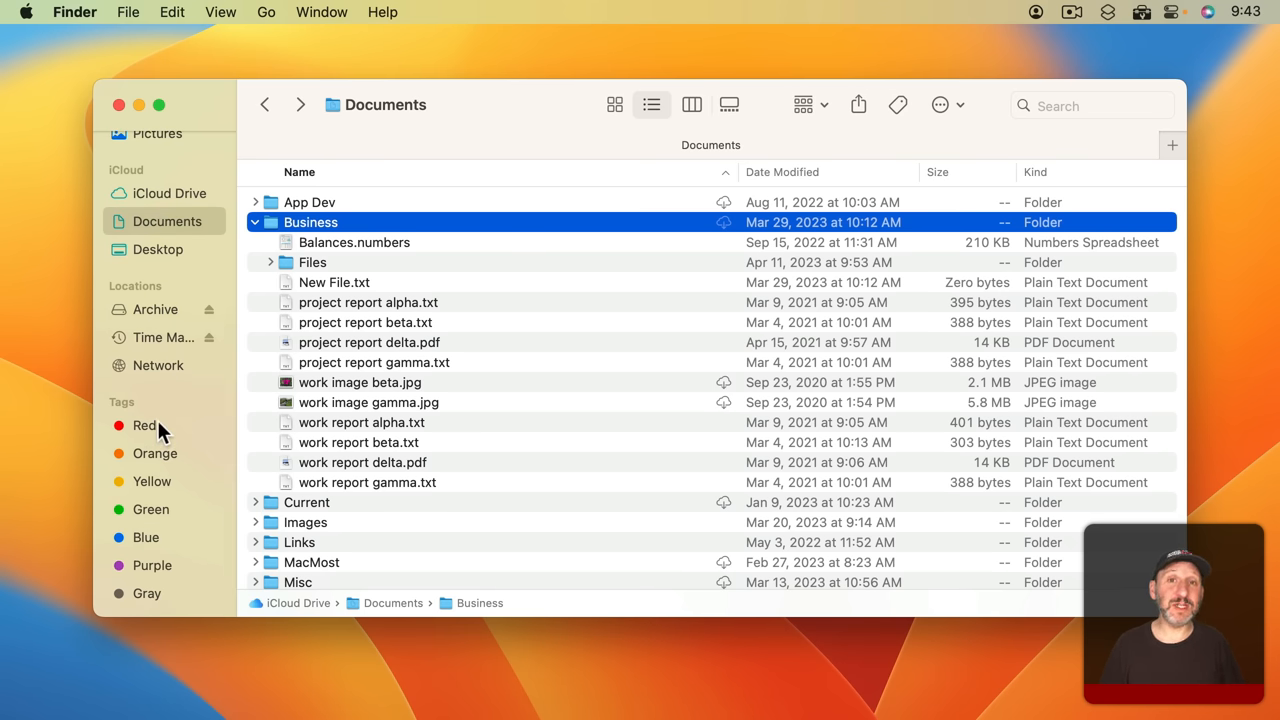
{"action": "mouse_move", "coordinate": [148, 496]}
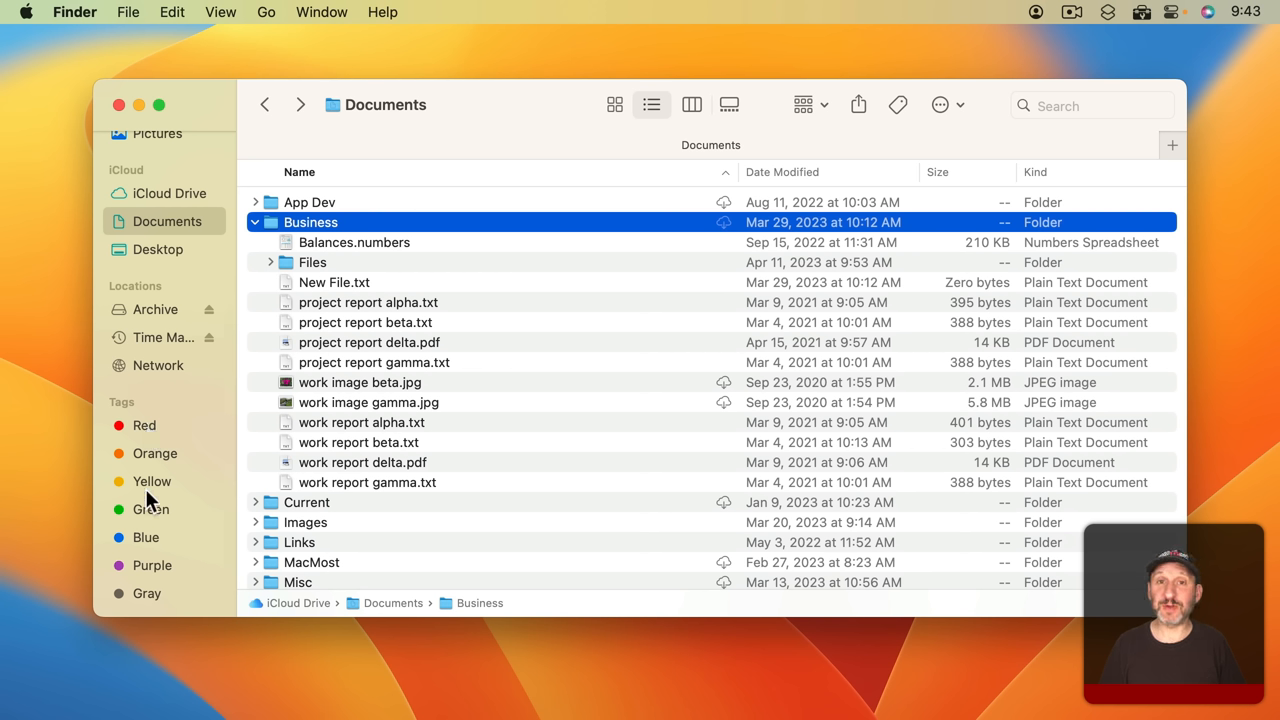
{"action": "mouse_move", "coordinate": [162, 462]}
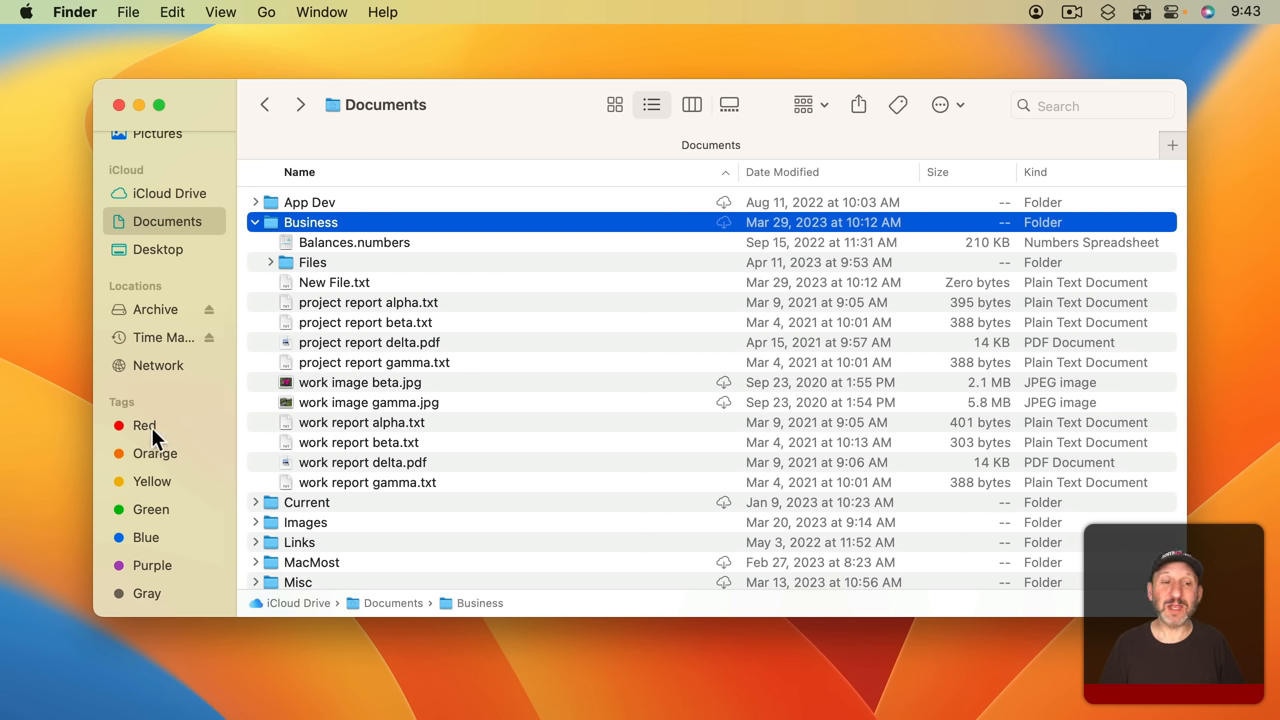
{"action": "mouse_move", "coordinate": [284, 290]}
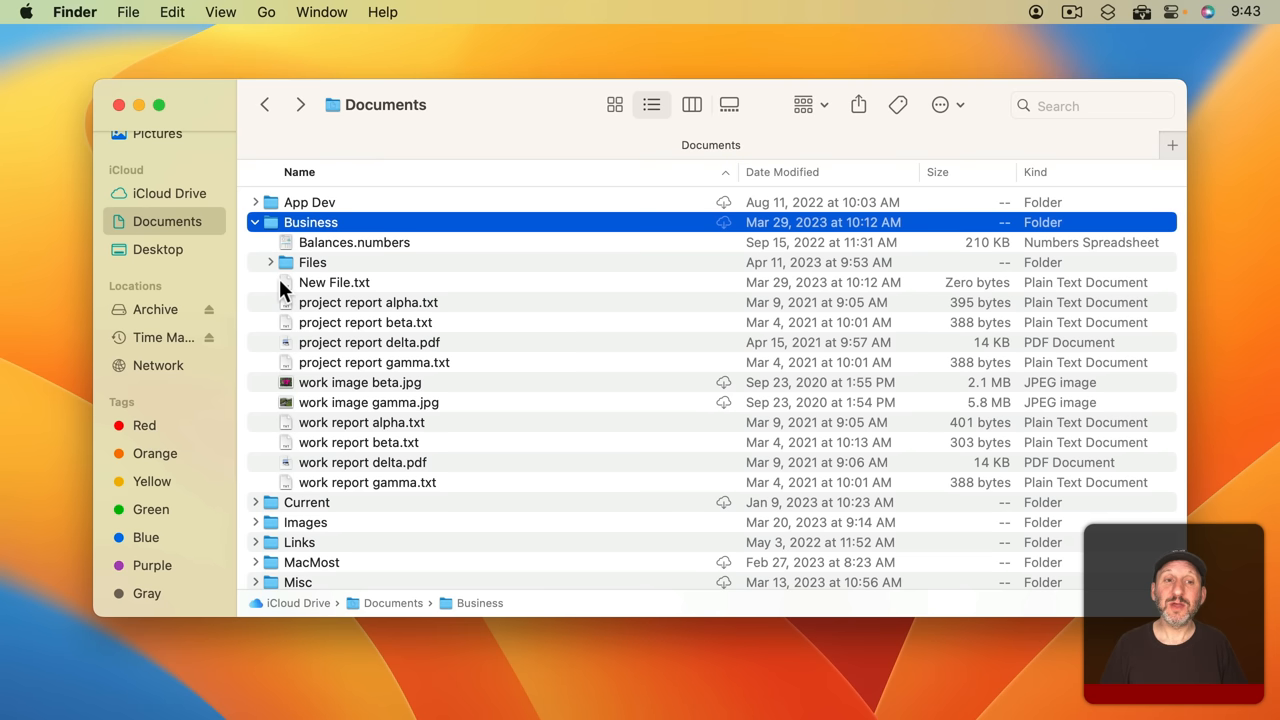
Bring up the context menu for Balances.numbers to choose its Red tag
{"action": "left_click", "coordinate": [354, 242]}
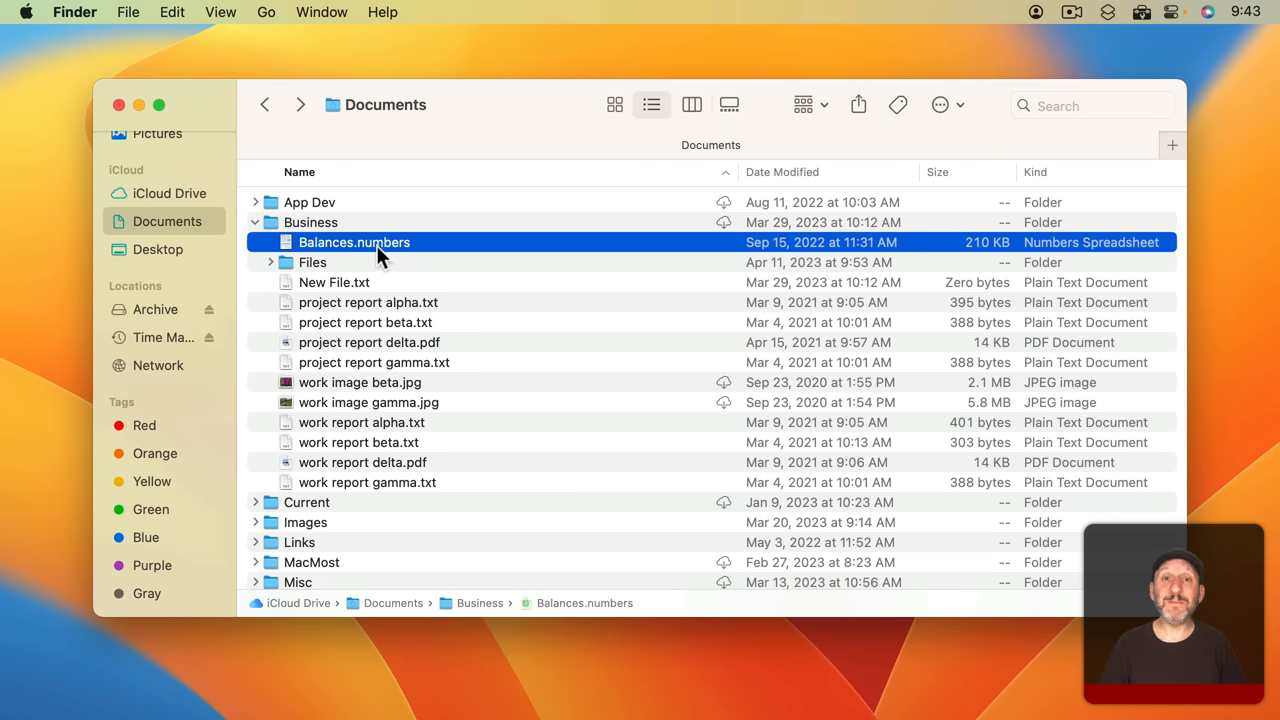
{"action": "mouse_move", "coordinate": [368, 256]}
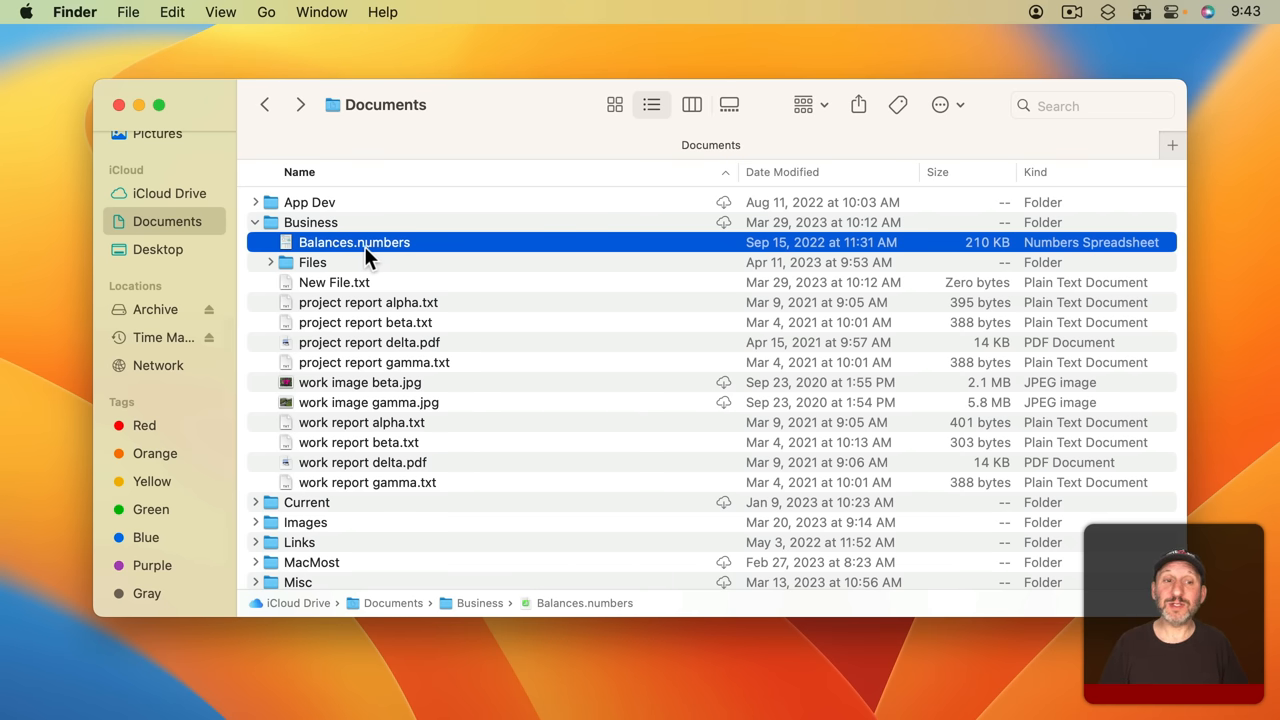
{"action": "mouse_move", "coordinate": [342, 252]}
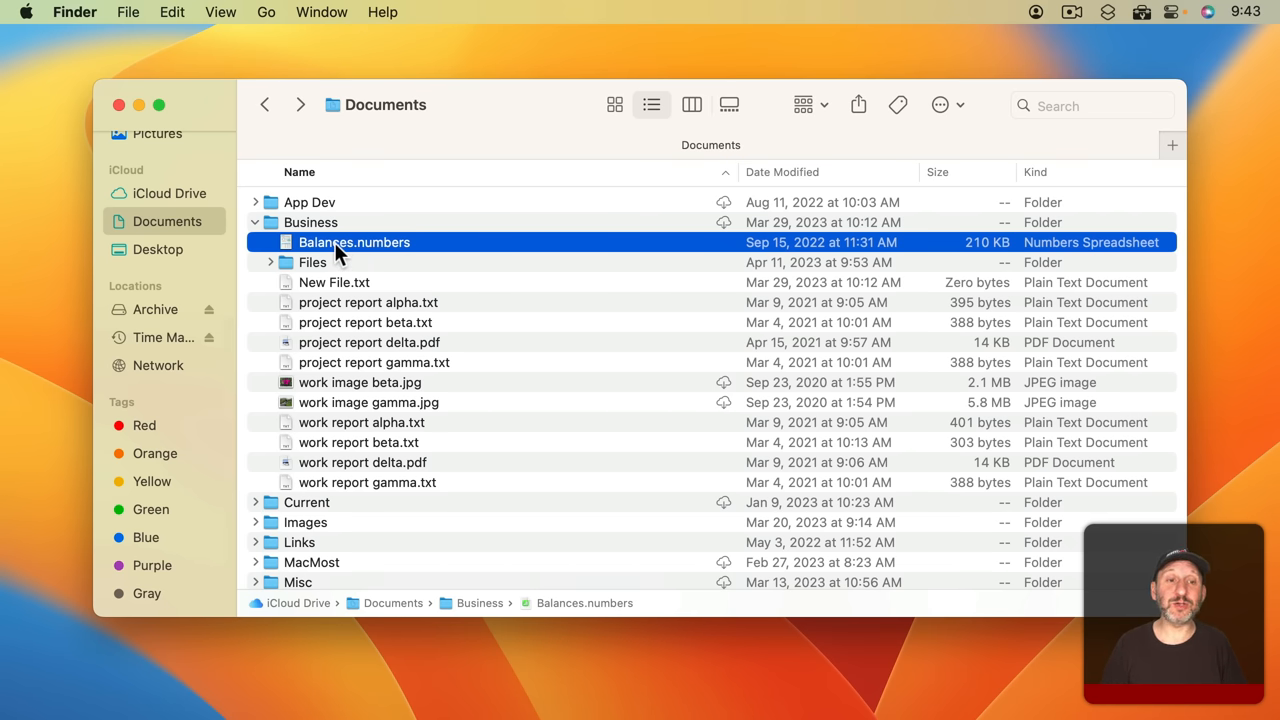
{"action": "right_click", "coordinate": [354, 242]}
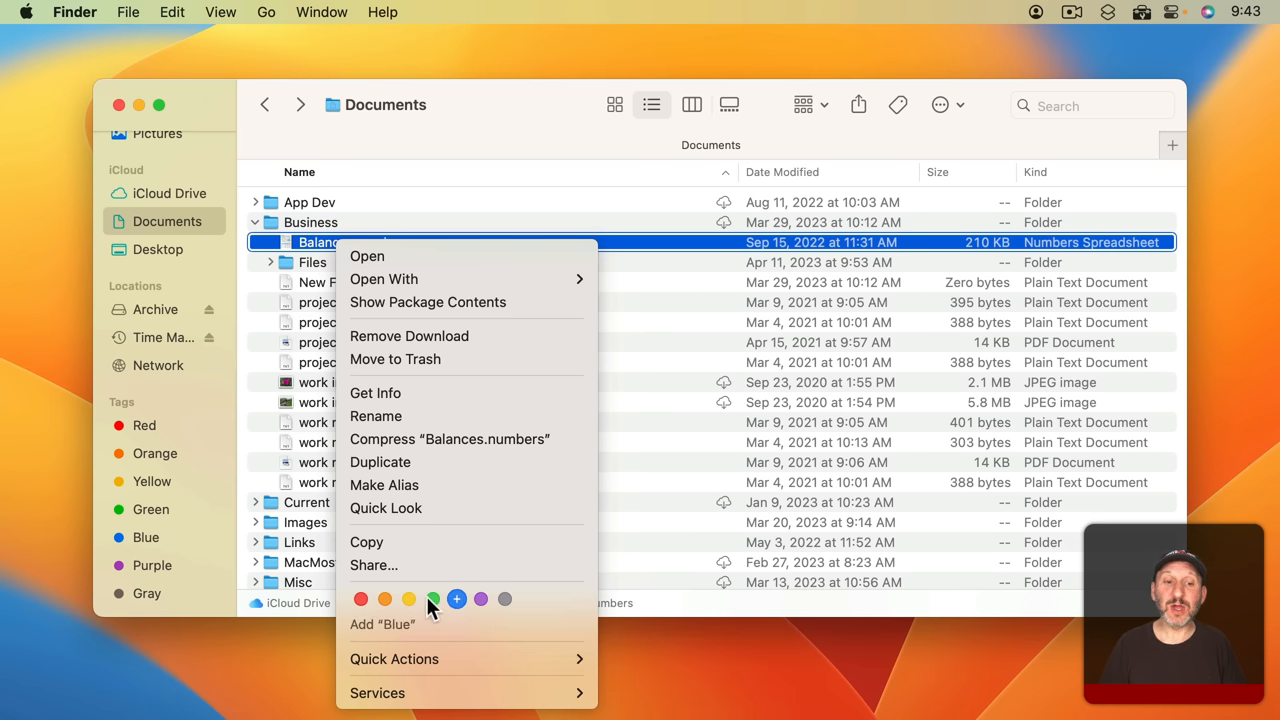
{"action": "mouse_move", "coordinate": [360, 600]}
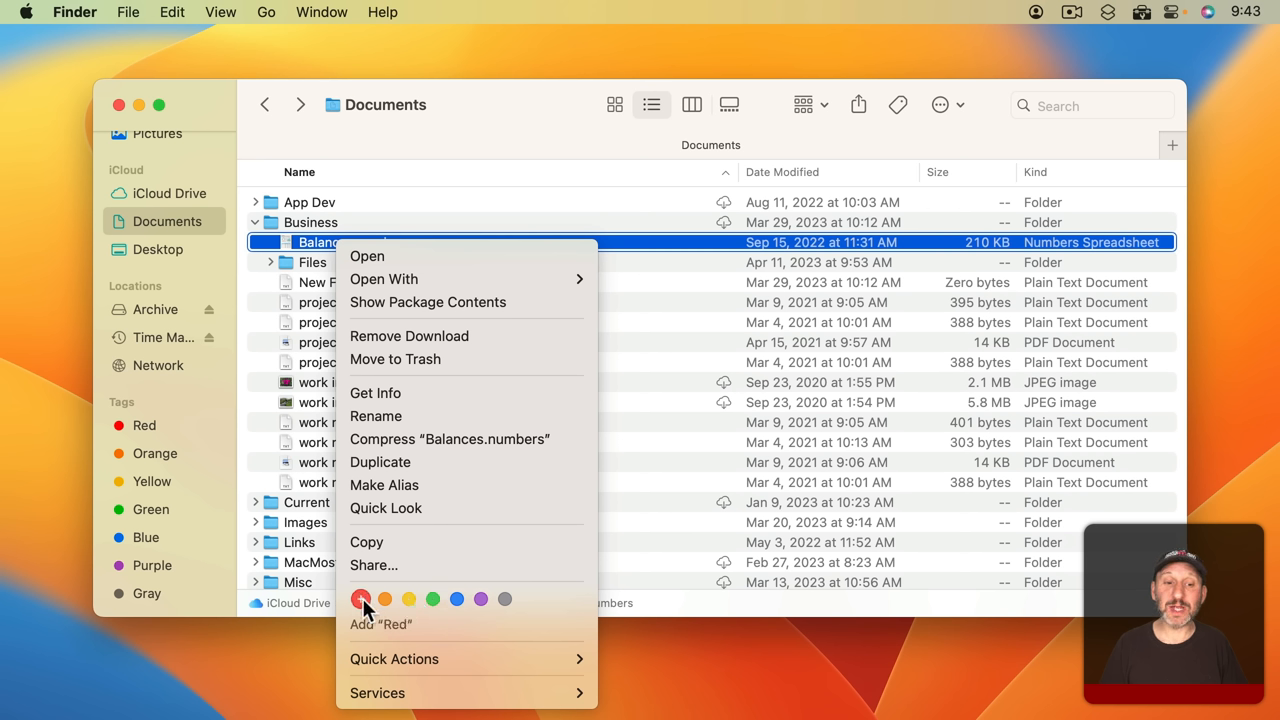
{"action": "mouse_move", "coordinate": [384, 600]}
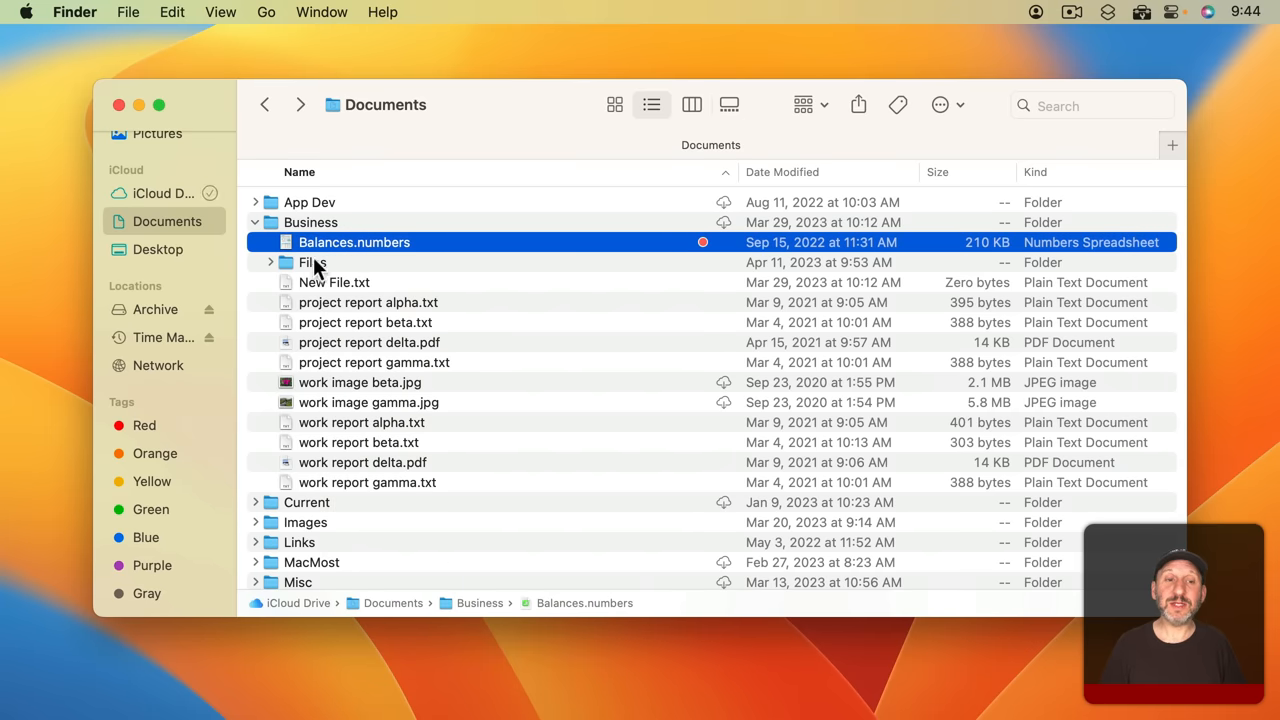
{"action": "mouse_move", "coordinate": [390, 256]}
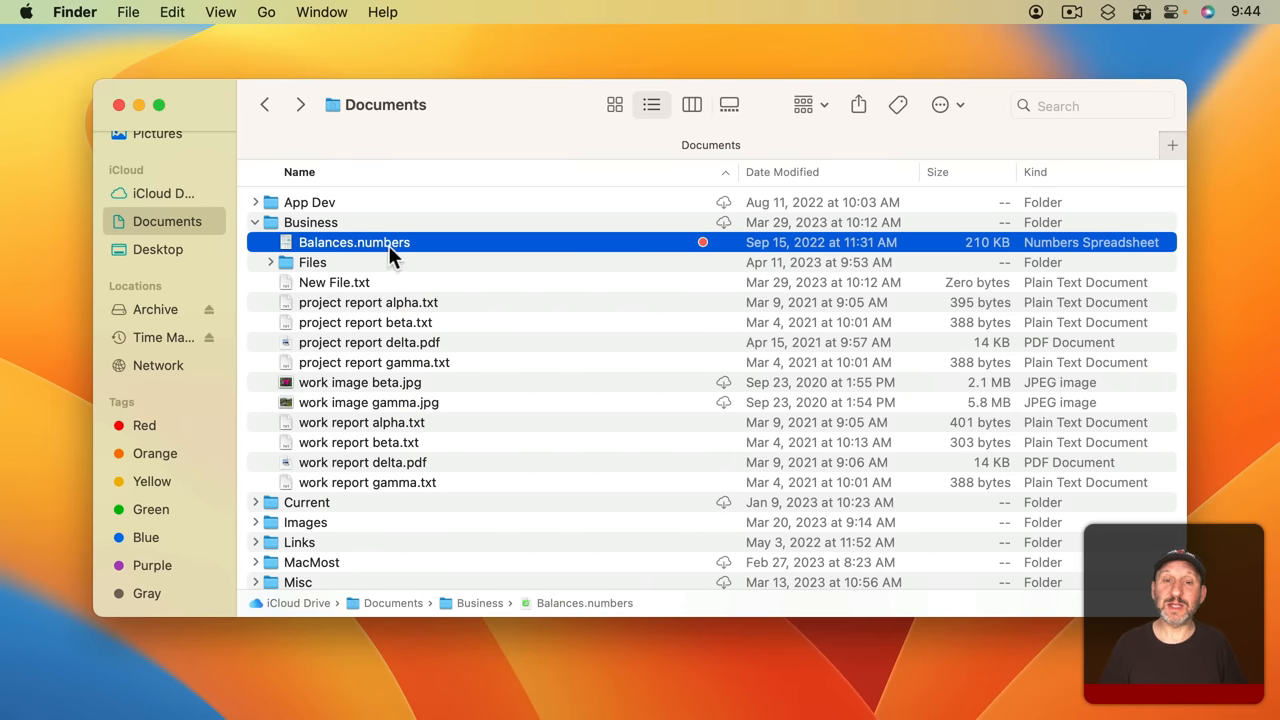
{"action": "mouse_move", "coordinate": [712, 248]}
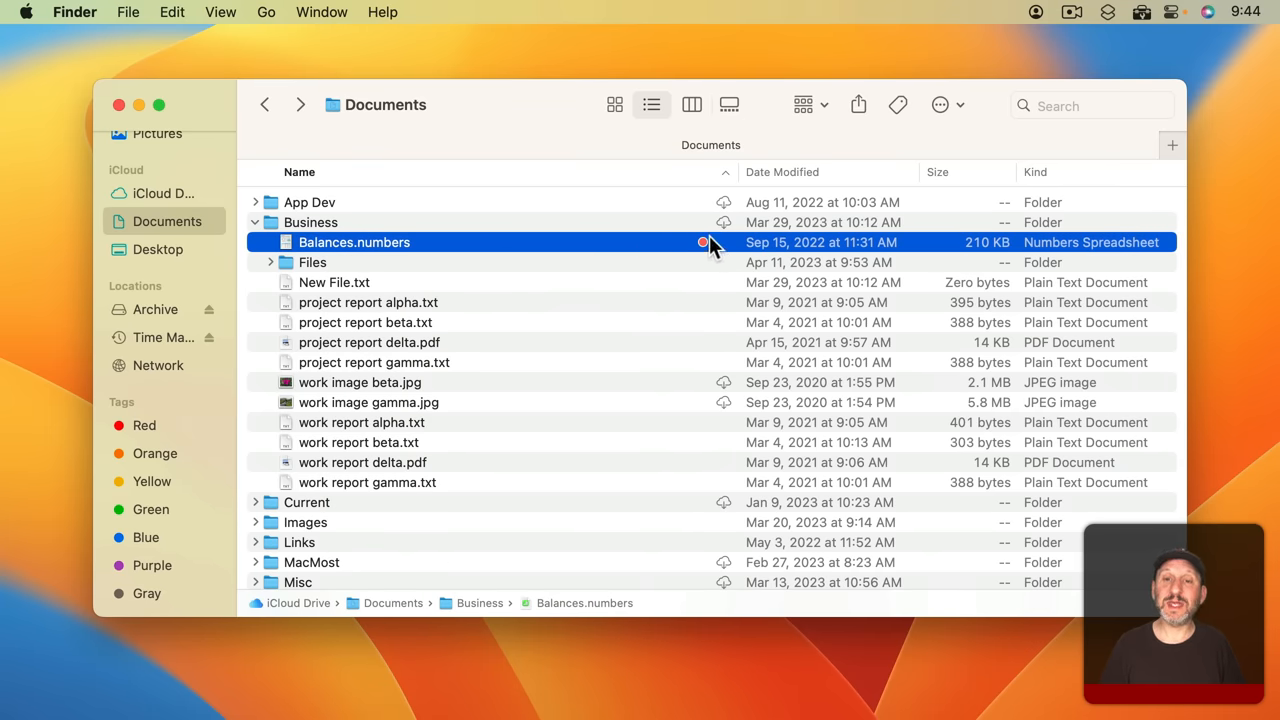
{"action": "mouse_move", "coordinate": [712, 258]}
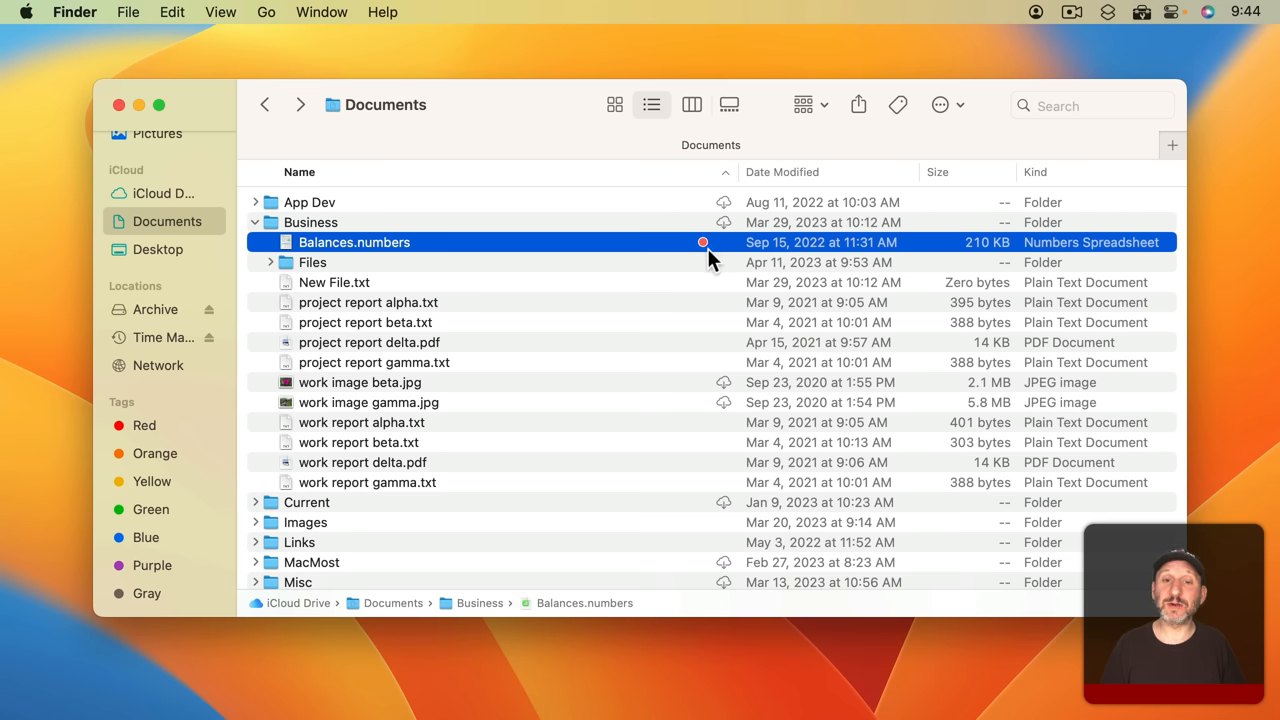
Assign the Orange and Red tags to New File.txt via its Tags… menu
{"action": "left_click", "coordinate": [332, 282]}
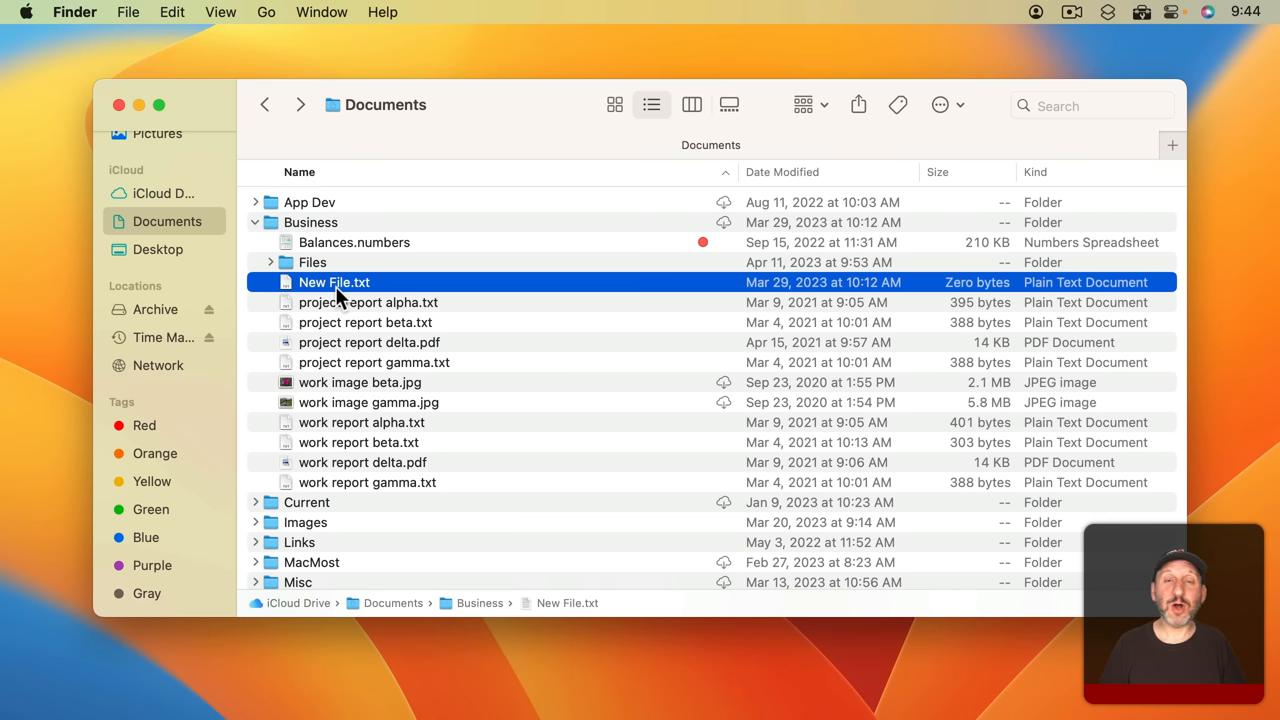
{"action": "right_click", "coordinate": [332, 282]}
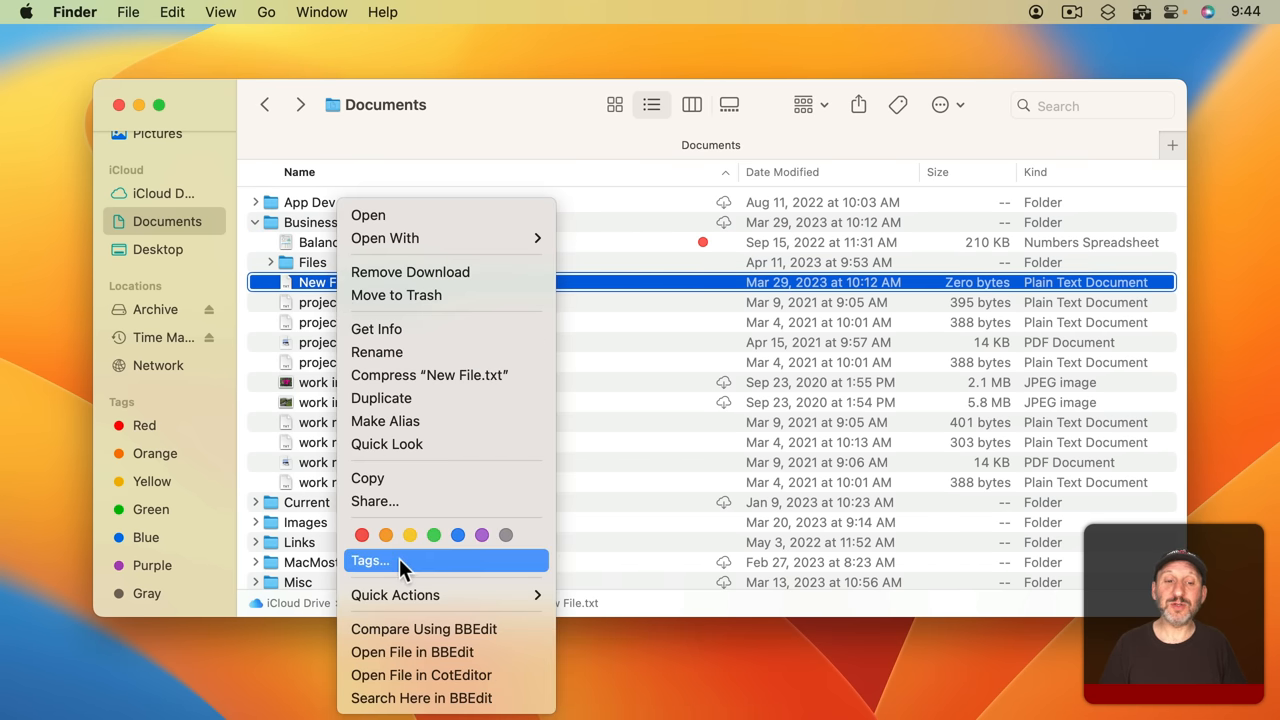
{"action": "left_click", "coordinate": [368, 560]}
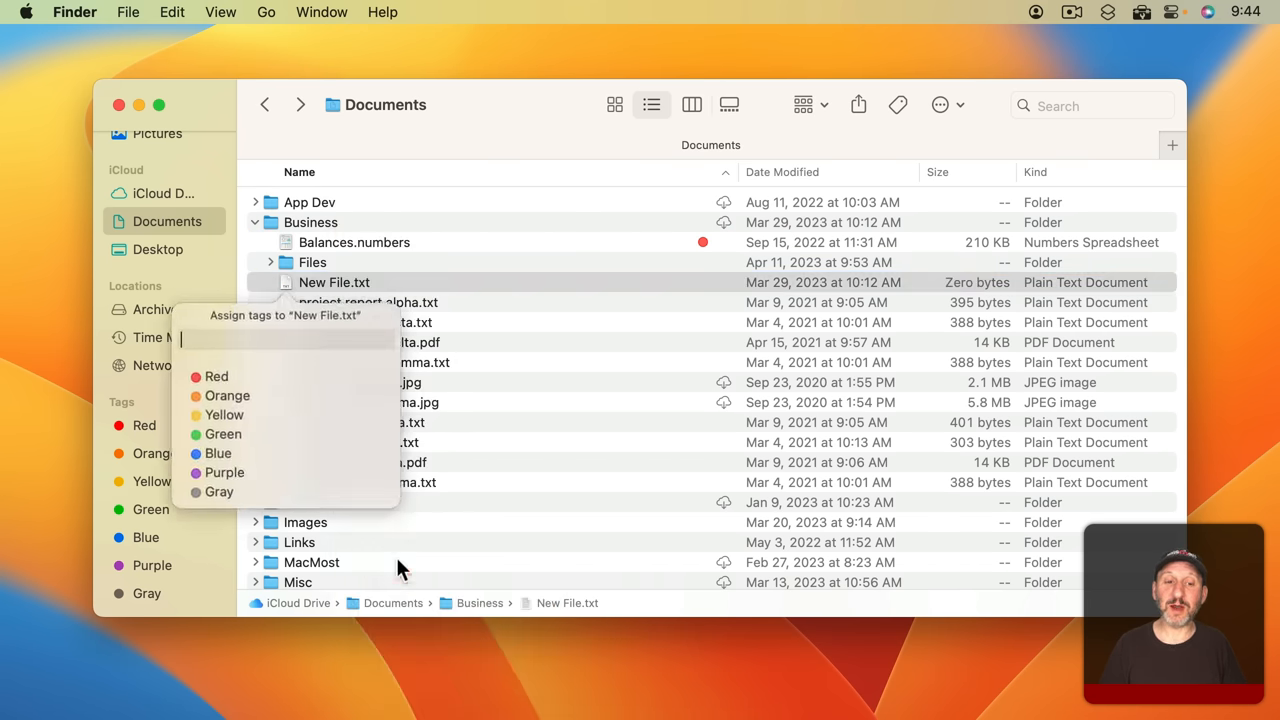
{"action": "mouse_move", "coordinate": [280, 340]}
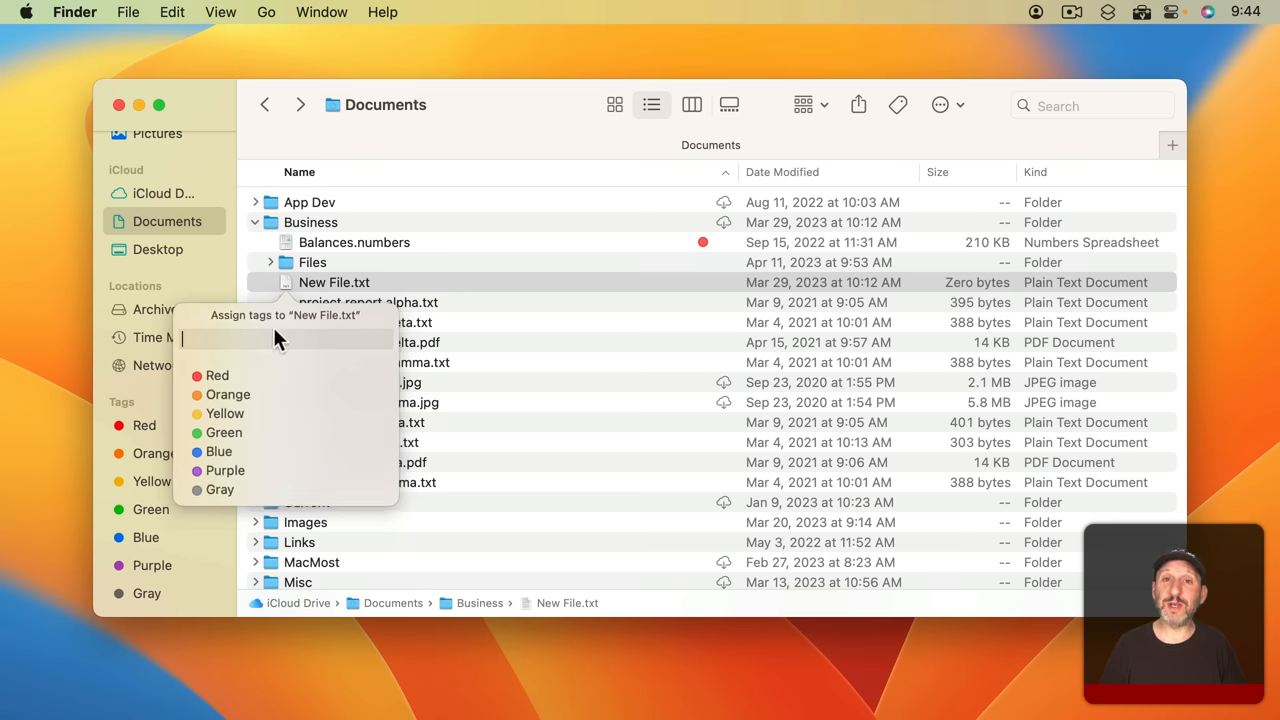
{"action": "mouse_move", "coordinate": [228, 492]}
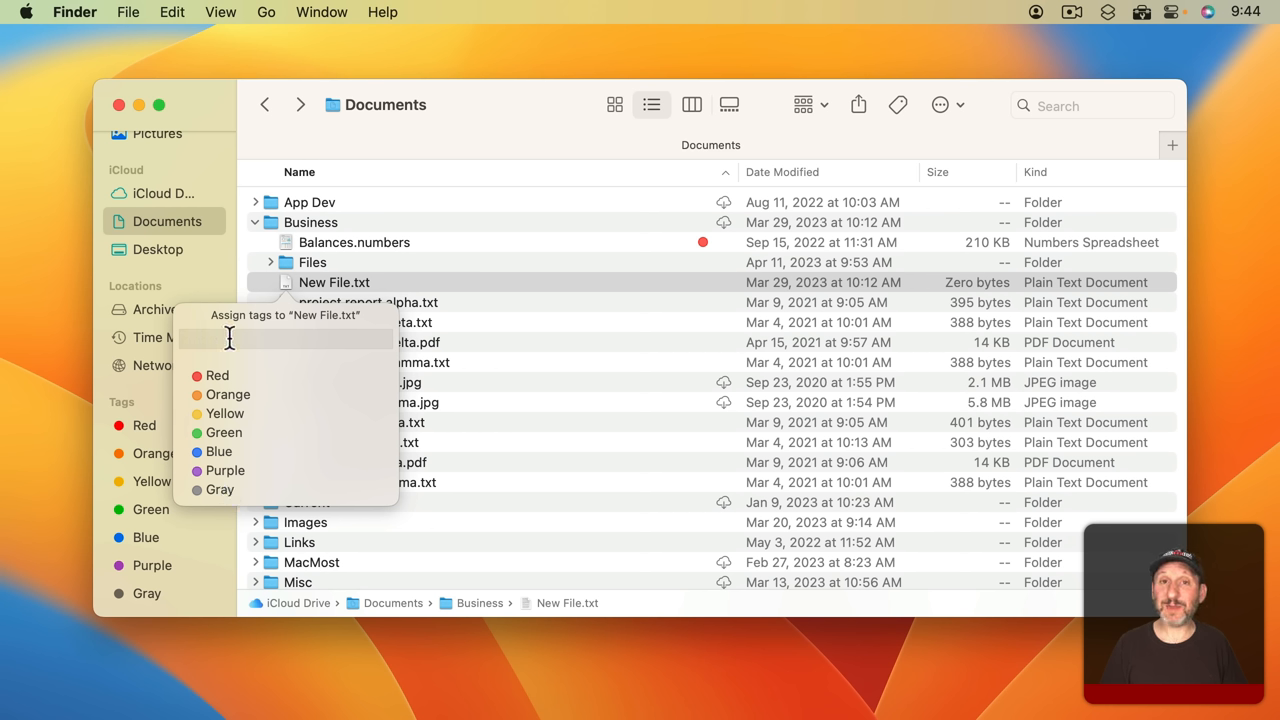
{"action": "mouse_move", "coordinate": [228, 404]}
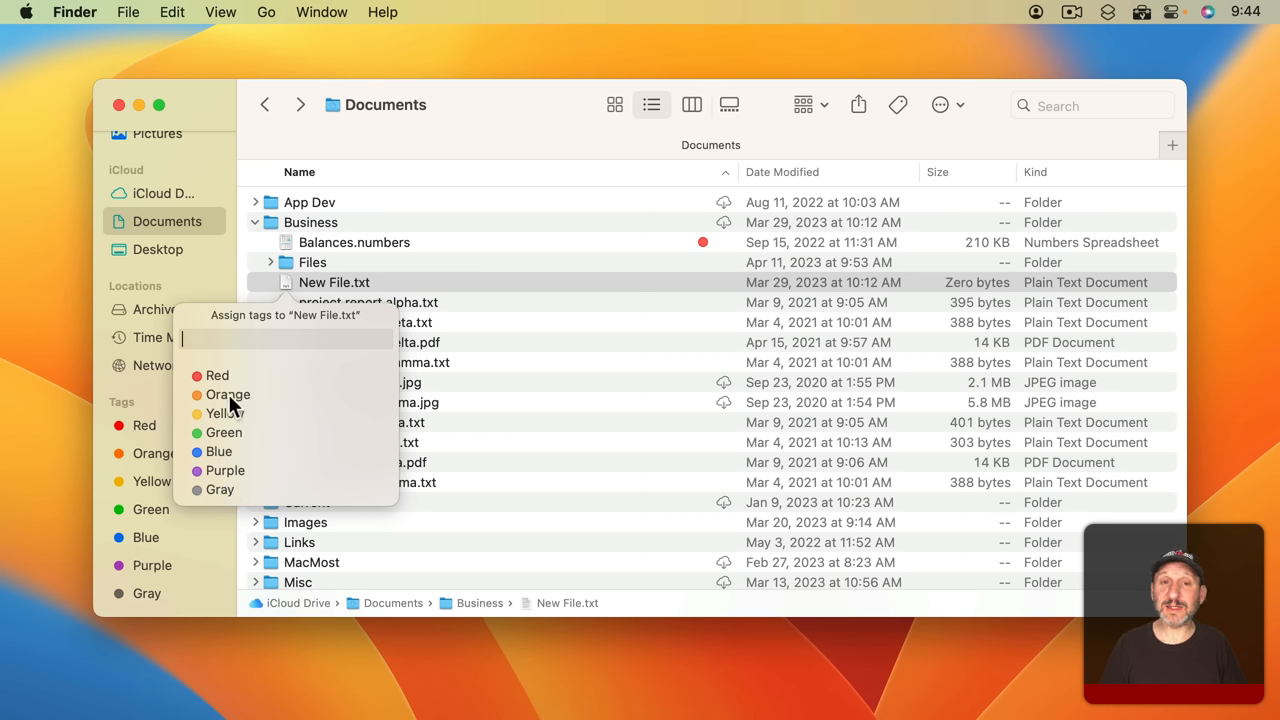
{"action": "mouse_move", "coordinate": [212, 368]}
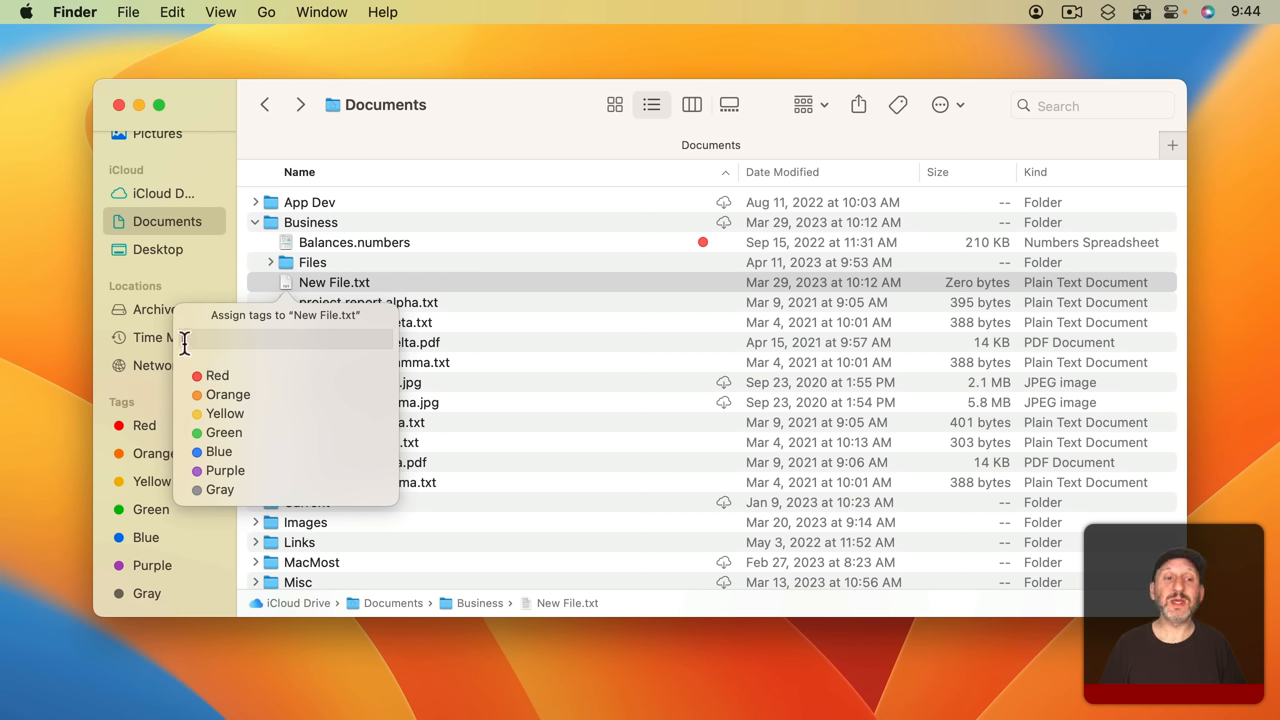
{"action": "mouse_move", "coordinate": [240, 338]}
{"action": "type", "text": "Orange"}
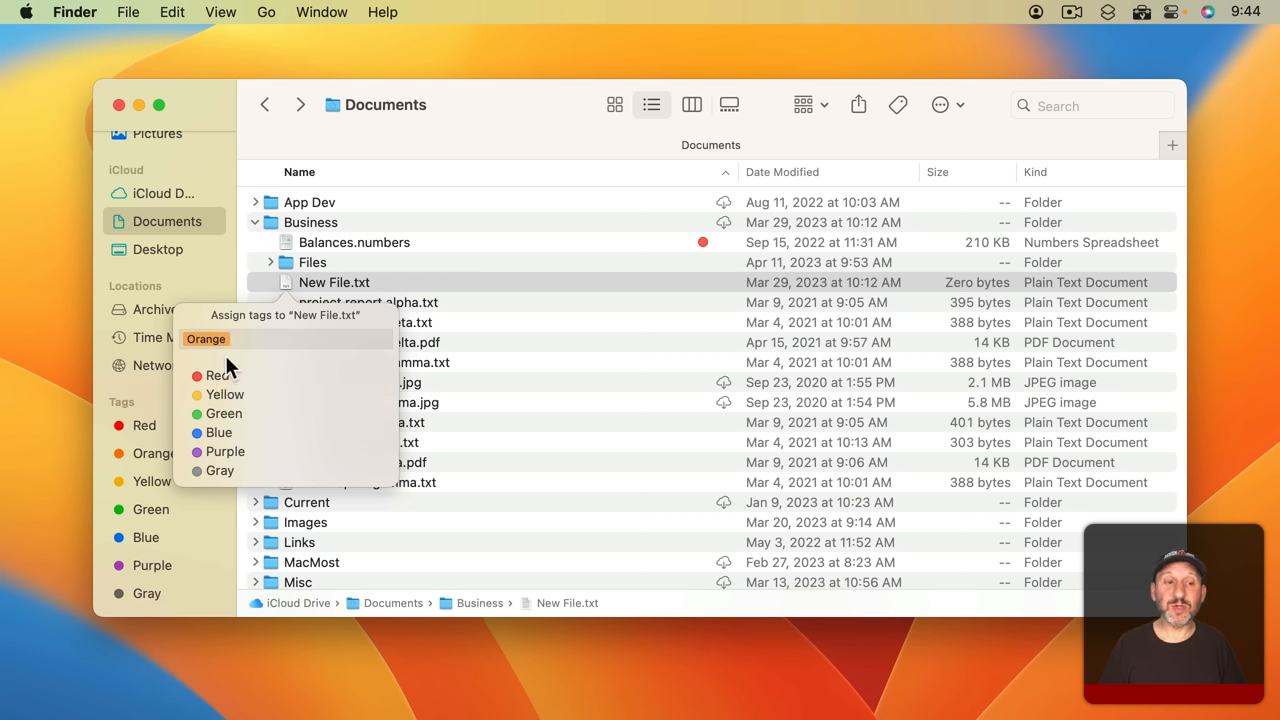
{"action": "mouse_move", "coordinate": [236, 384]}
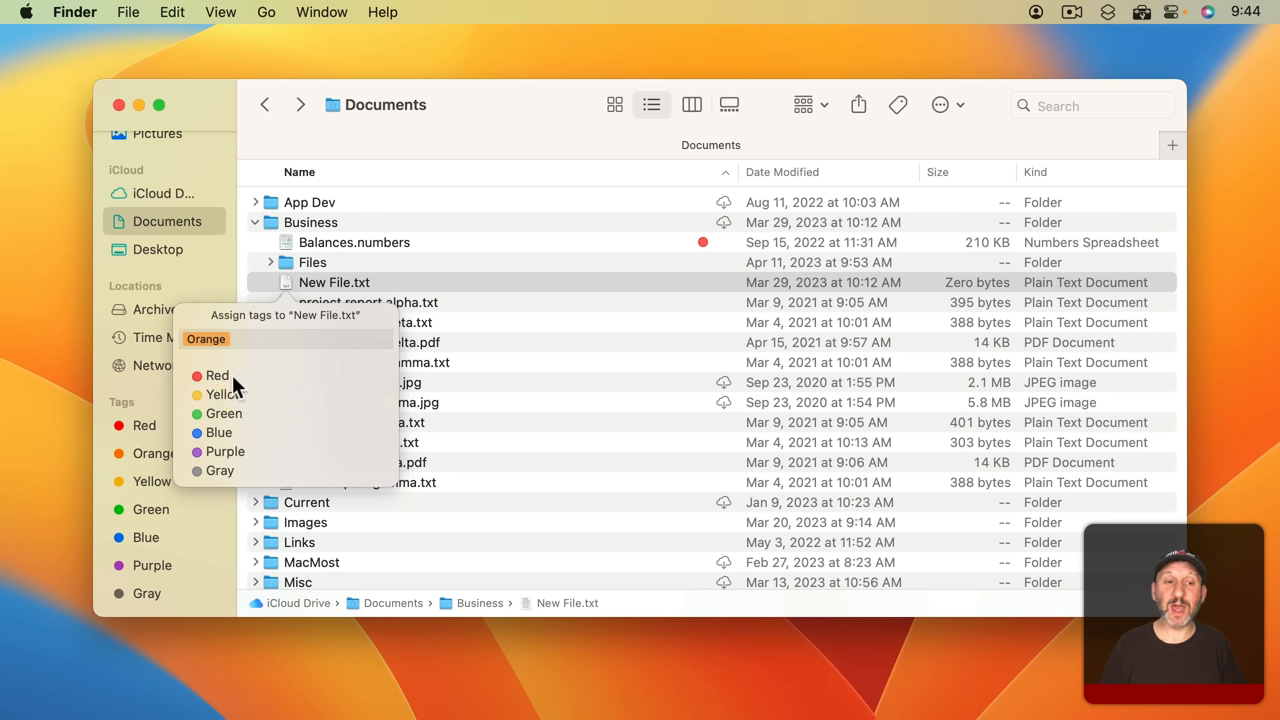
{"action": "mouse_move", "coordinate": [222, 384]}
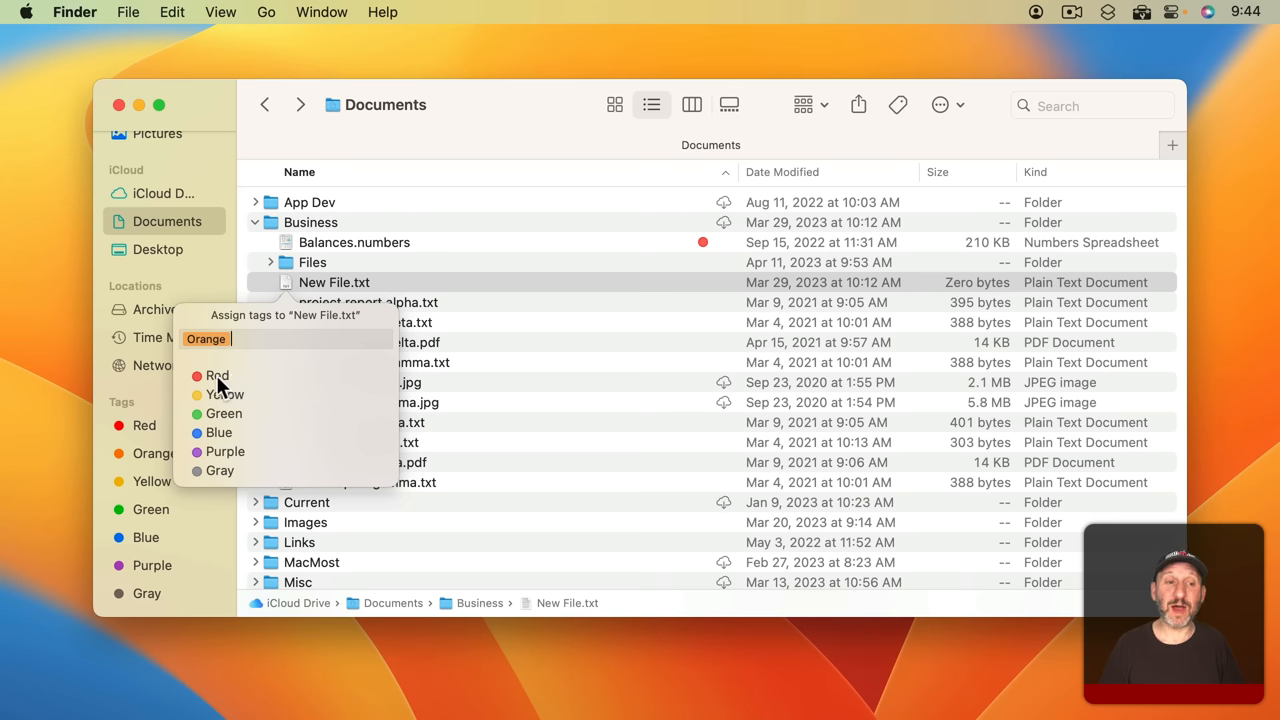
{"action": "left_click", "coordinate": [218, 376]}
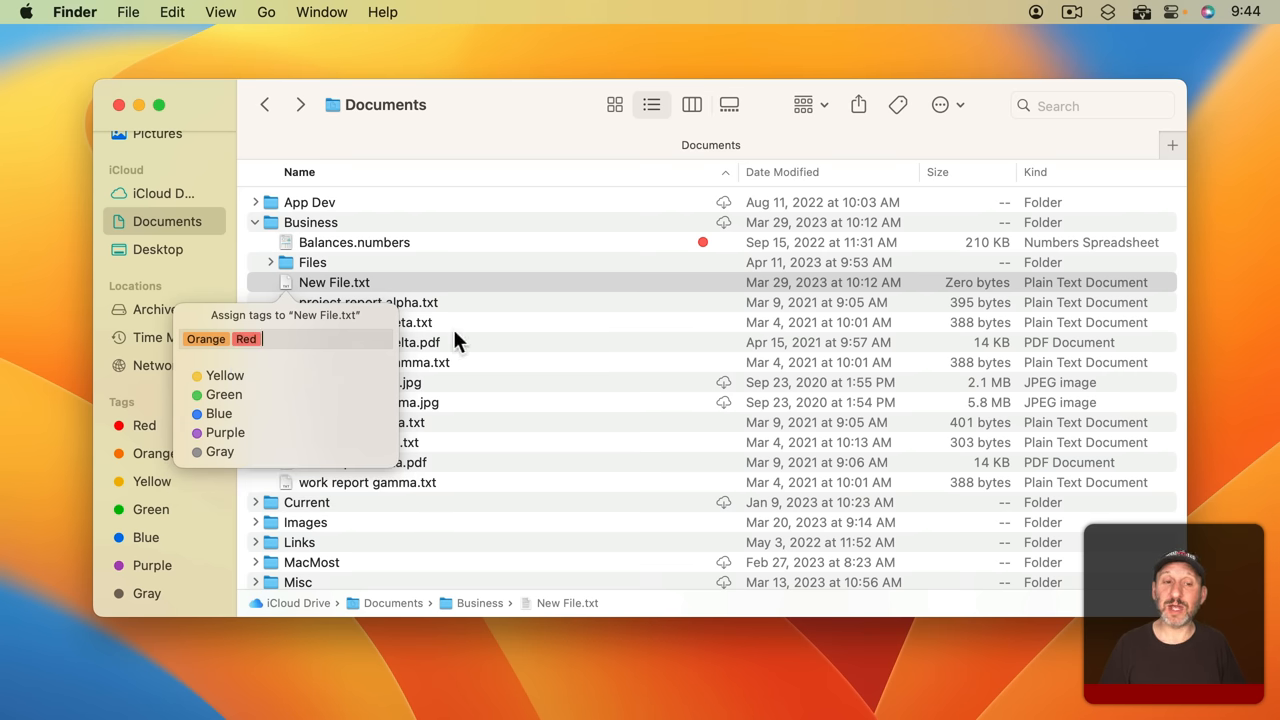
{"action": "left_click", "coordinate": [364, 322]}
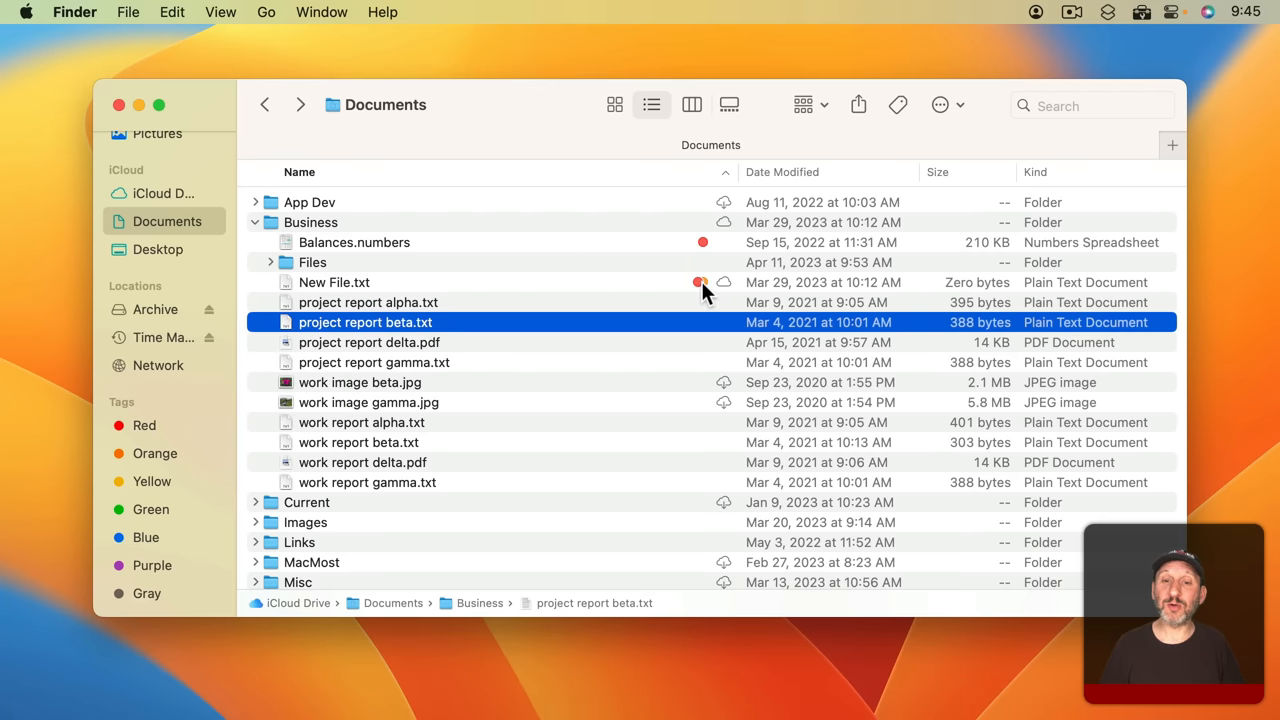
Select project report delta.pdf for Red tagging
{"action": "left_click", "coordinate": [368, 342]}
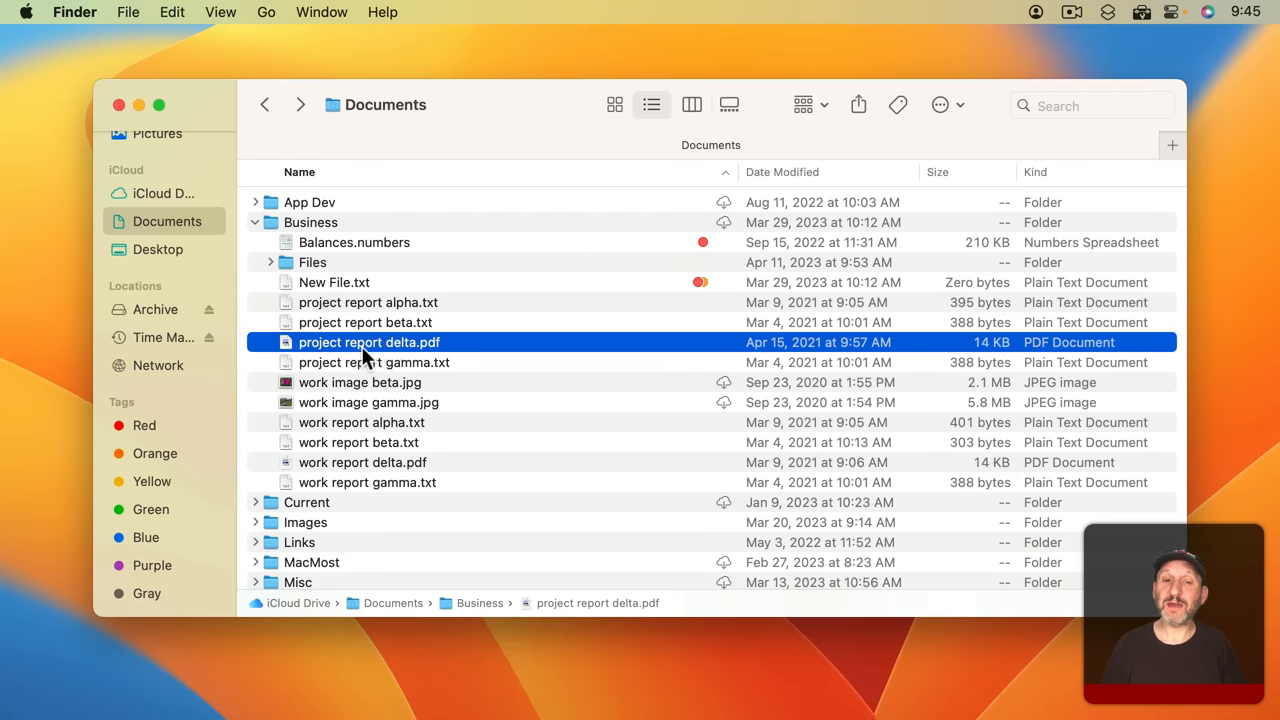
{"action": "mouse_move", "coordinate": [136, 512]}
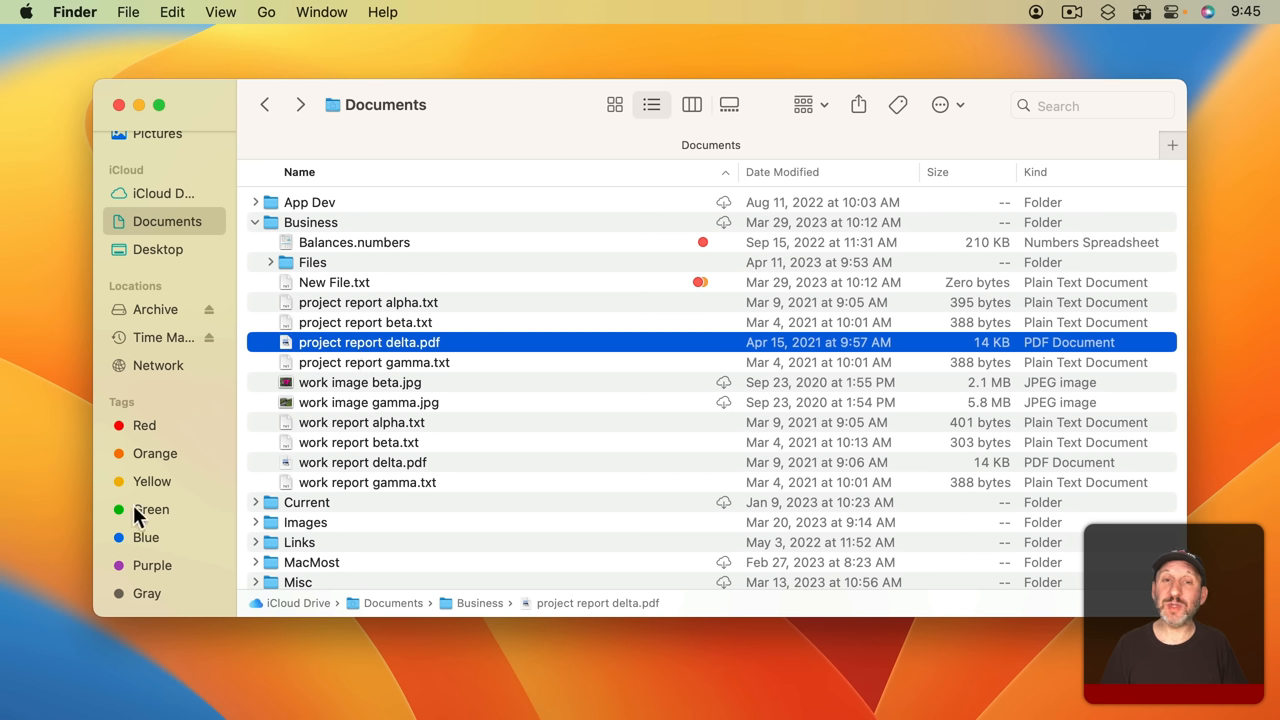
{"action": "mouse_move", "coordinate": [348, 350]}
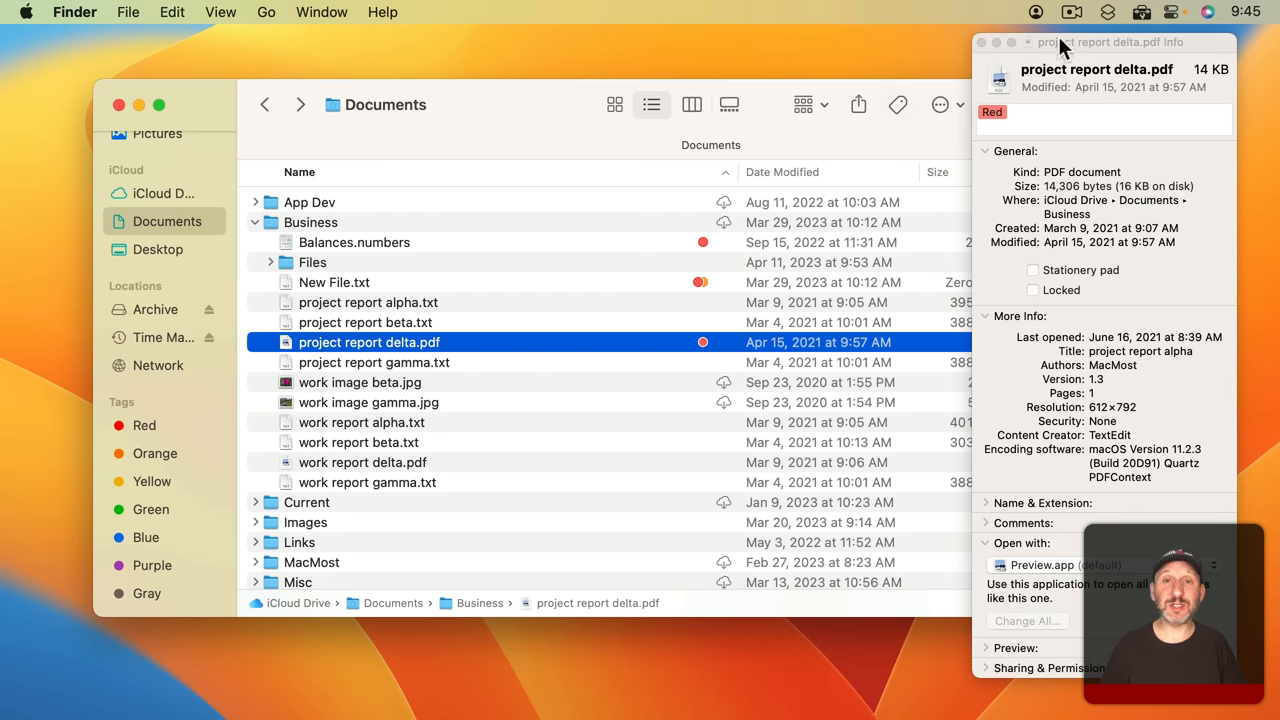
{"action": "mouse_move", "coordinate": [856, 144]}
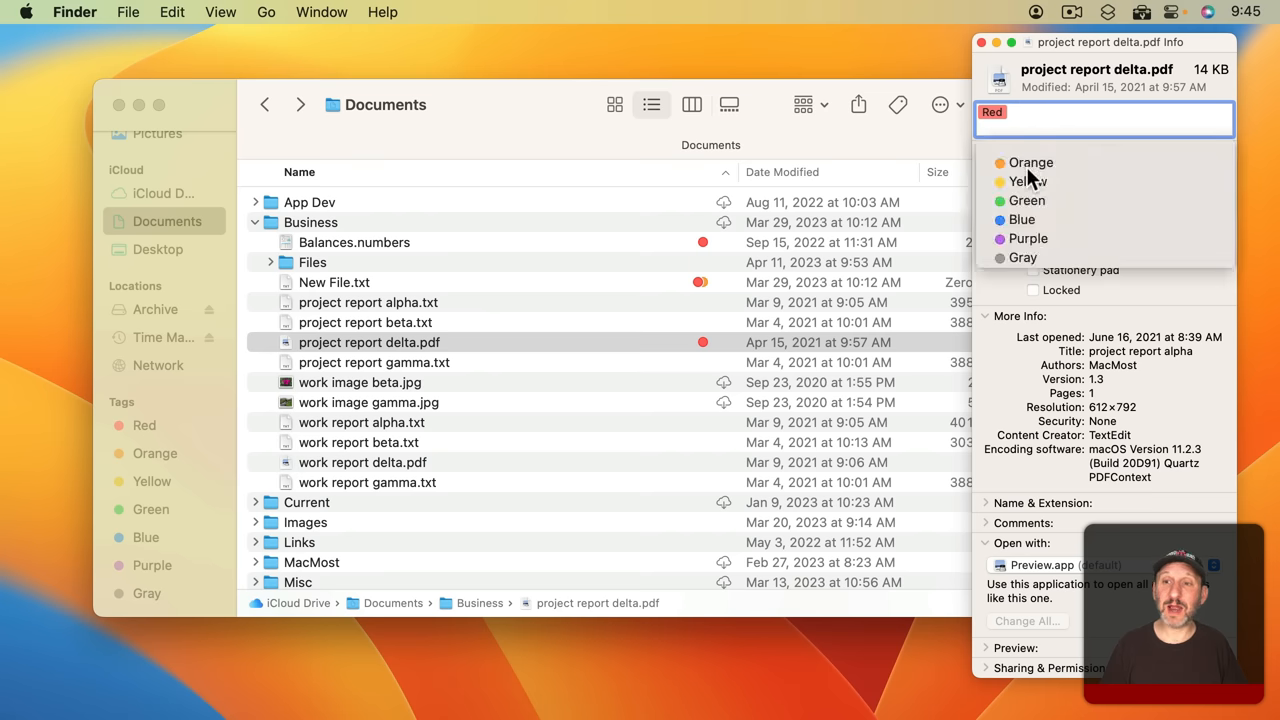
Add the Orange tag to project report delta.pdf in its Info window
{"action": "left_click", "coordinate": [1030, 162]}
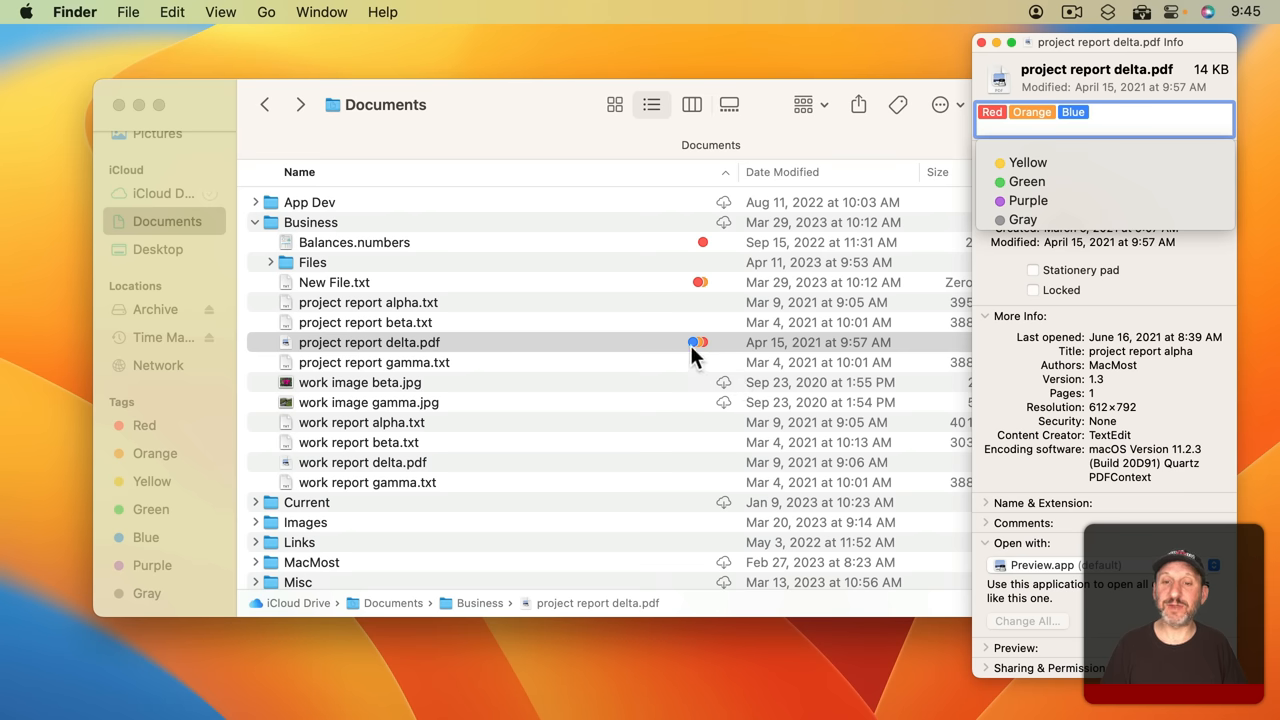
{"action": "mouse_move", "coordinate": [864, 324]}
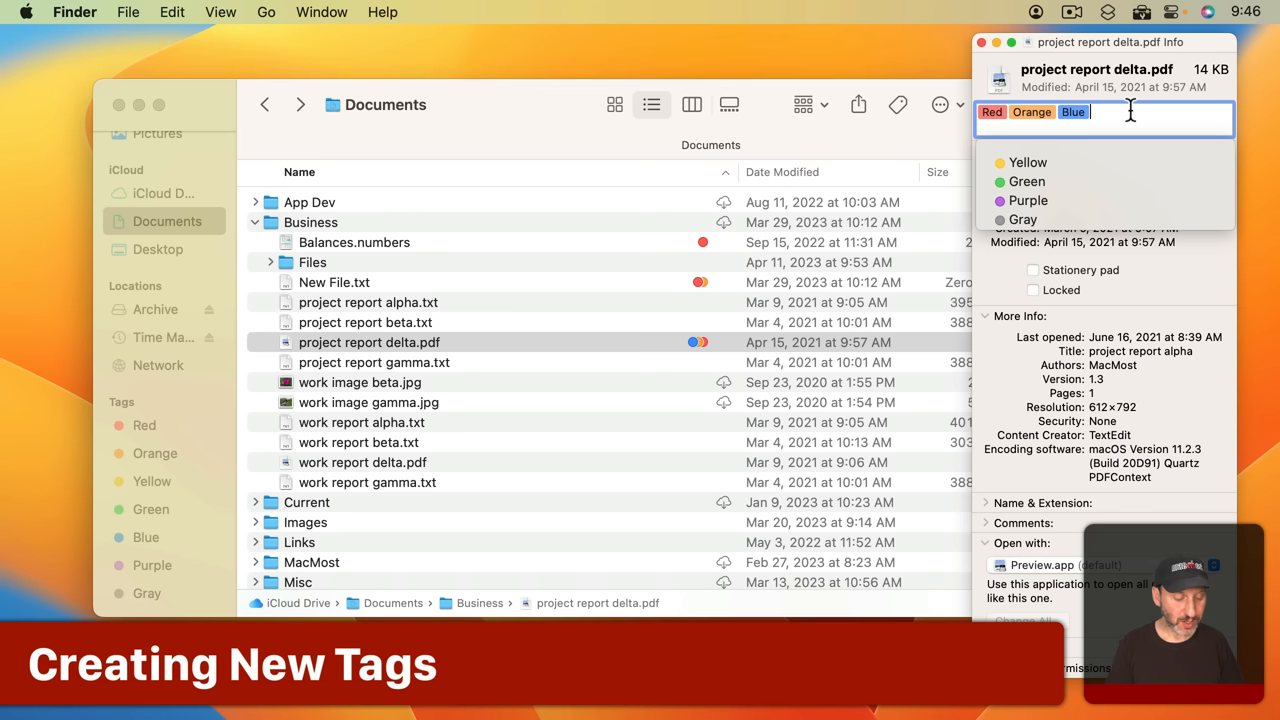
Add the Work tag to project report delta.pdf, New File.txt and Balances.numbers via their Info windows
{"action": "type", "text": "Work"}
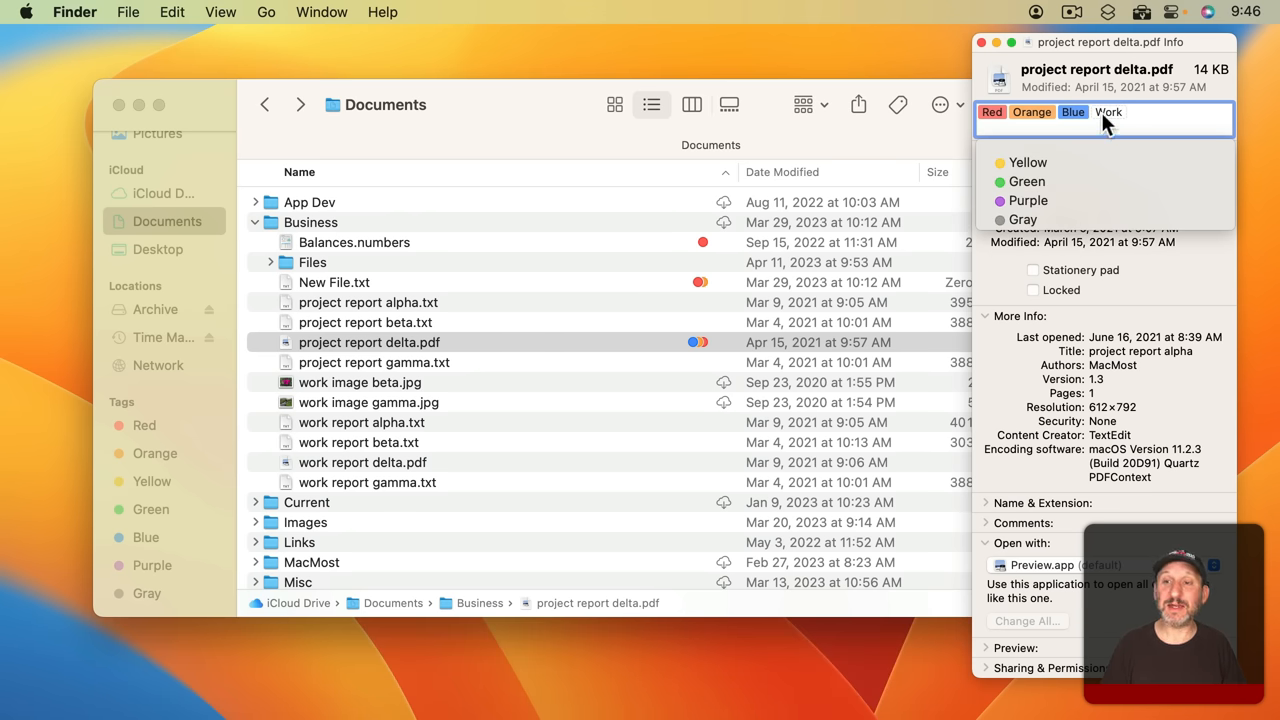
{"action": "left_click", "coordinate": [334, 282]}
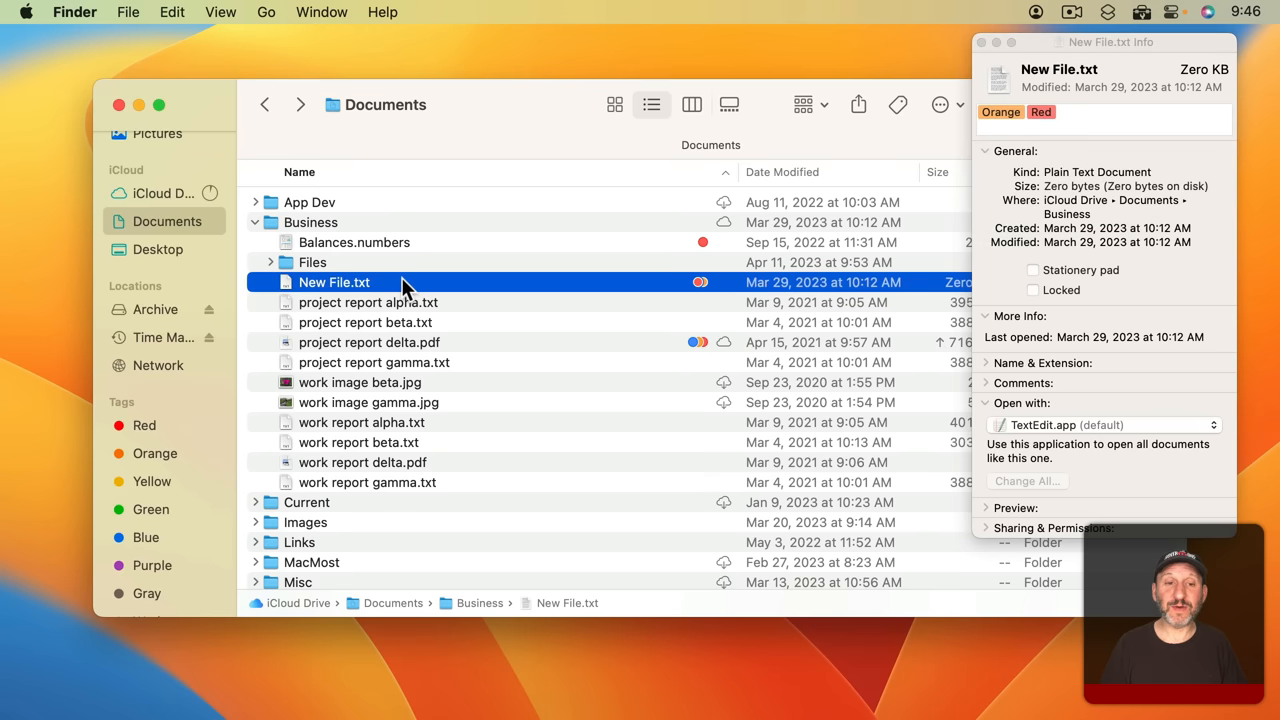
{"action": "left_click", "coordinate": [1100, 120]}
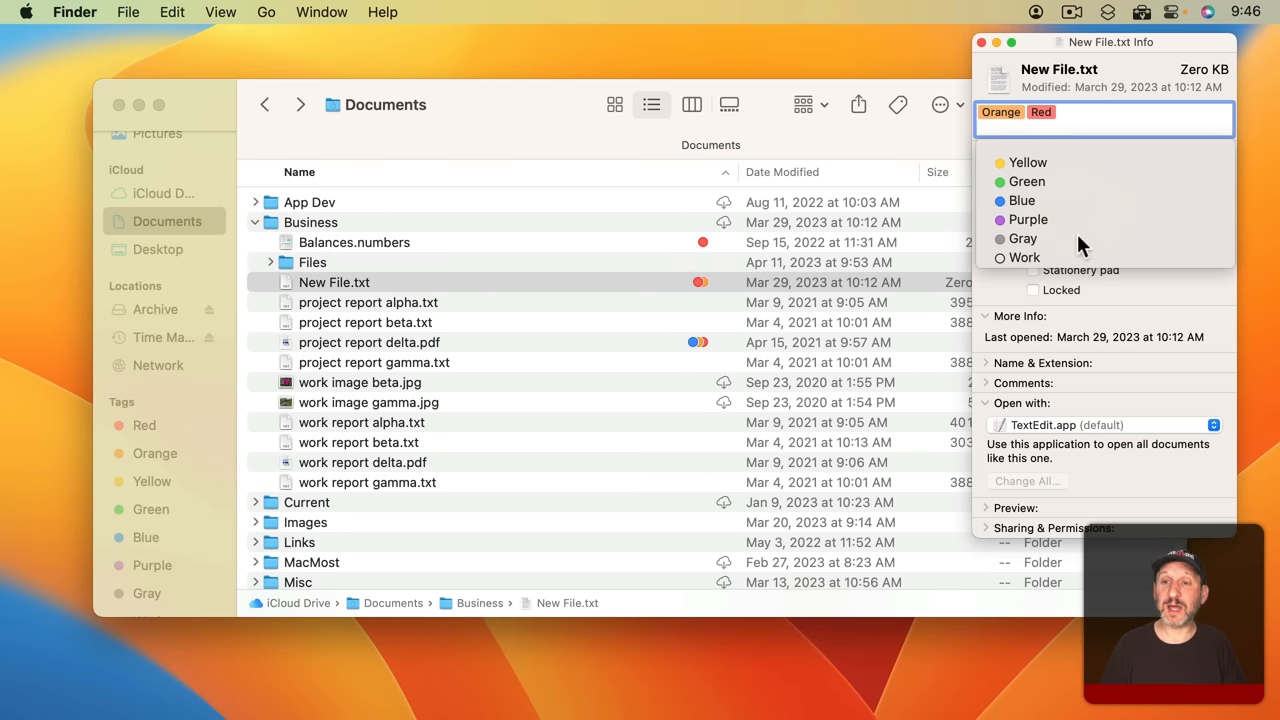
{"action": "mouse_move", "coordinate": [1030, 244]}
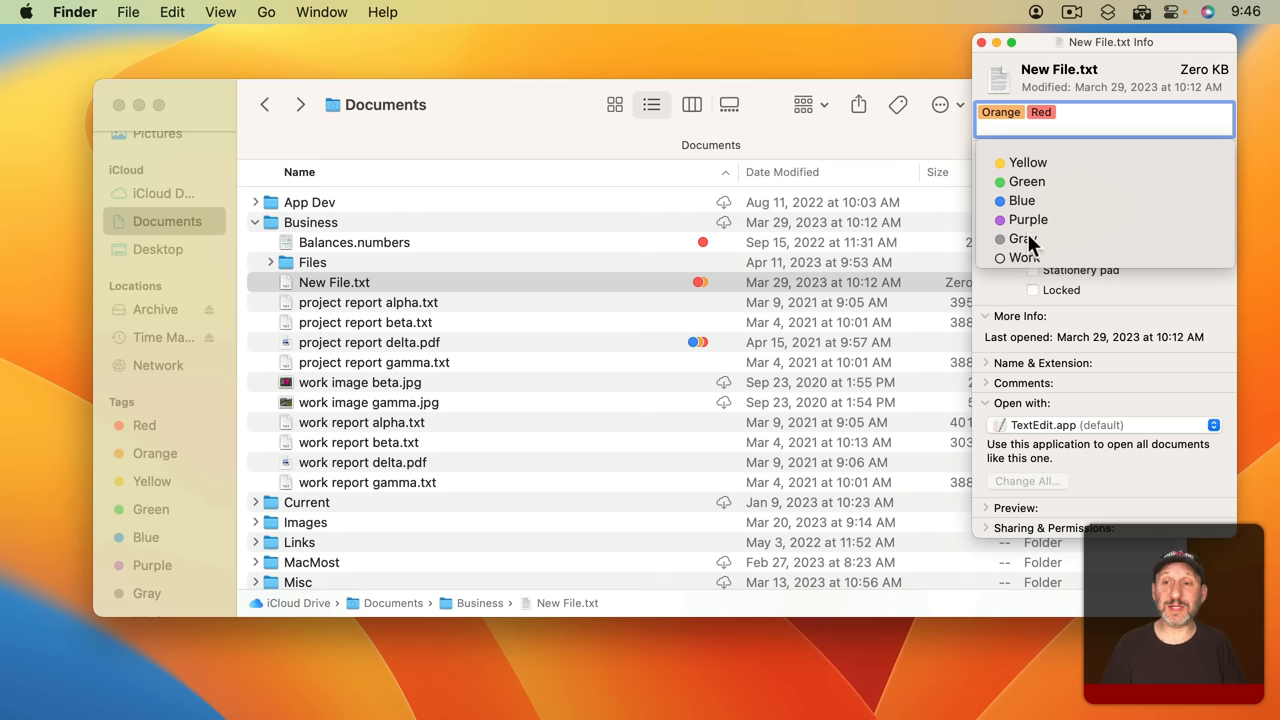
{"action": "left_click", "coordinate": [1020, 256]}
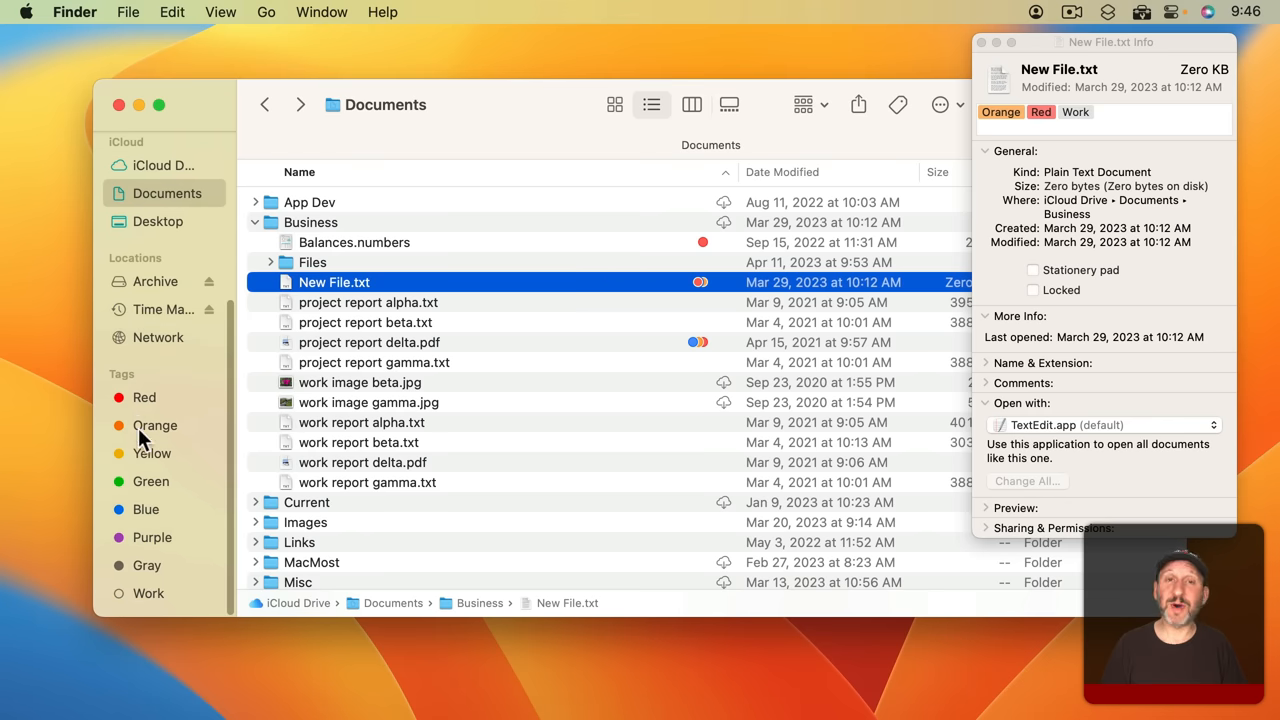
{"action": "mouse_move", "coordinate": [160, 428]}
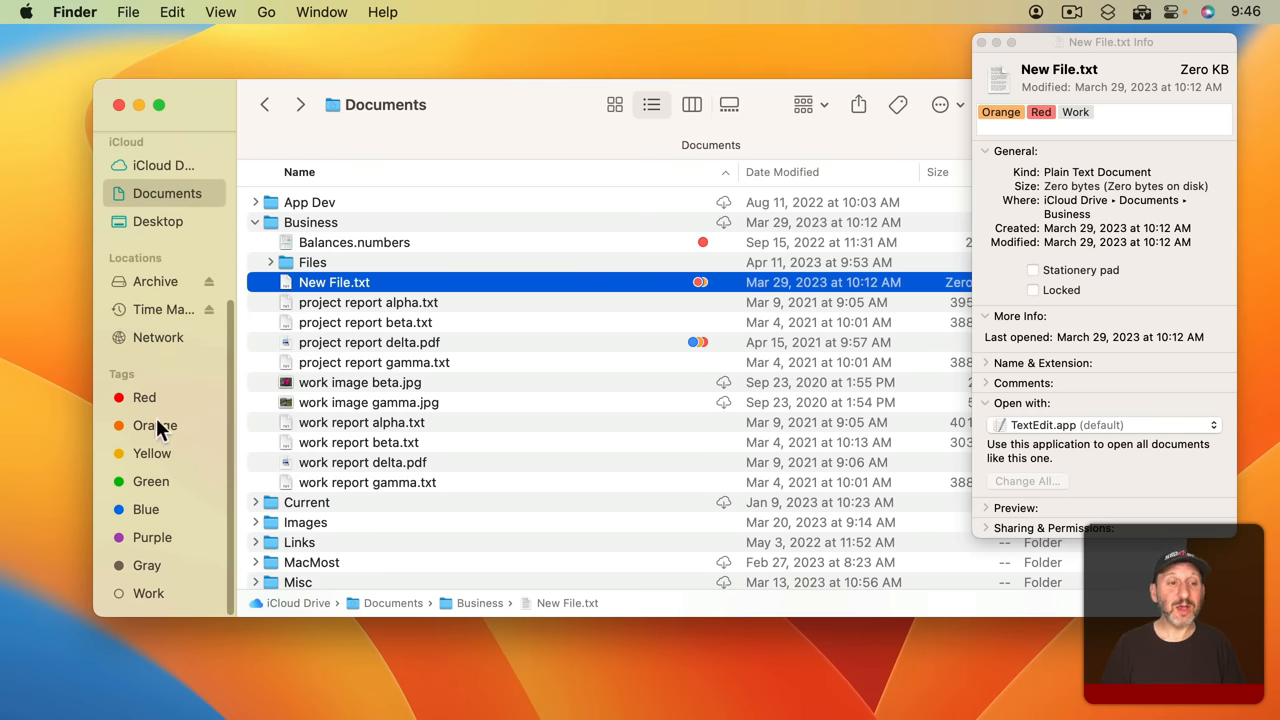
{"action": "mouse_move", "coordinate": [144, 458]}
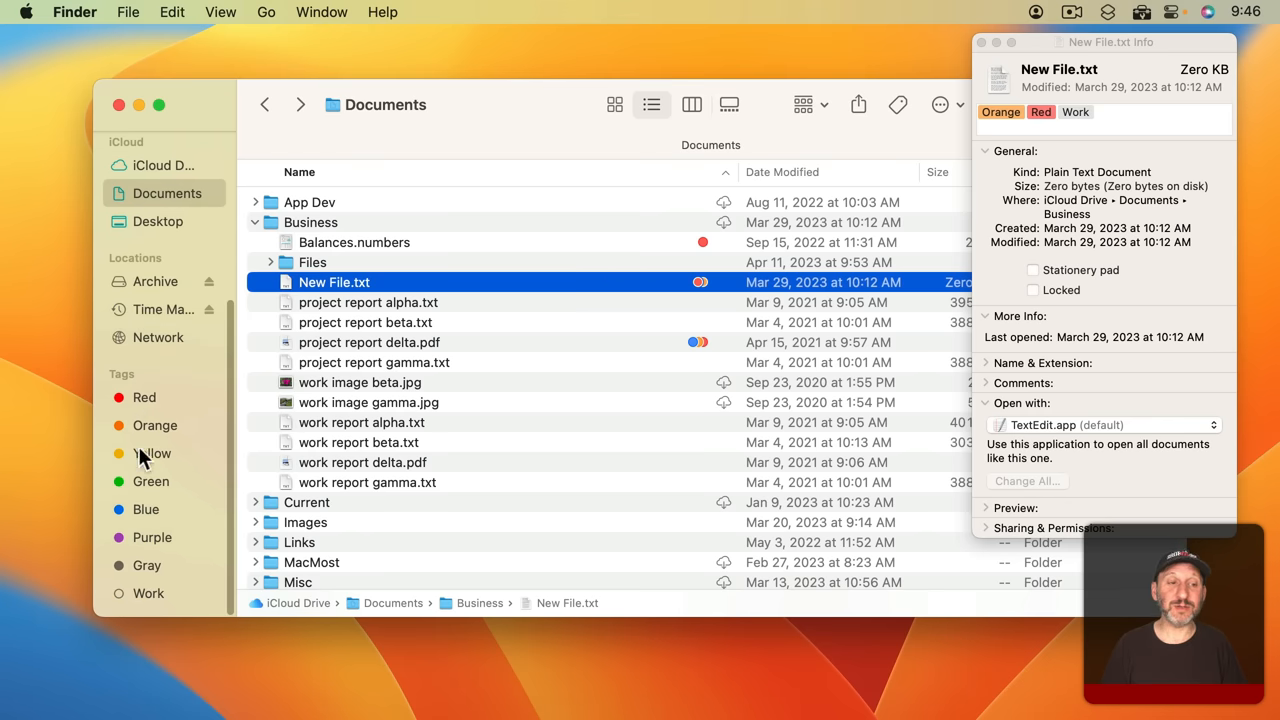
{"action": "mouse_move", "coordinate": [160, 560]}
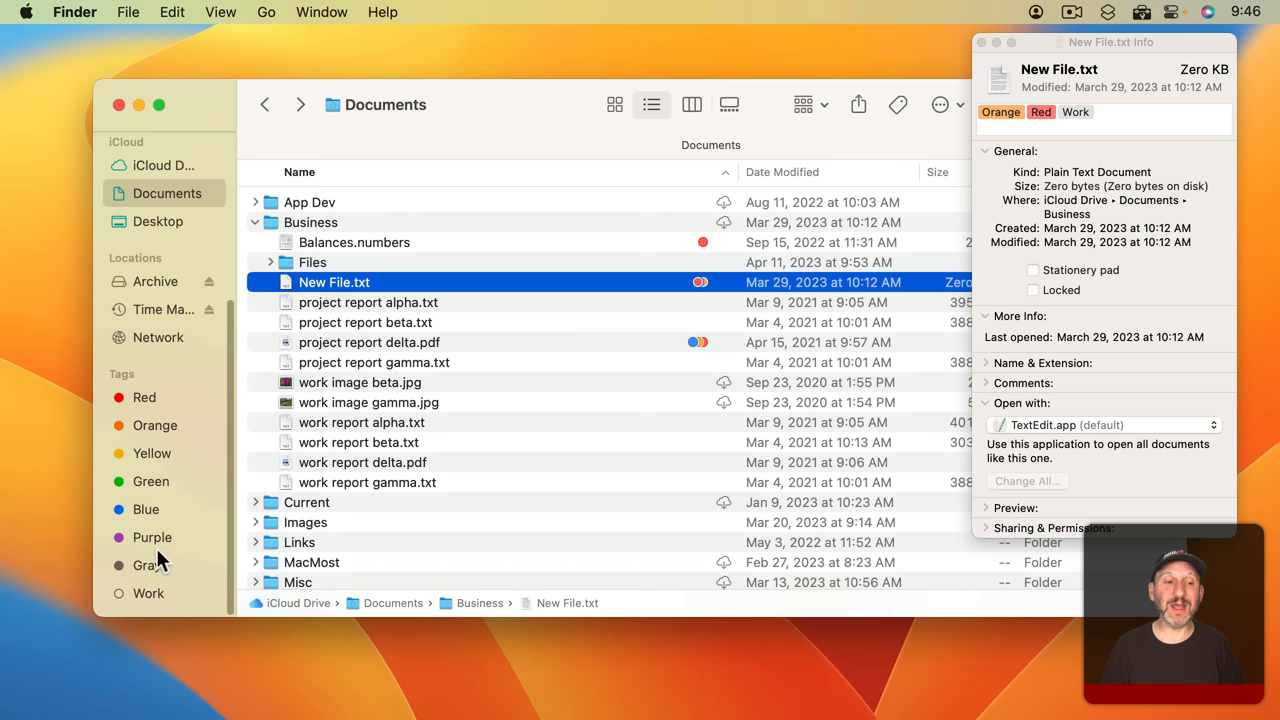
{"action": "mouse_move", "coordinate": [148, 604]}
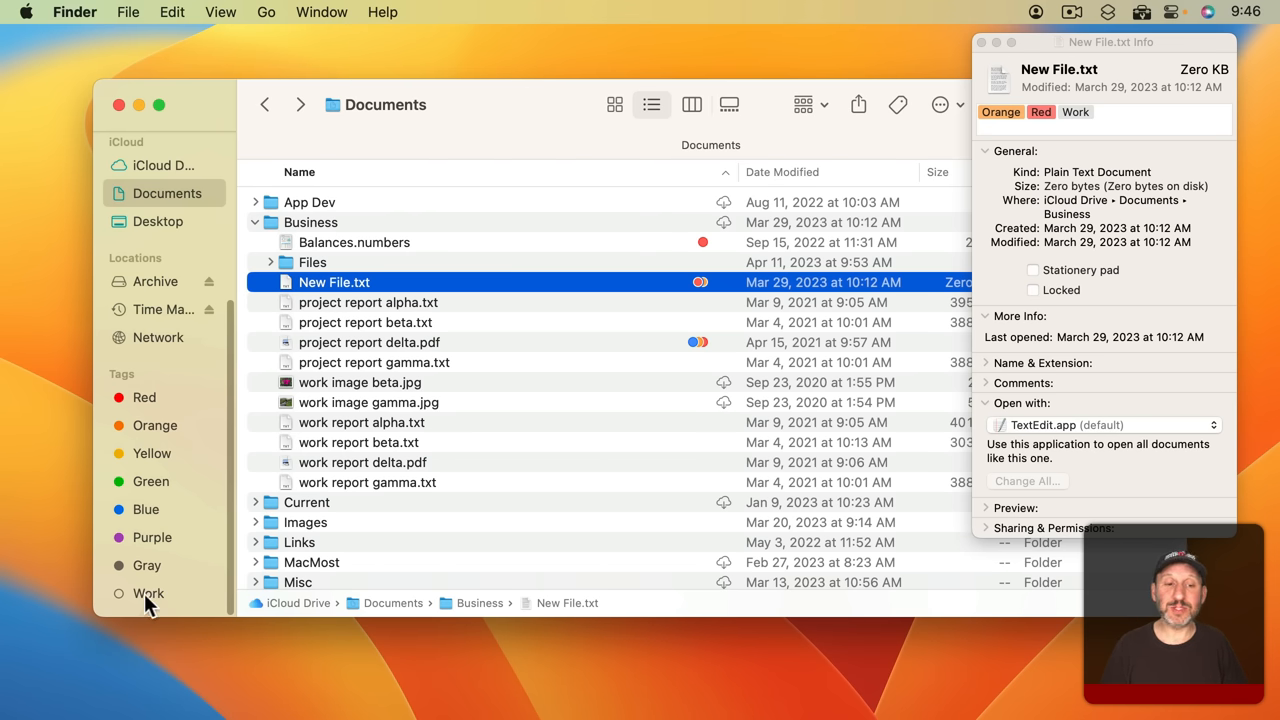
{"action": "left_click", "coordinate": [354, 242]}
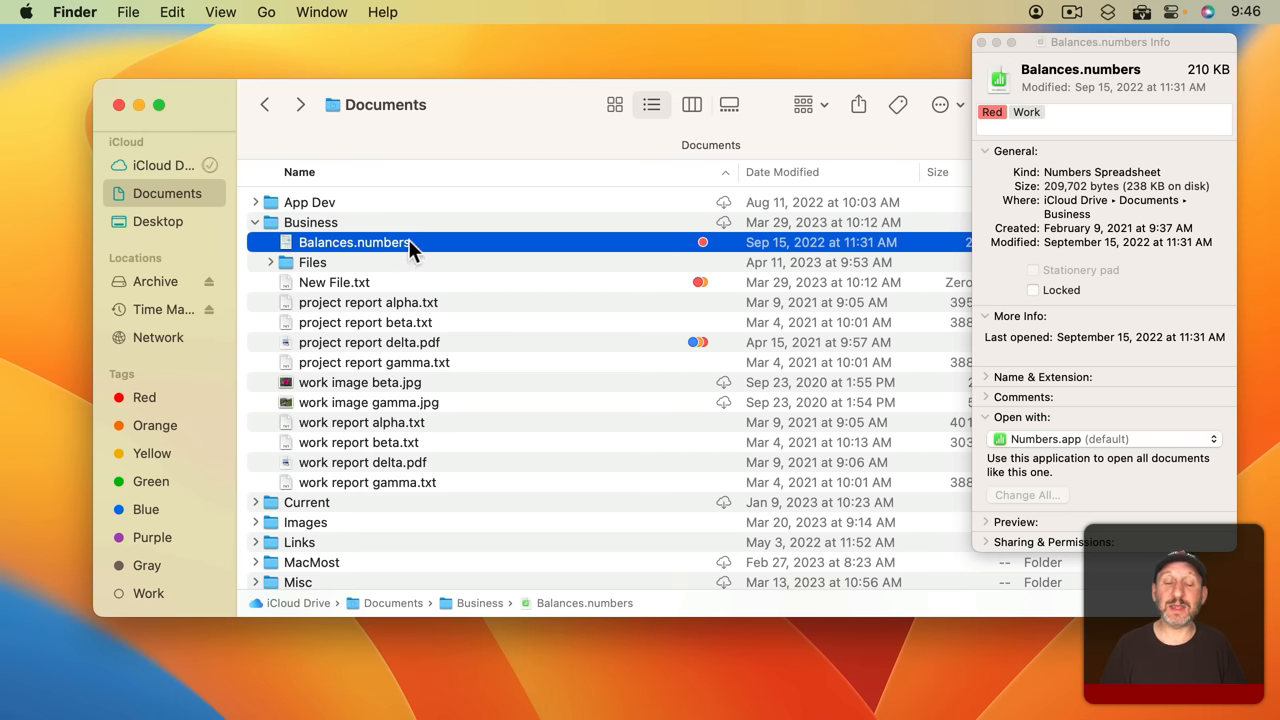
{"action": "mouse_move", "coordinate": [258, 482]}
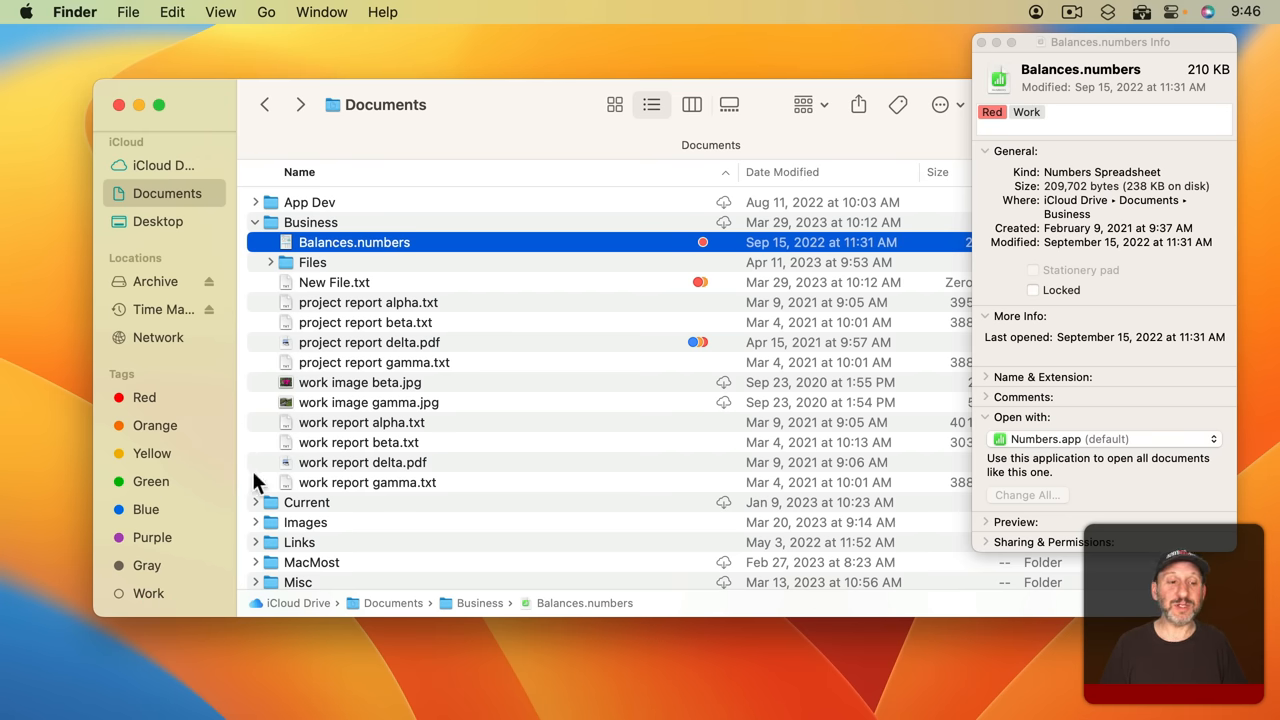
{"action": "mouse_move", "coordinate": [144, 600]}
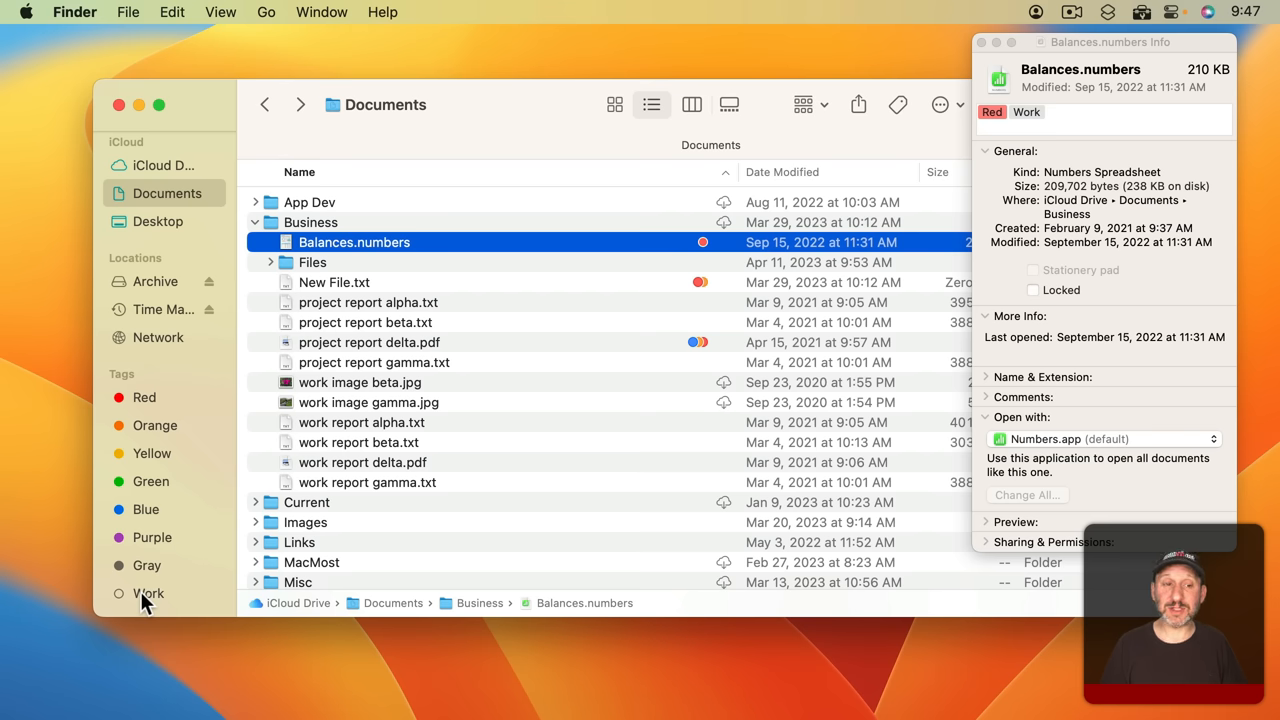
{"action": "mouse_move", "coordinate": [704, 244]}
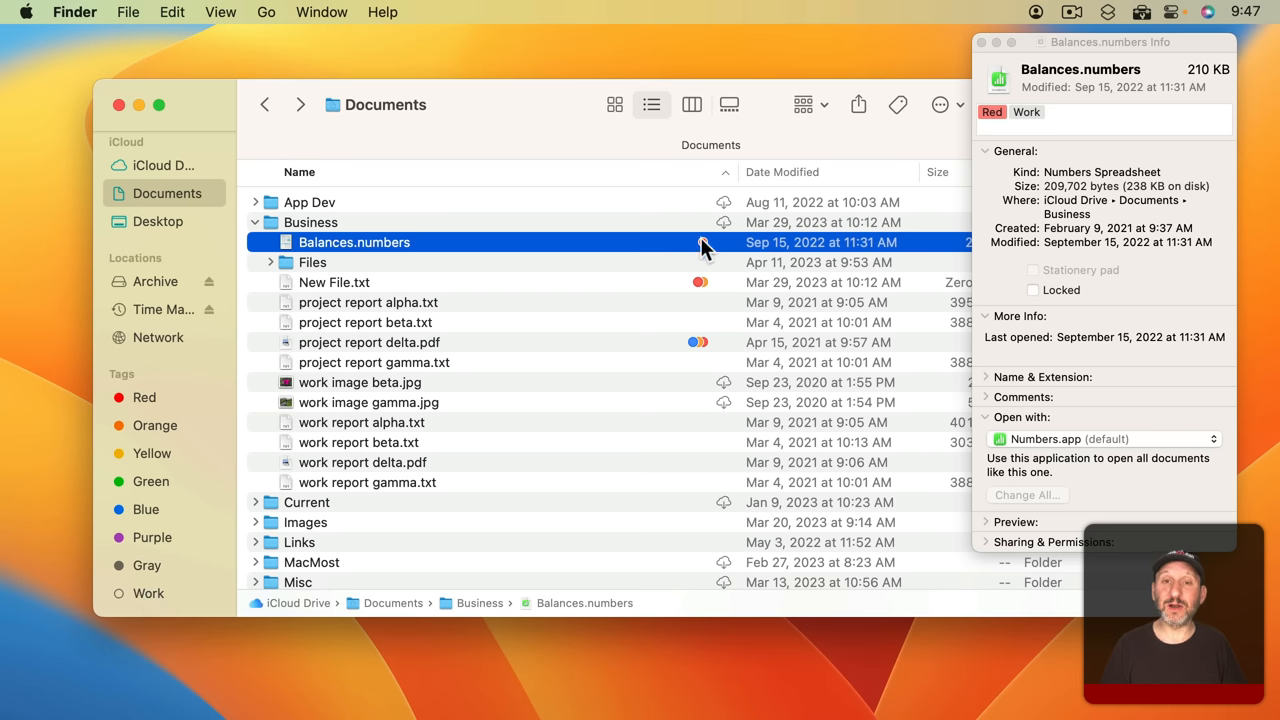
{"action": "mouse_move", "coordinate": [708, 352]}
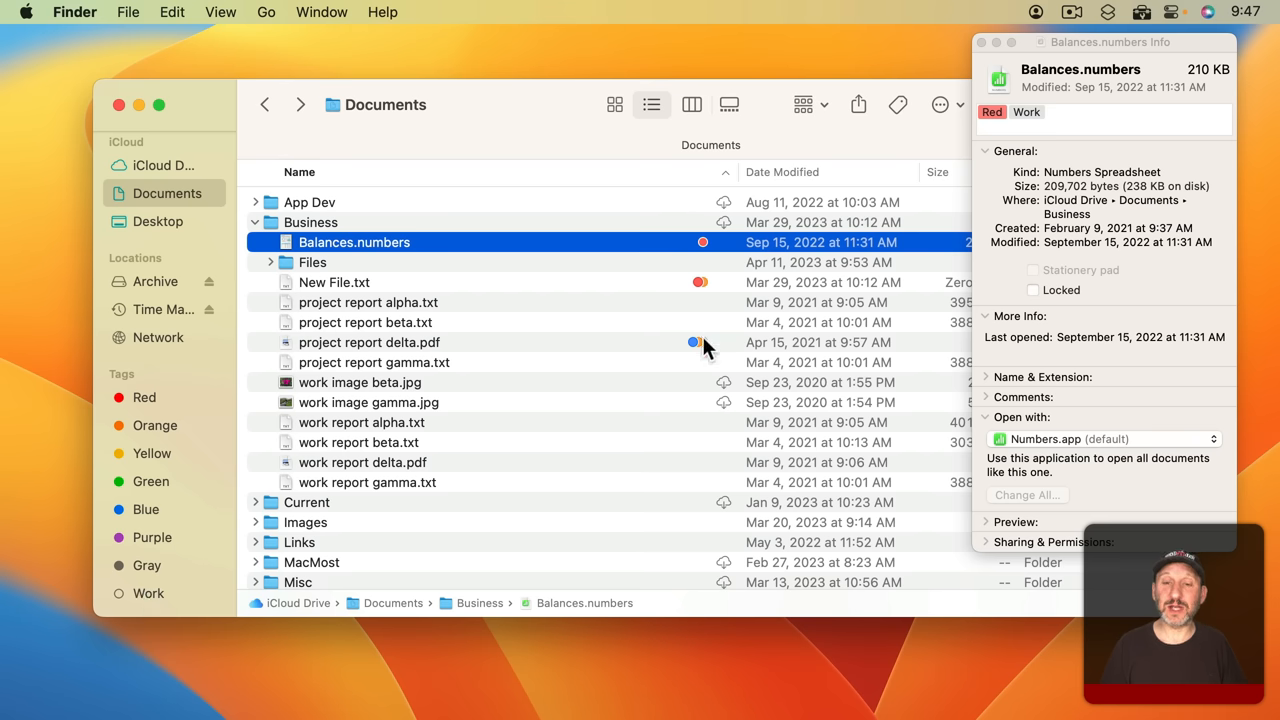
{"action": "left_click", "coordinate": [368, 342]}
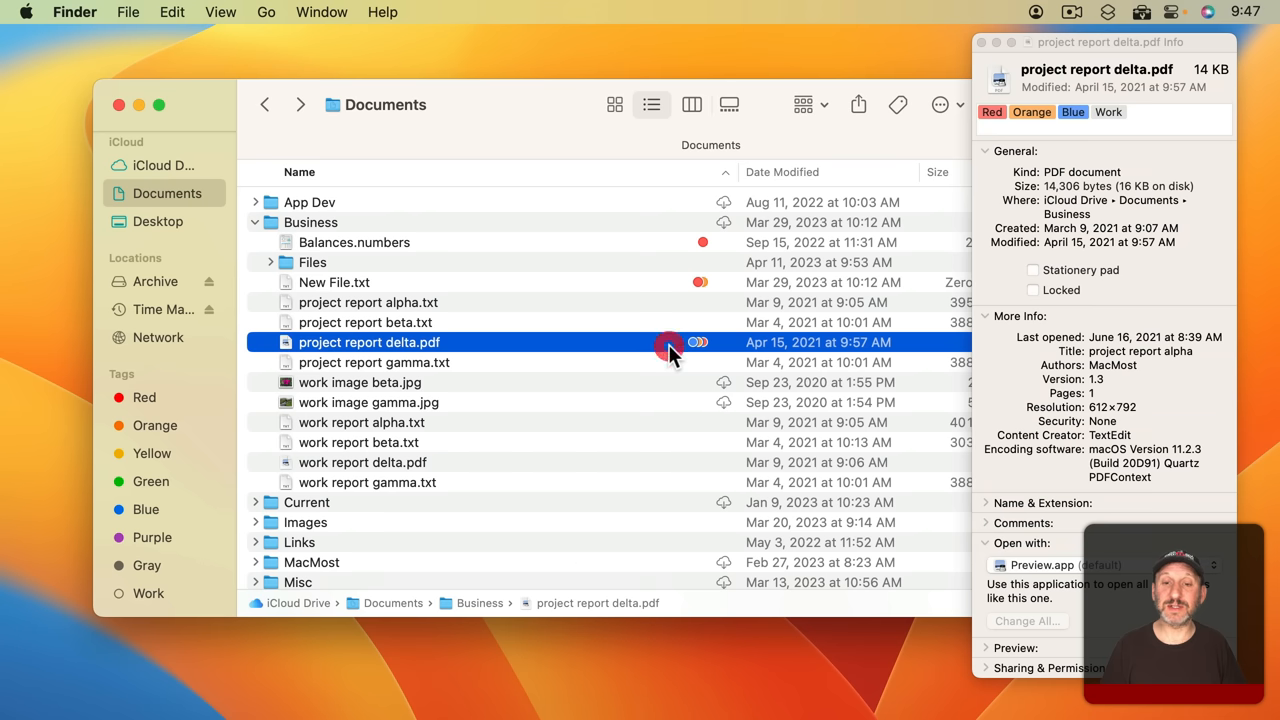
{"action": "mouse_move", "coordinate": [150, 596]}
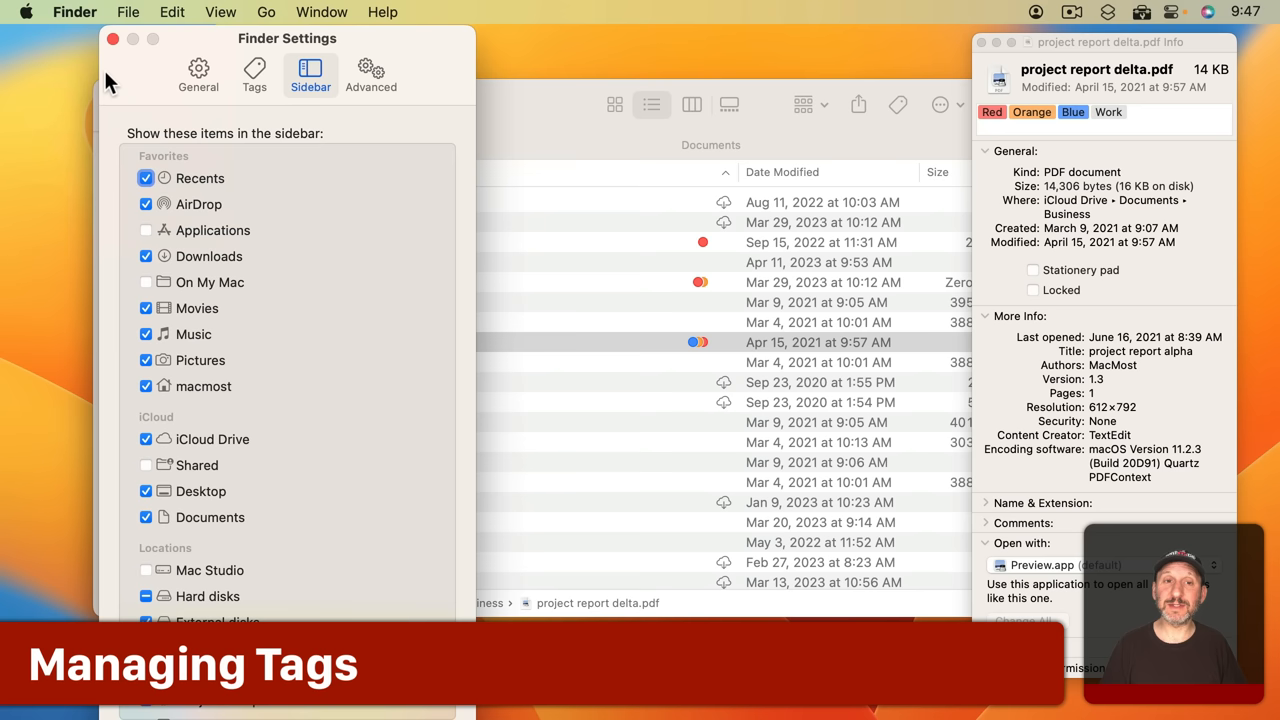
In Finder Settings' Tags list, give the Work tag the Yellow colour
{"action": "left_click", "coordinate": [254, 70]}
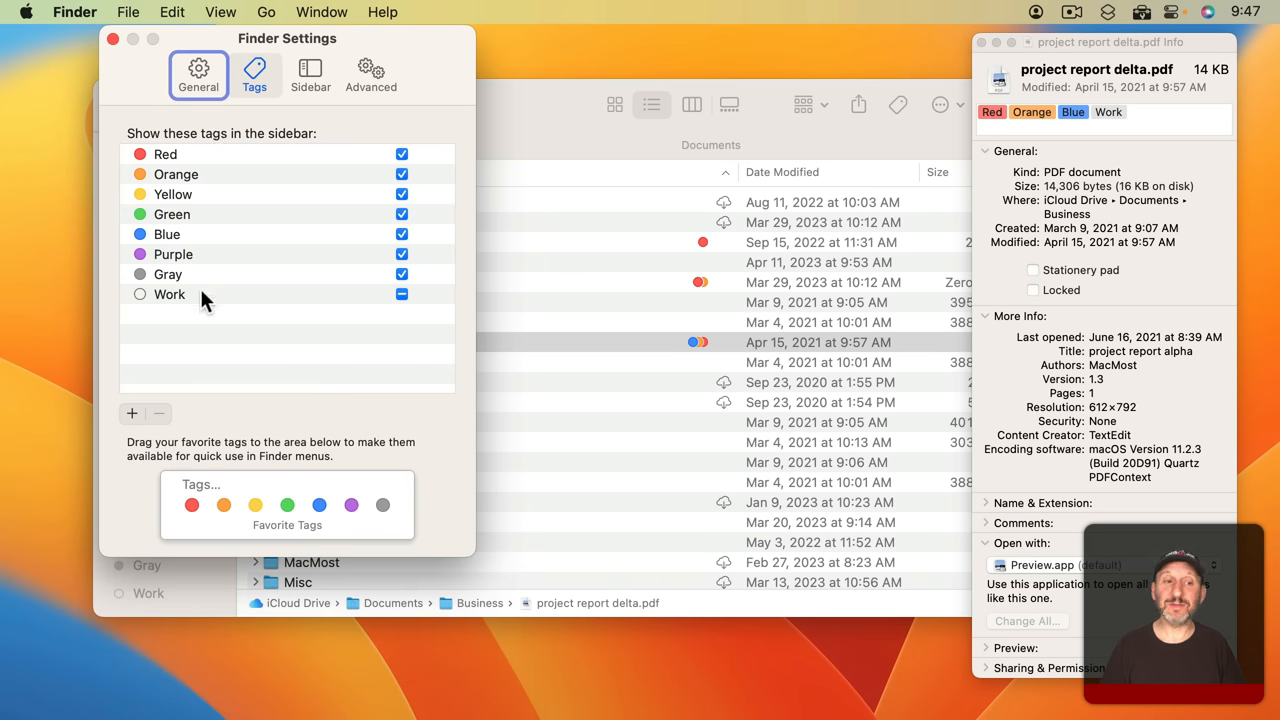
{"action": "left_click", "coordinate": [170, 294]}
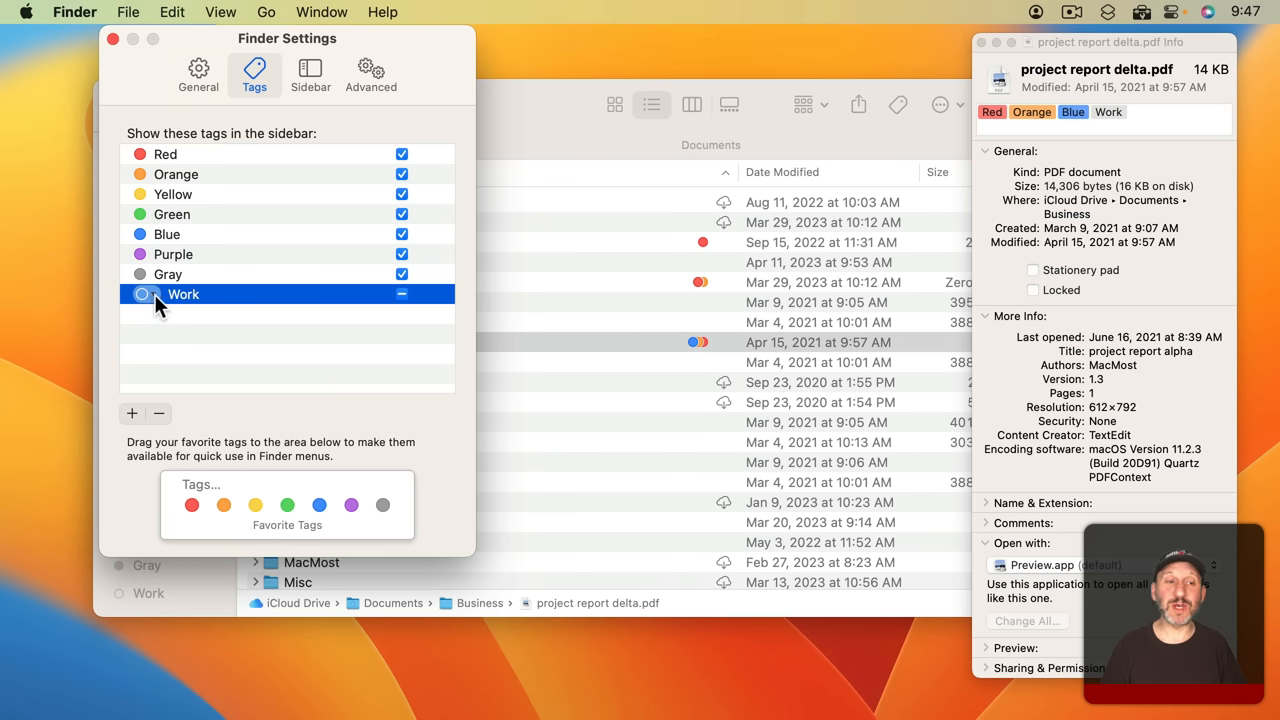
{"action": "left_click", "coordinate": [142, 294]}
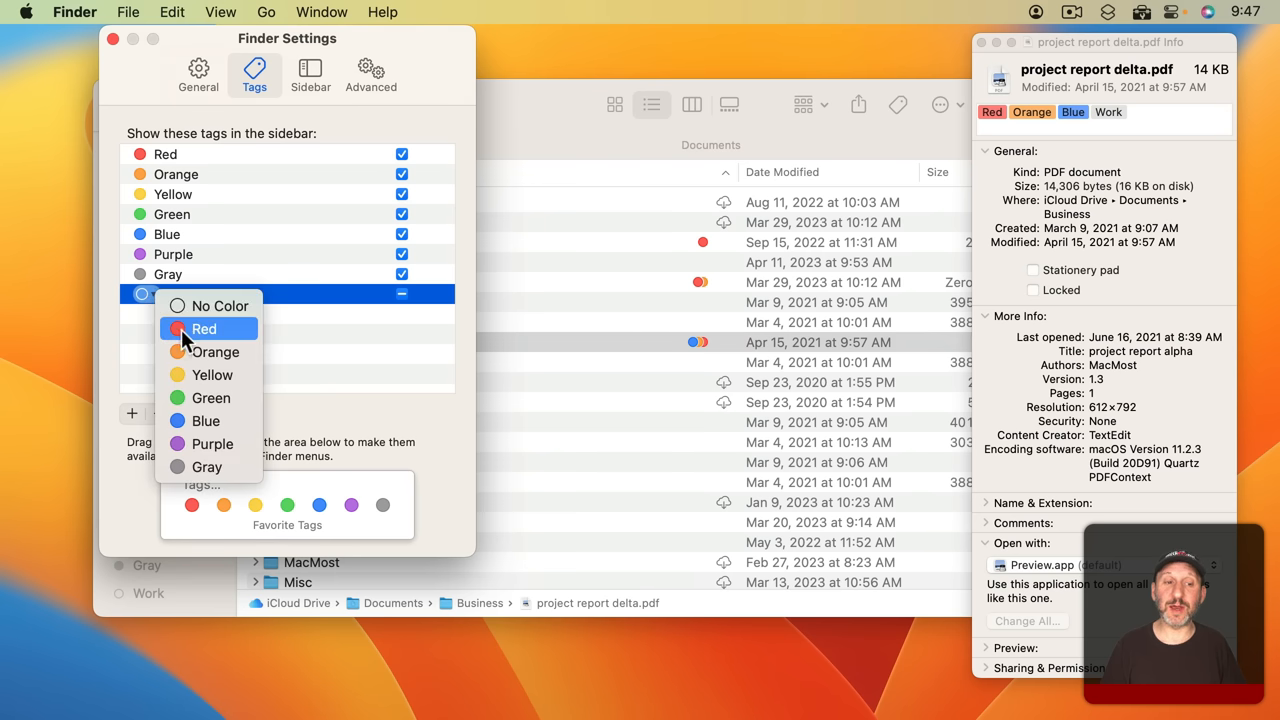
{"action": "left_click", "coordinate": [212, 374]}
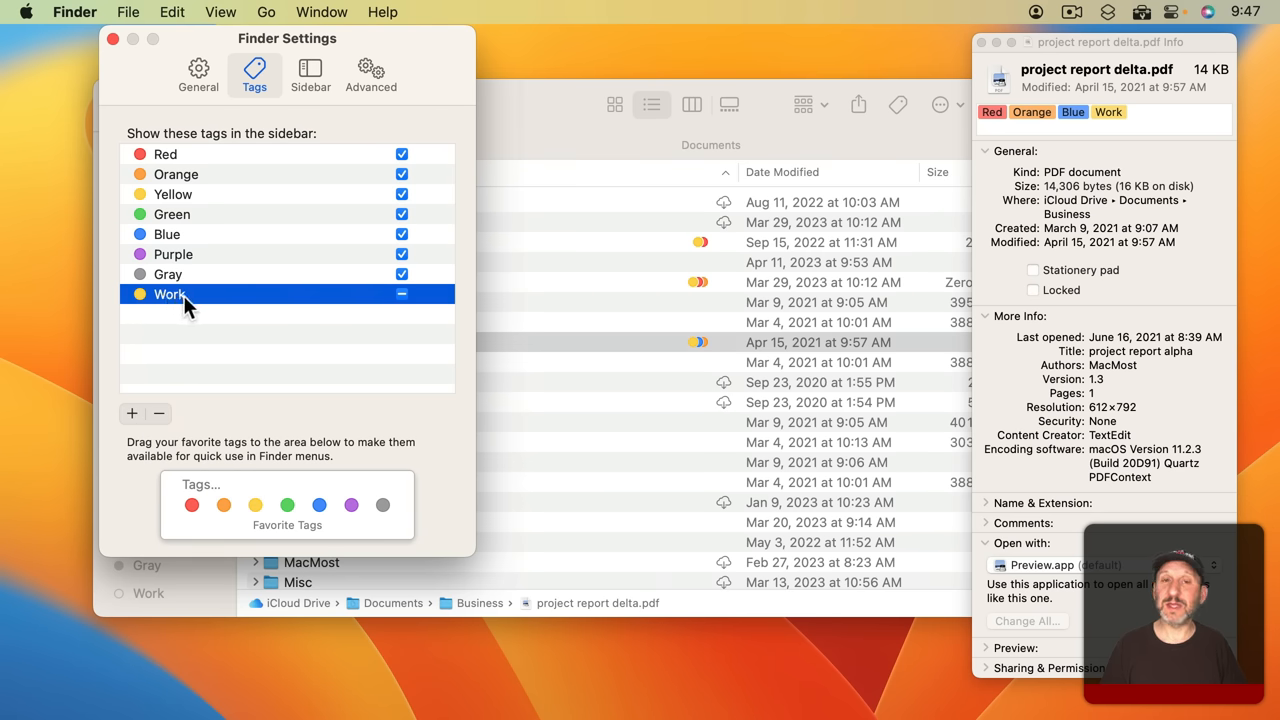
{"action": "mouse_move", "coordinate": [692, 250]}
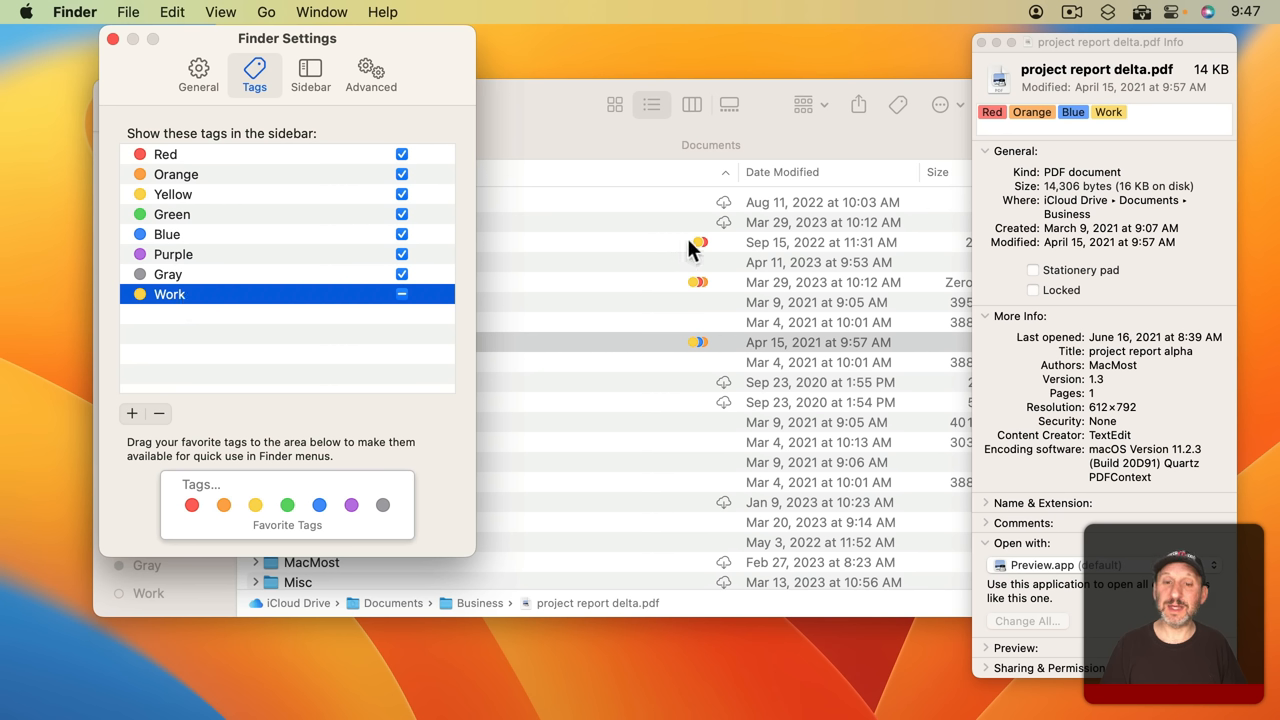
{"action": "mouse_move", "coordinate": [700, 250]}
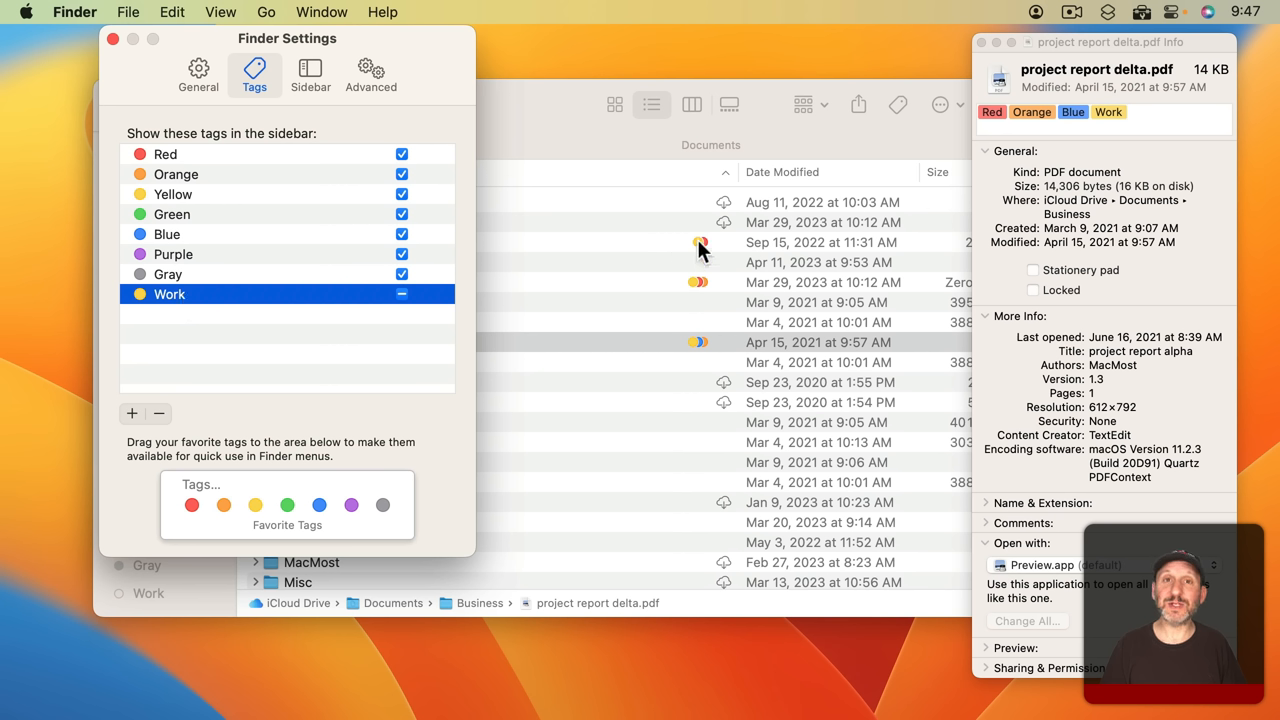
{"action": "mouse_move", "coordinate": [1064, 216]}
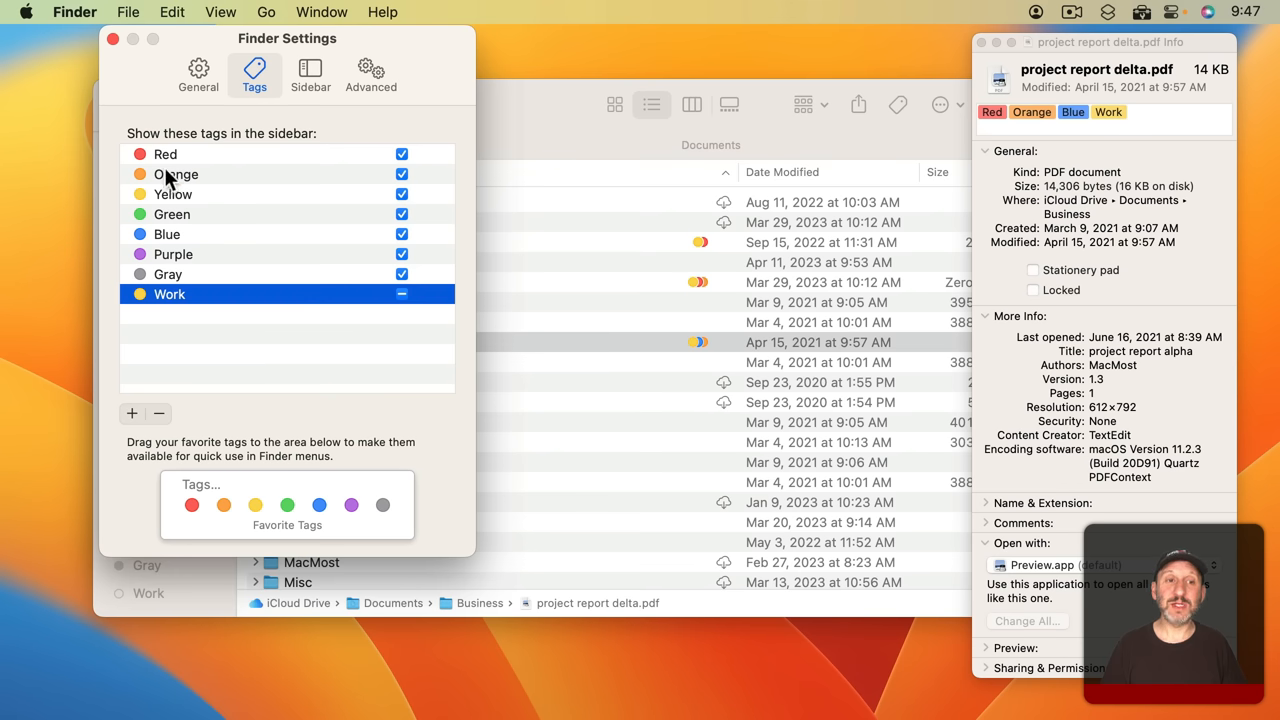
Delete the Purple tag from the Tags settings and close Settings
{"action": "left_click", "coordinate": [168, 234]}
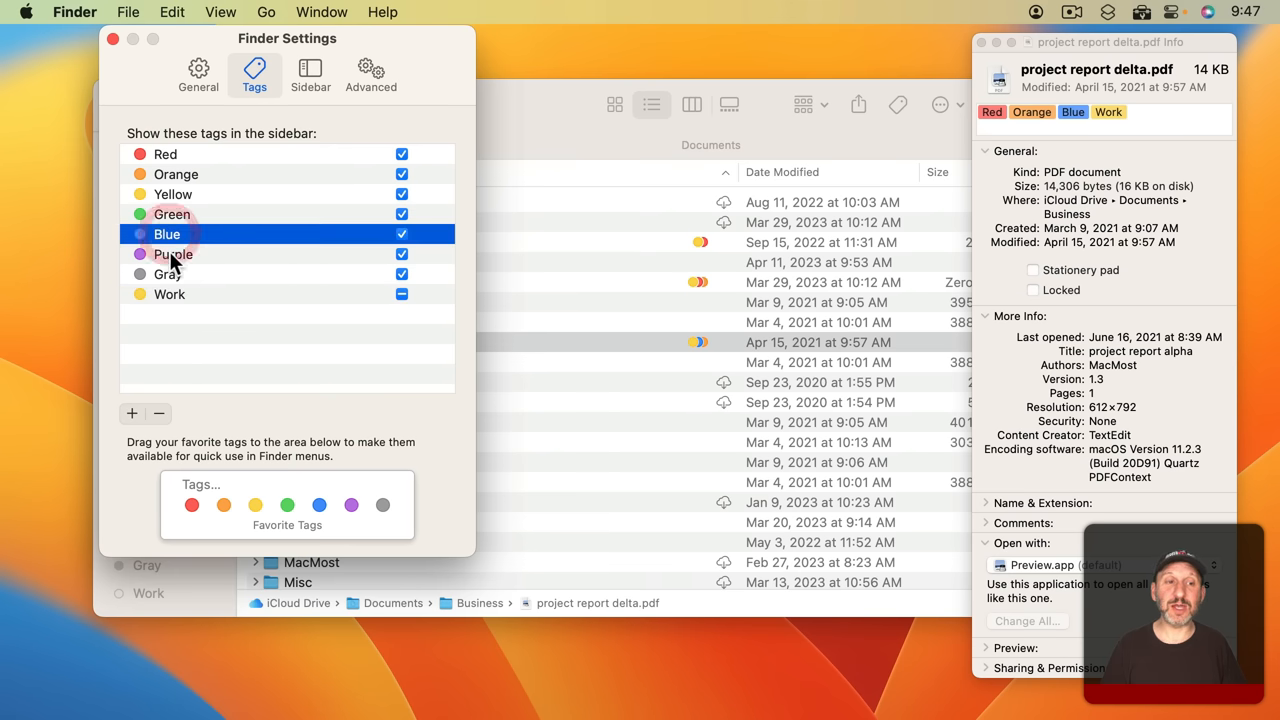
{"action": "left_click", "coordinate": [172, 254]}
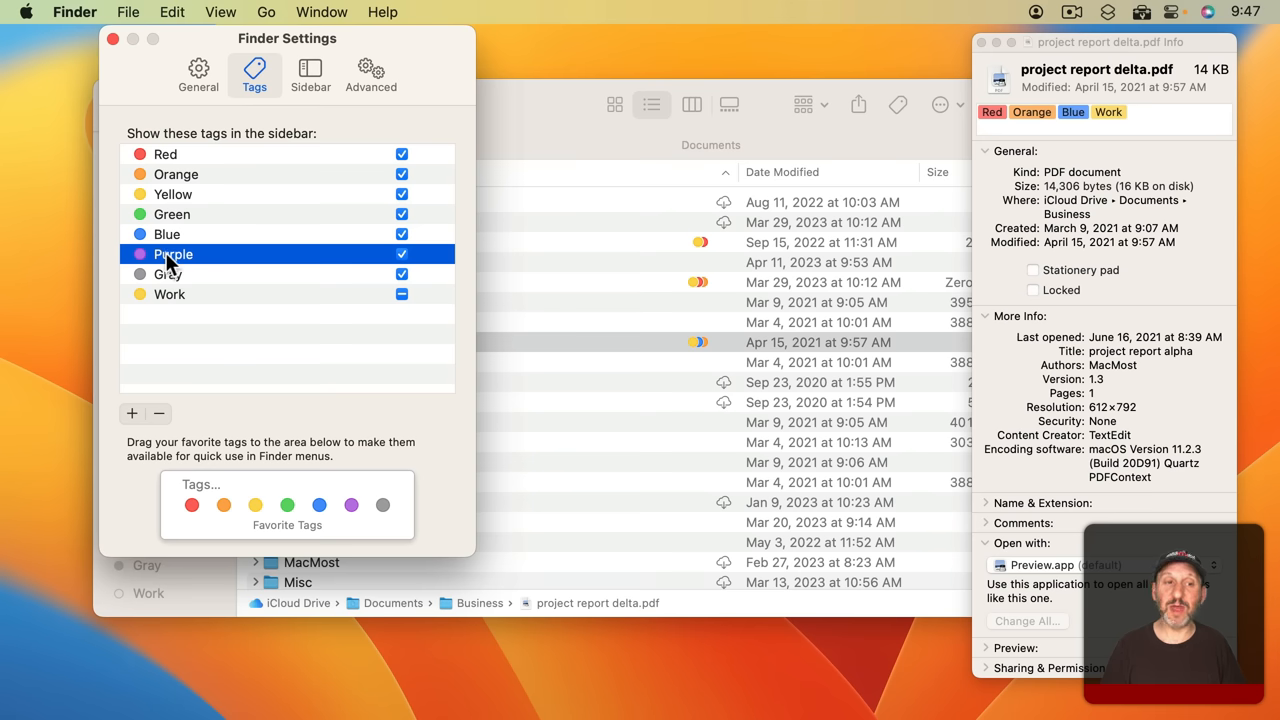
{"action": "right_click", "coordinate": [172, 254]}
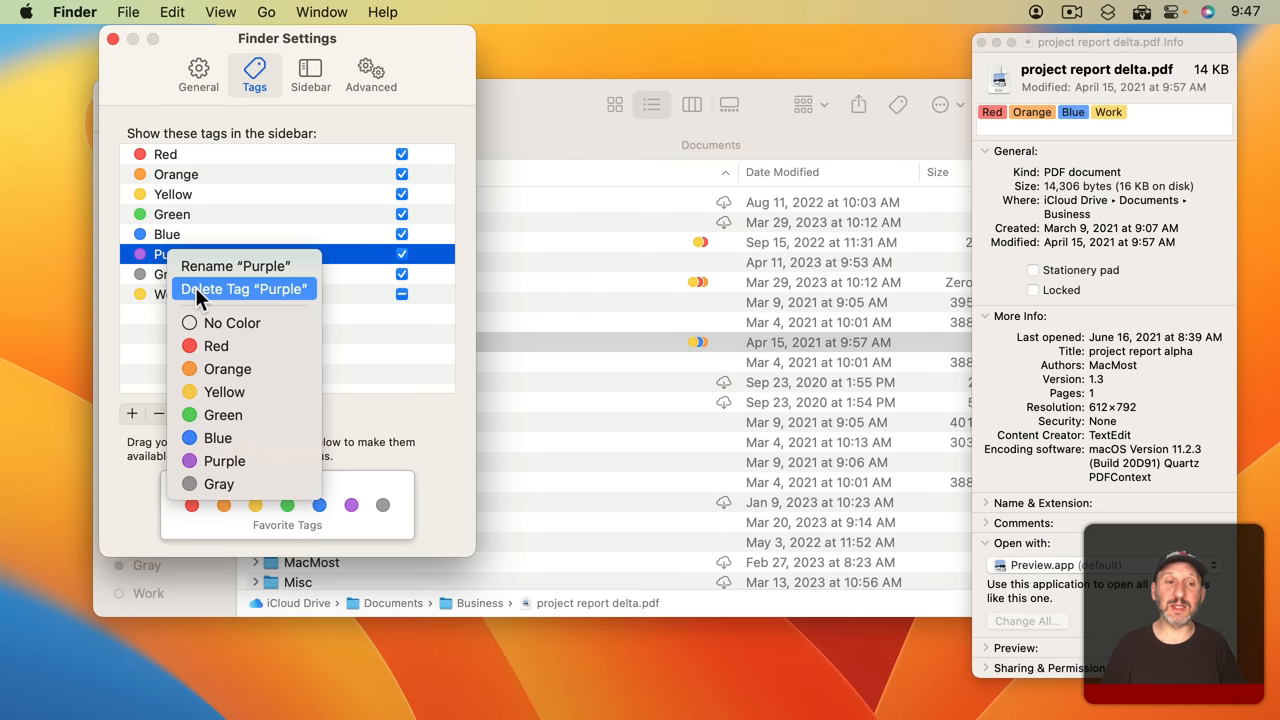
{"action": "left_click", "coordinate": [244, 288]}
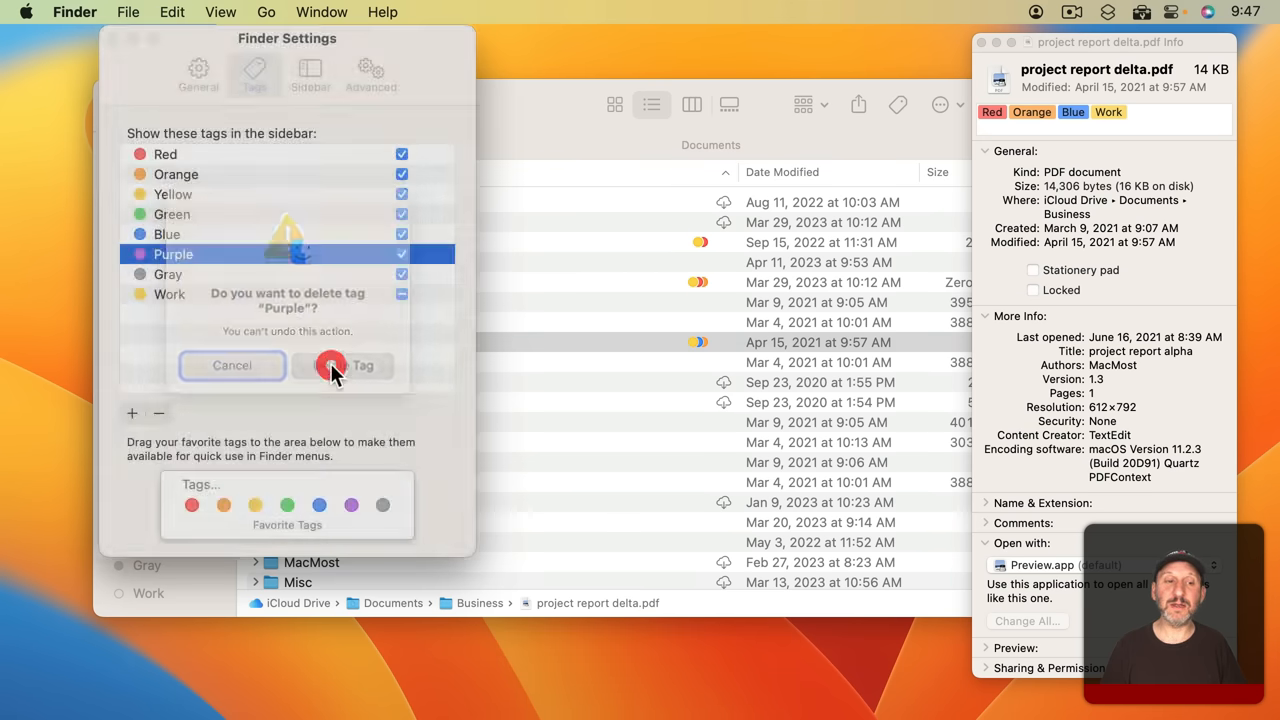
{"action": "left_click", "coordinate": [364, 364]}
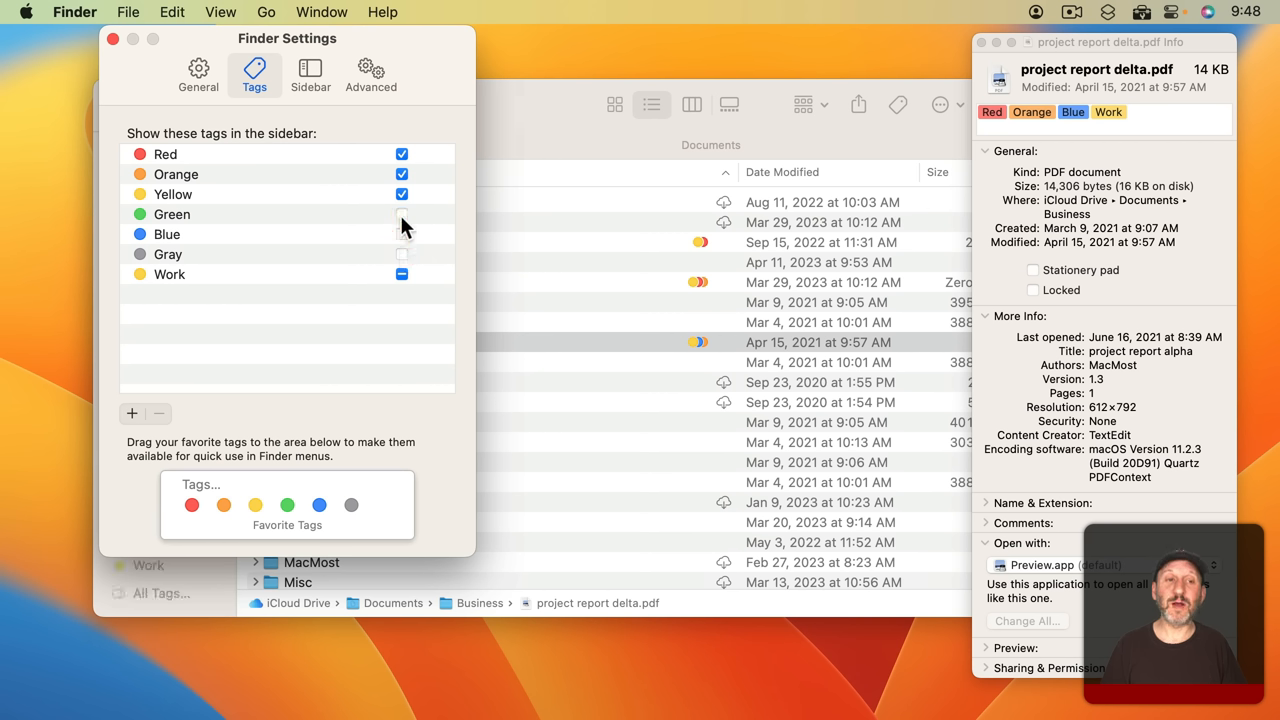
{"action": "left_click", "coordinate": [112, 40]}
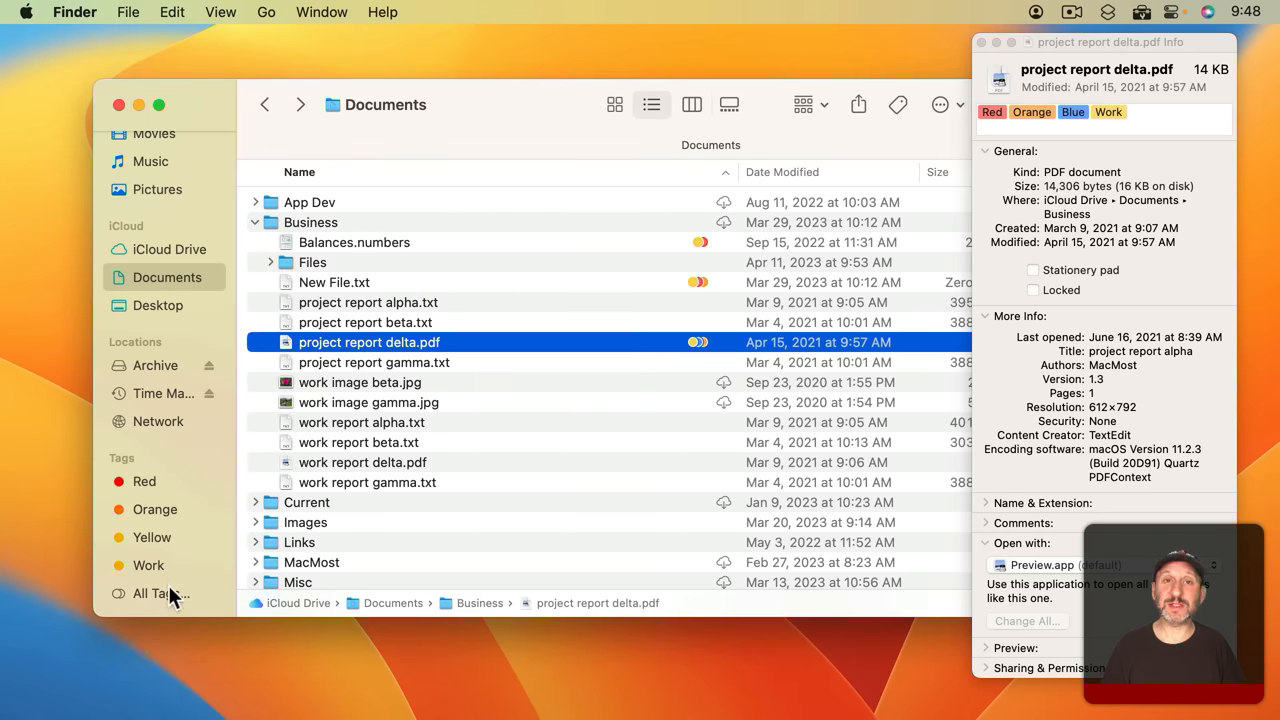
Close the Info window and browse the Red, Orange and Work tag listings from the sidebar
{"action": "left_click", "coordinate": [980, 42]}
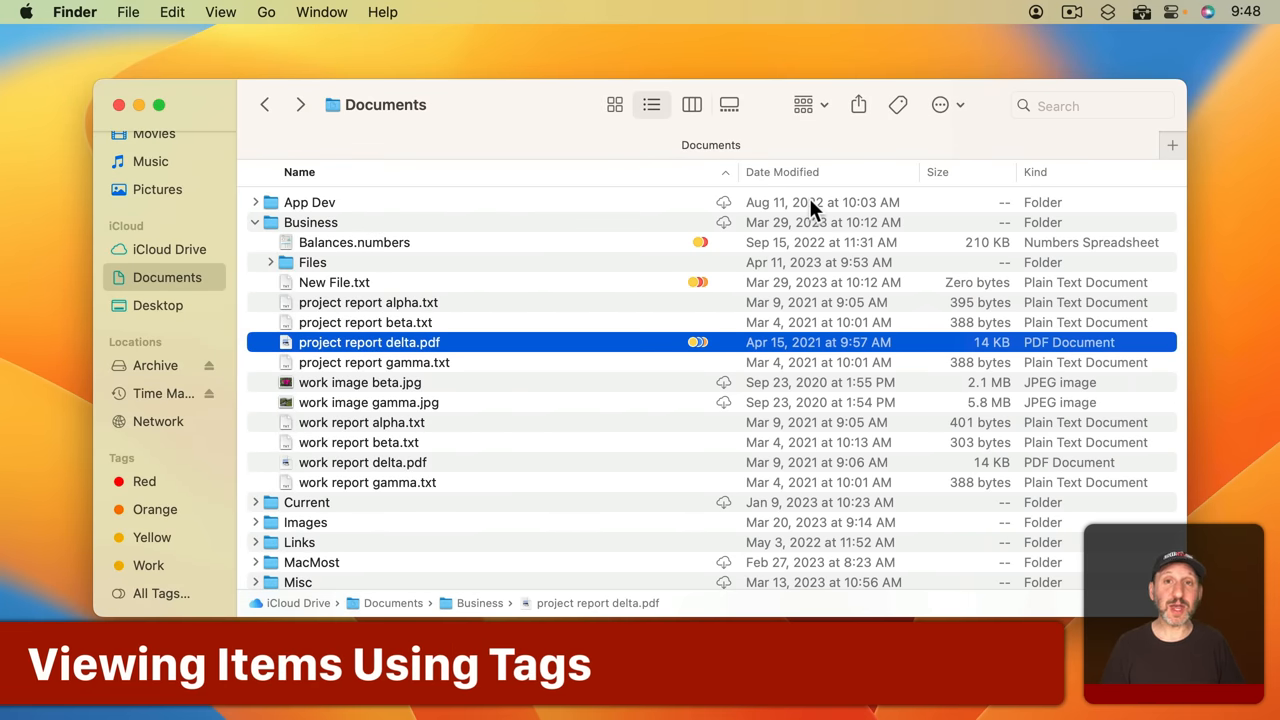
{"action": "mouse_move", "coordinate": [702, 256]}
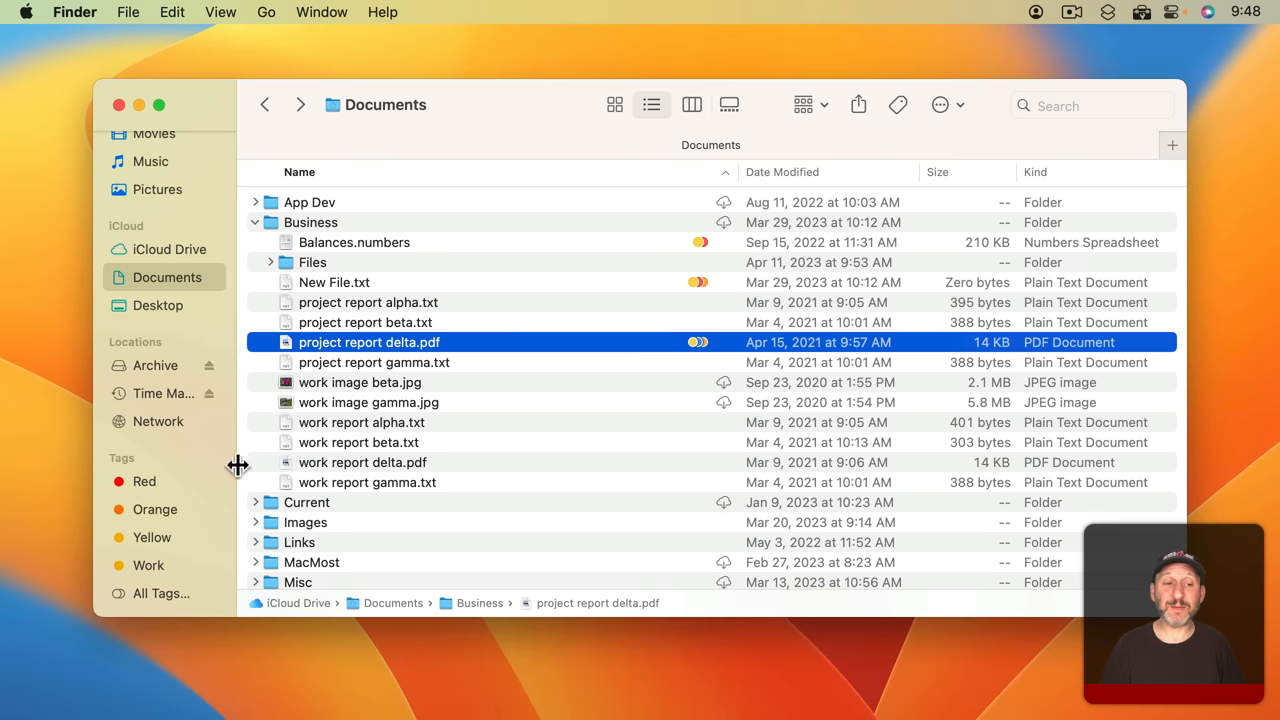
{"action": "mouse_move", "coordinate": [152, 488]}
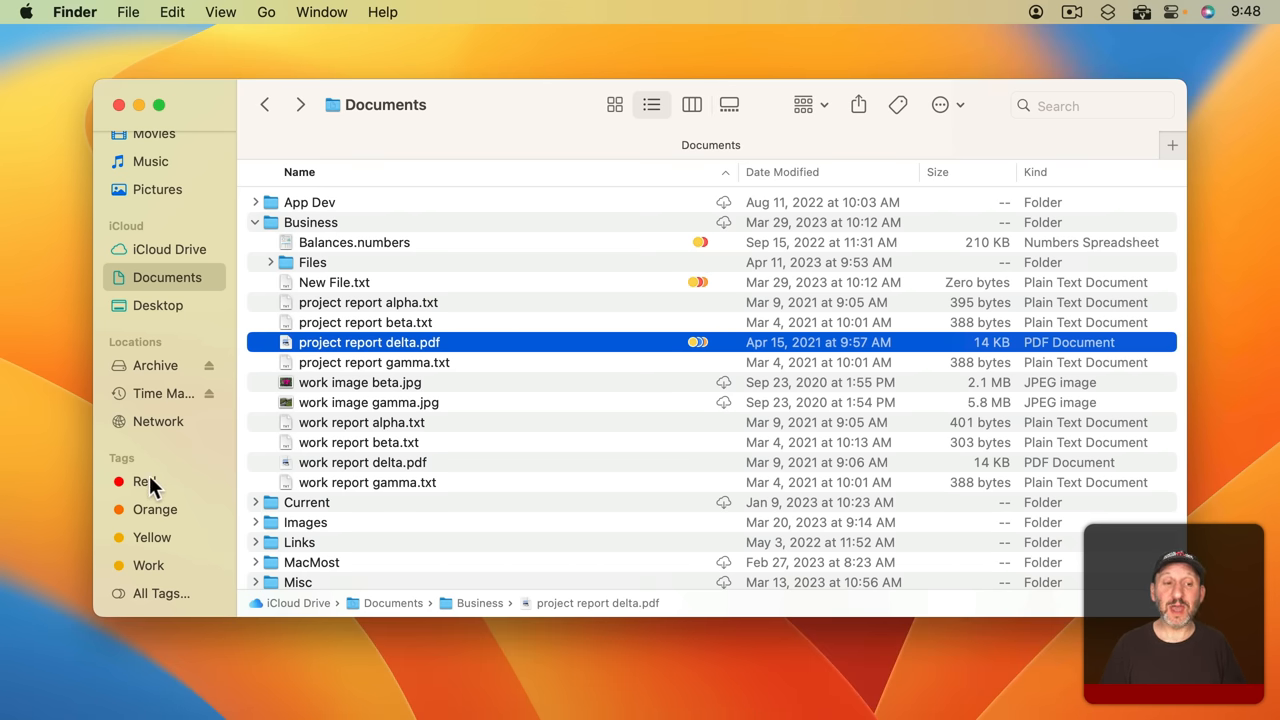
{"action": "left_click", "coordinate": [144, 480]}
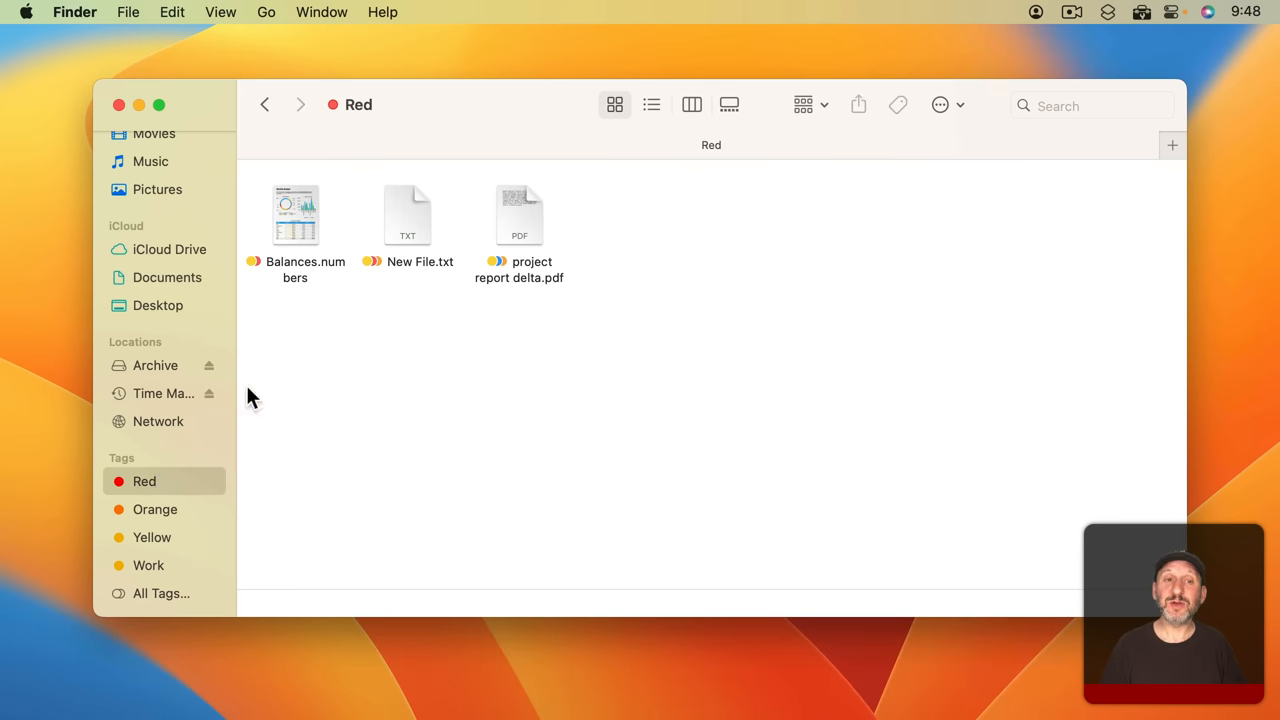
{"action": "mouse_move", "coordinate": [398, 170]}
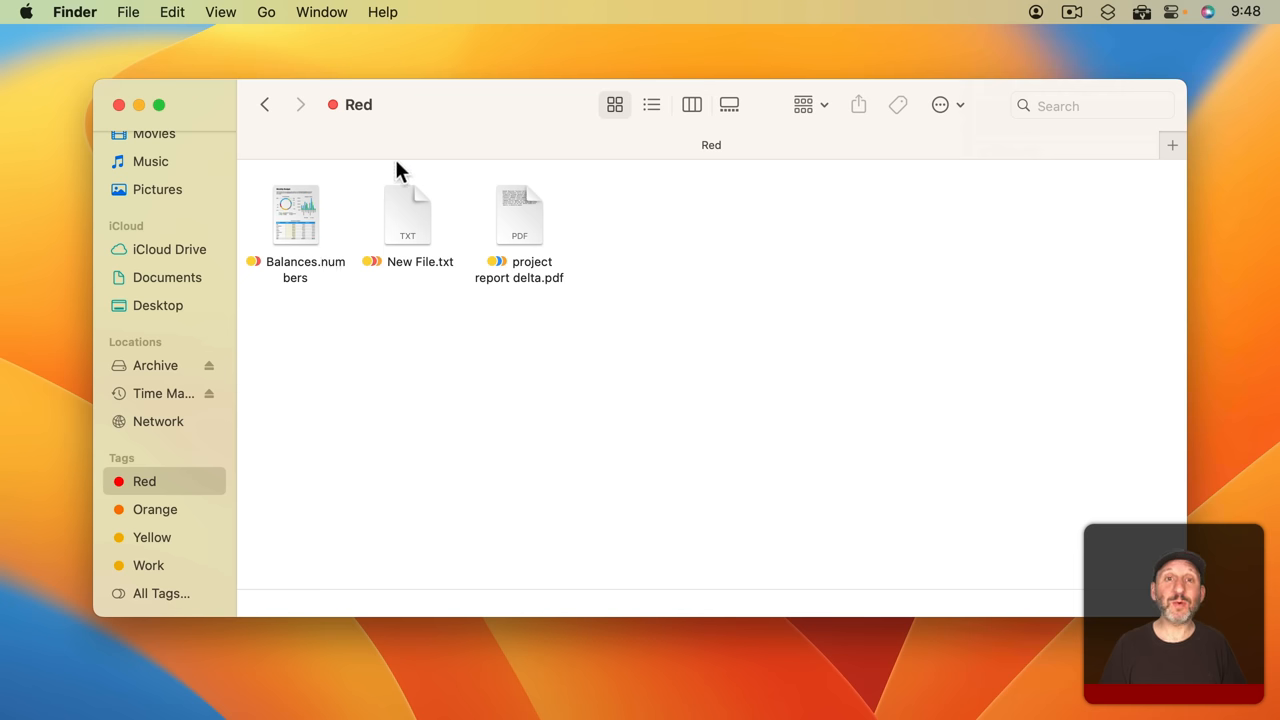
{"action": "mouse_move", "coordinate": [532, 236]}
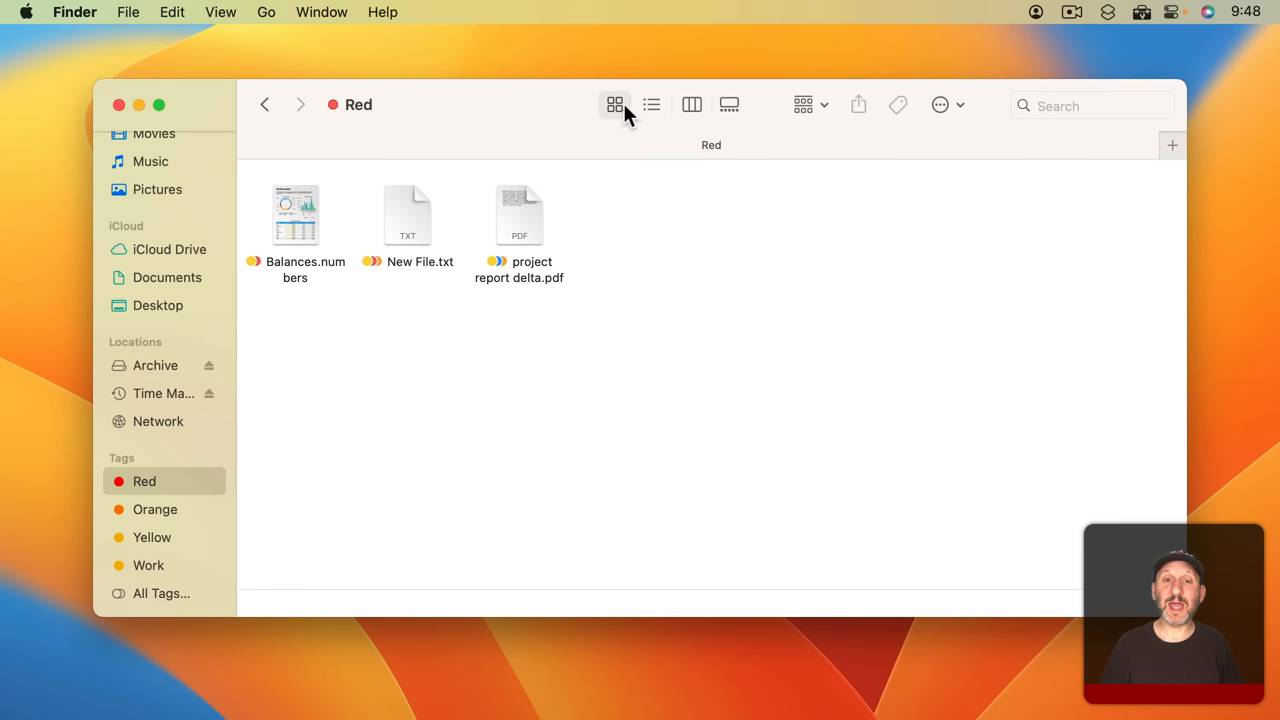
{"action": "left_click", "coordinate": [690, 104]}
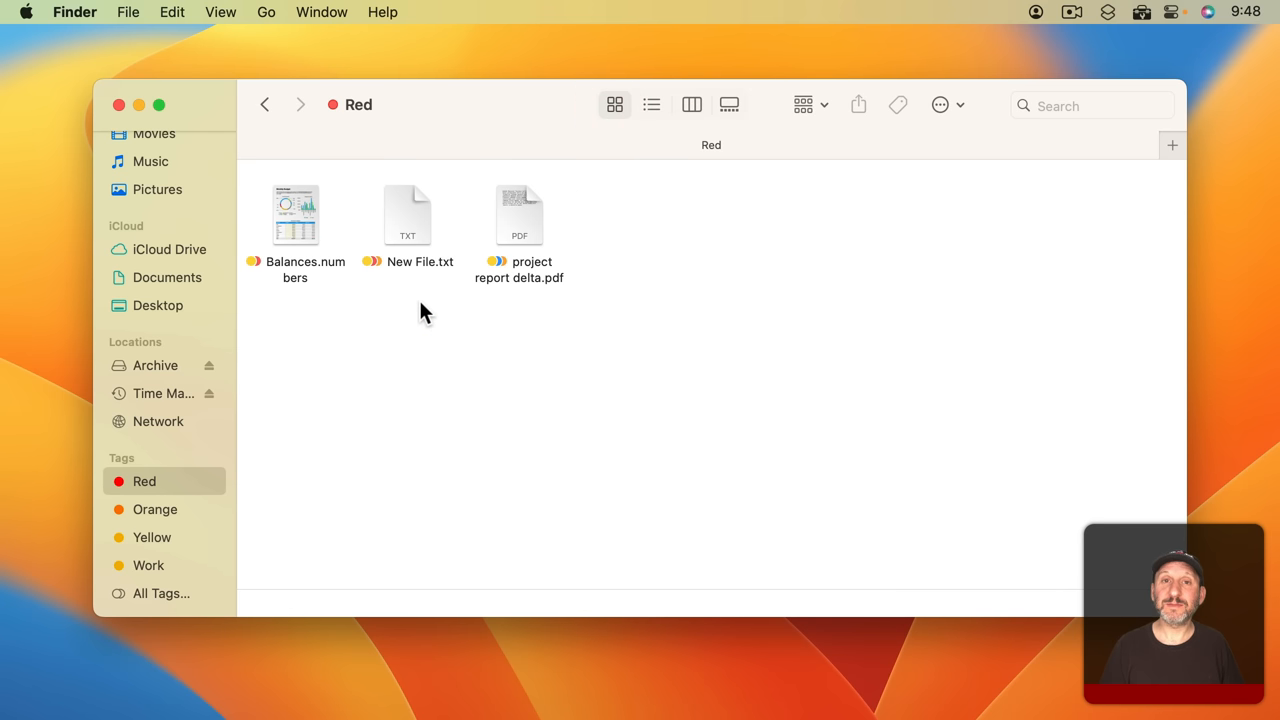
{"action": "mouse_move", "coordinate": [162, 516]}
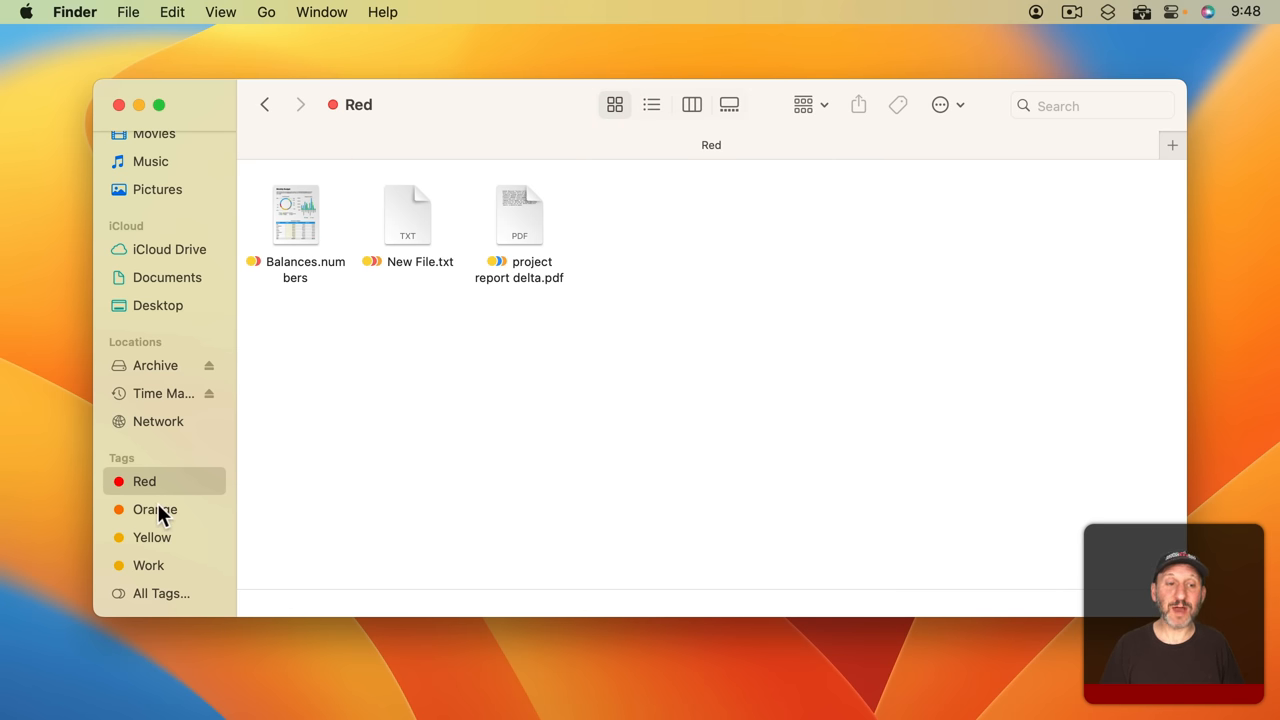
{"action": "left_click", "coordinate": [156, 510]}
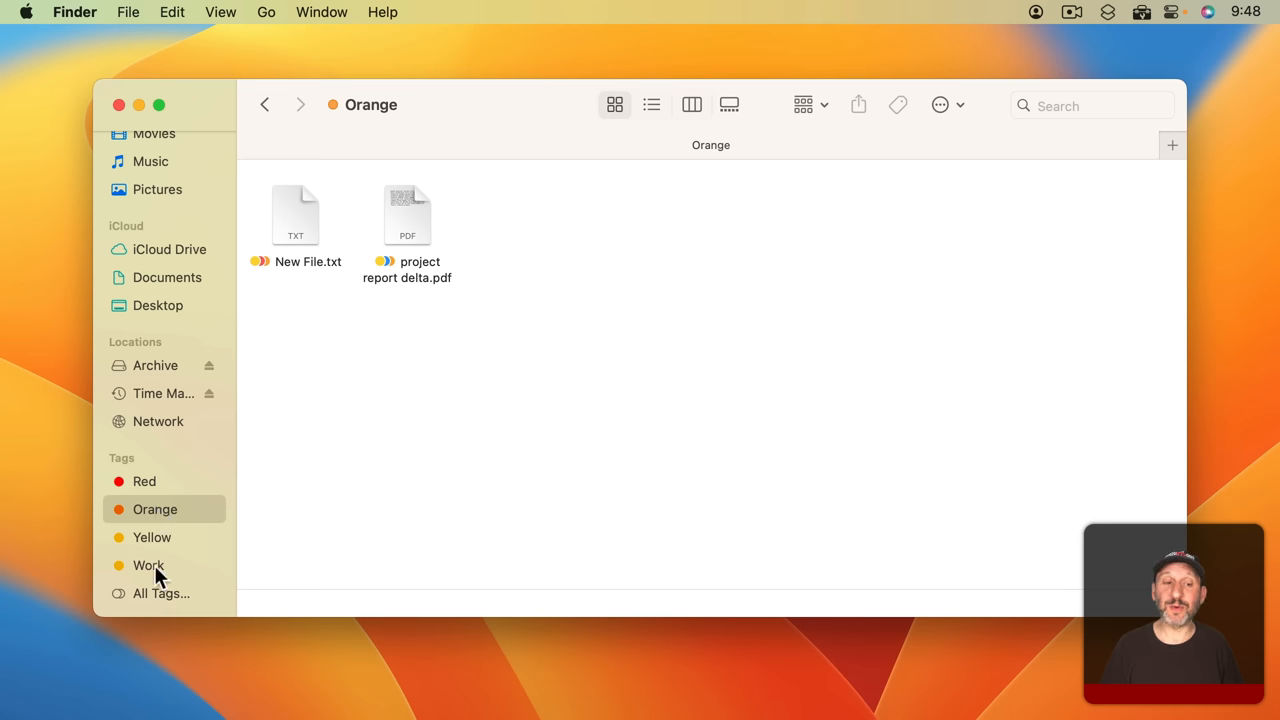
{"action": "left_click", "coordinate": [148, 564]}
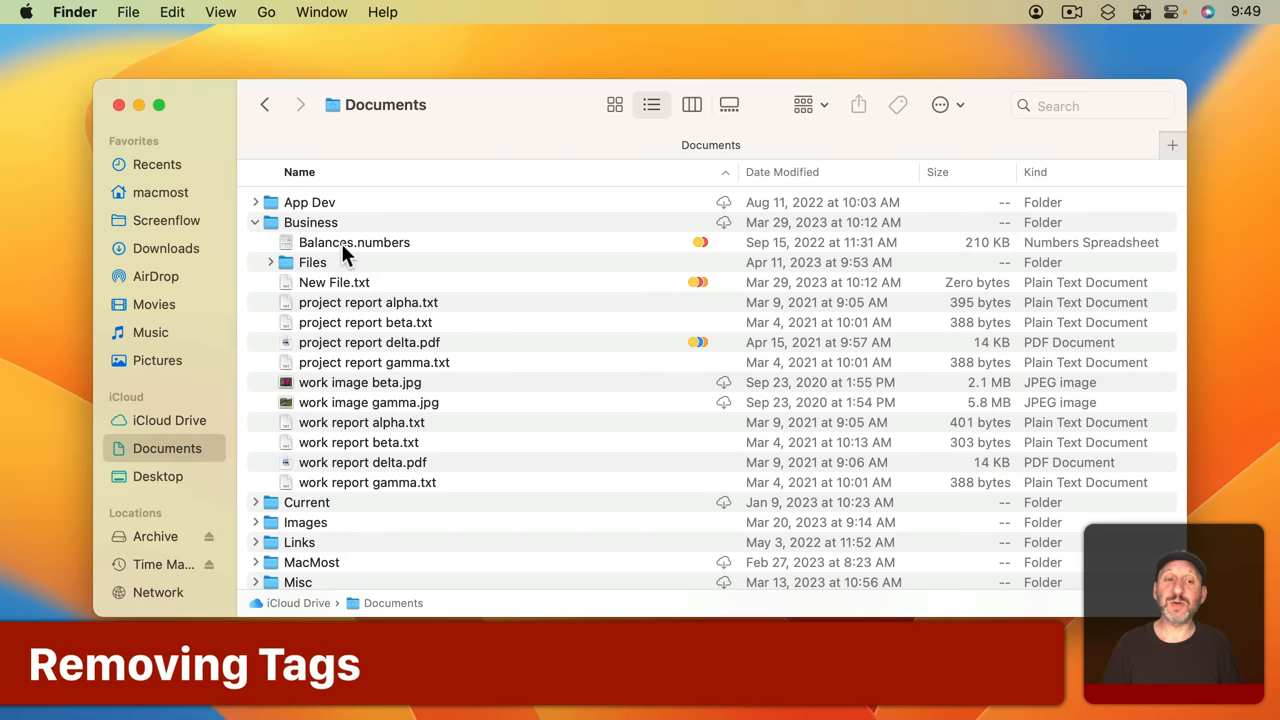
Remove the Red tag from Balances.numbers and clear its remaining tags in the Info window
{"action": "right_click", "coordinate": [354, 242]}
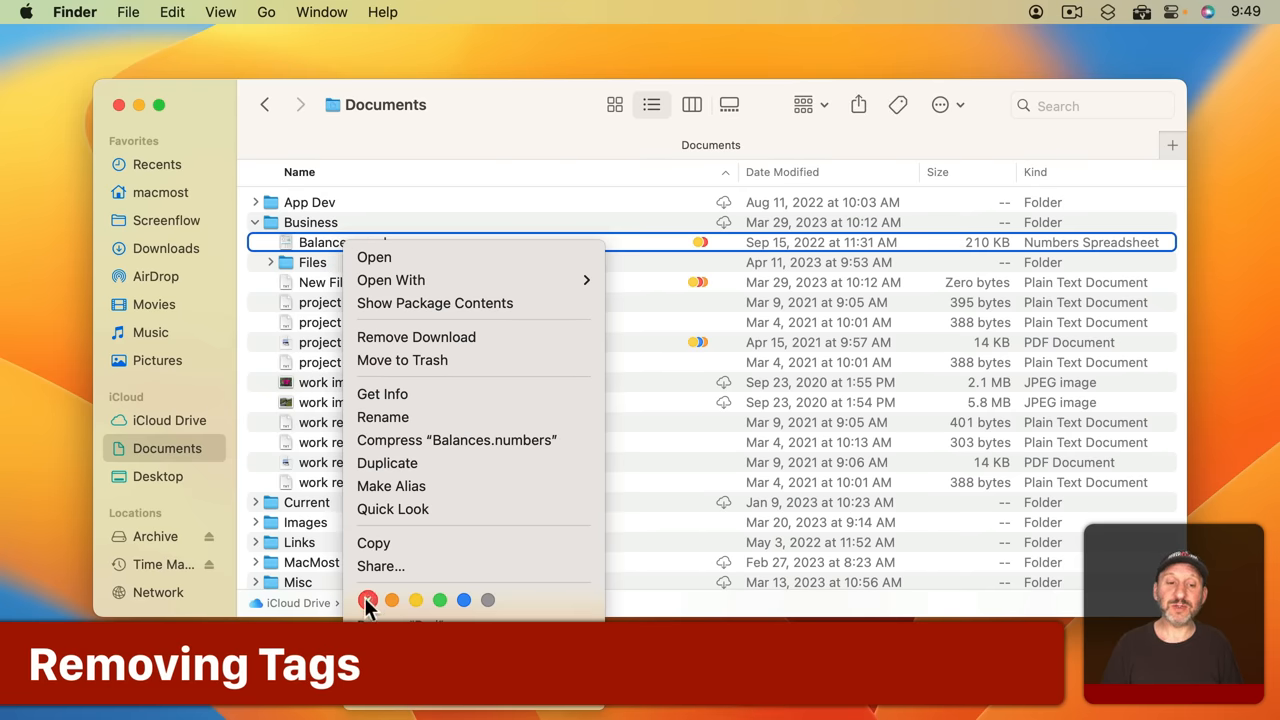
{"action": "left_click", "coordinate": [368, 600]}
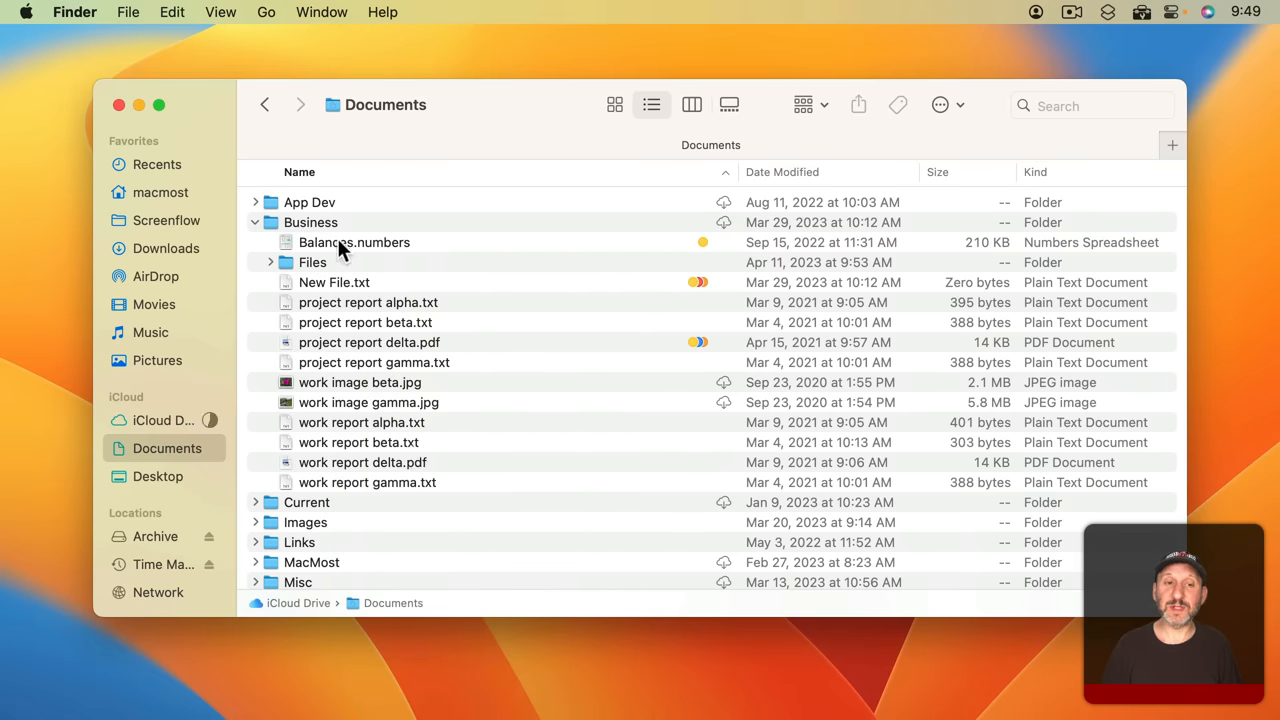
{"action": "left_click", "coordinate": [354, 242]}
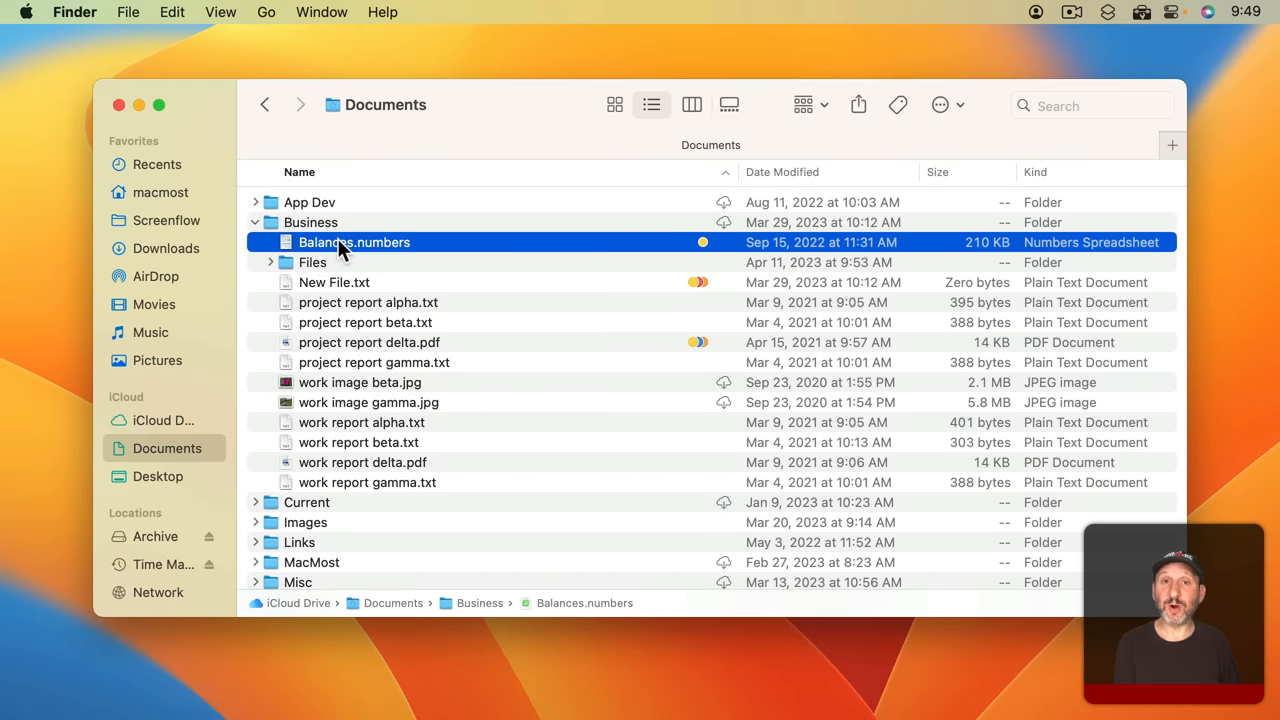
{"action": "key", "text": "cmd+i"}
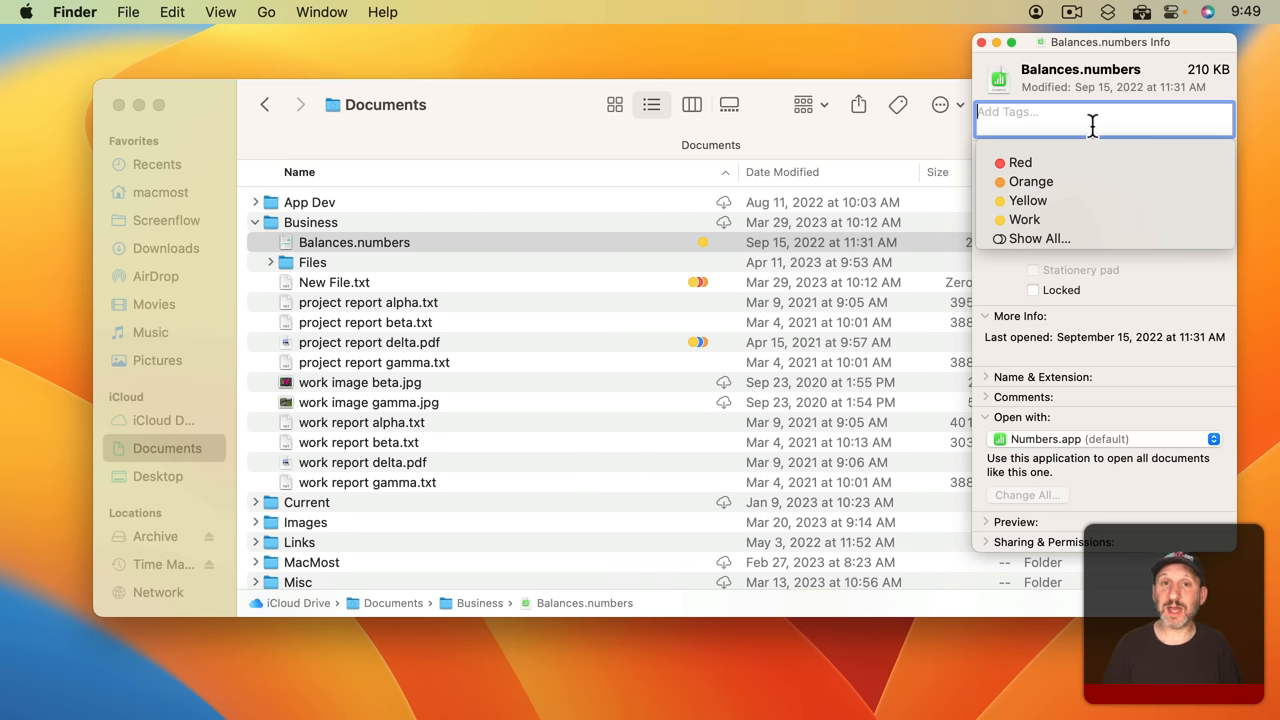
{"action": "left_click", "coordinate": [354, 242]}
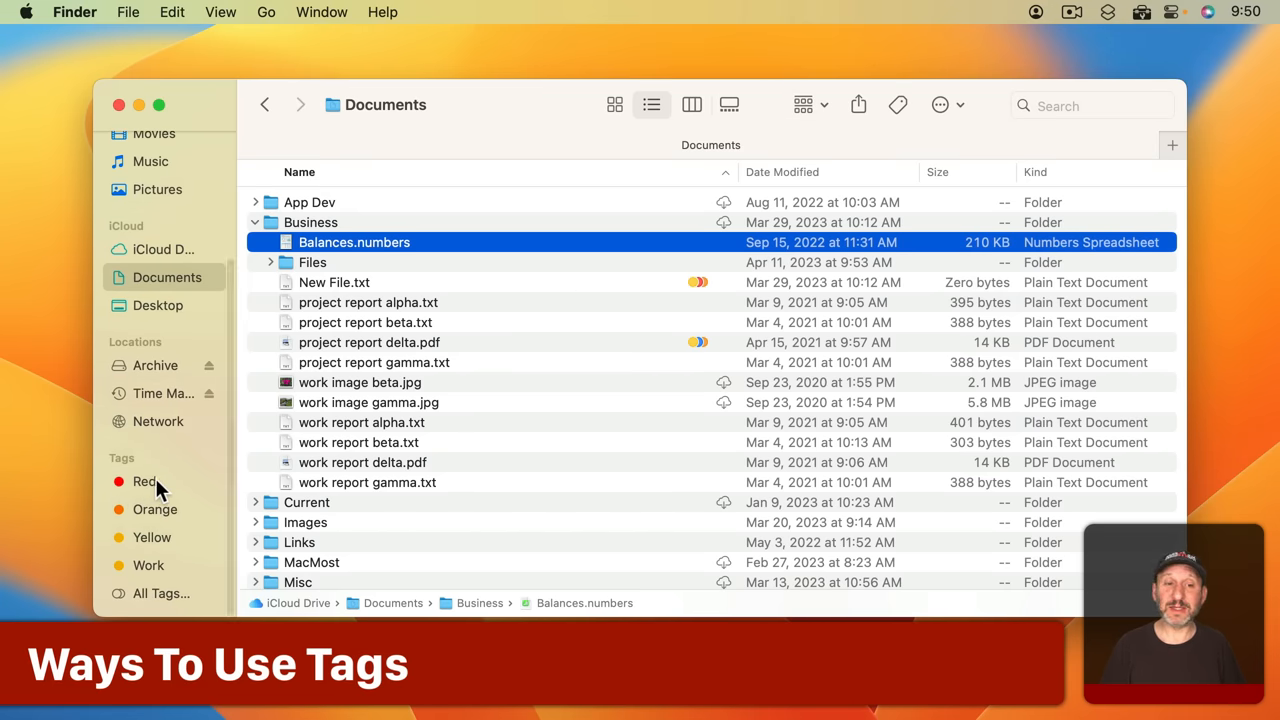
{"action": "left_click", "coordinate": [144, 480]}
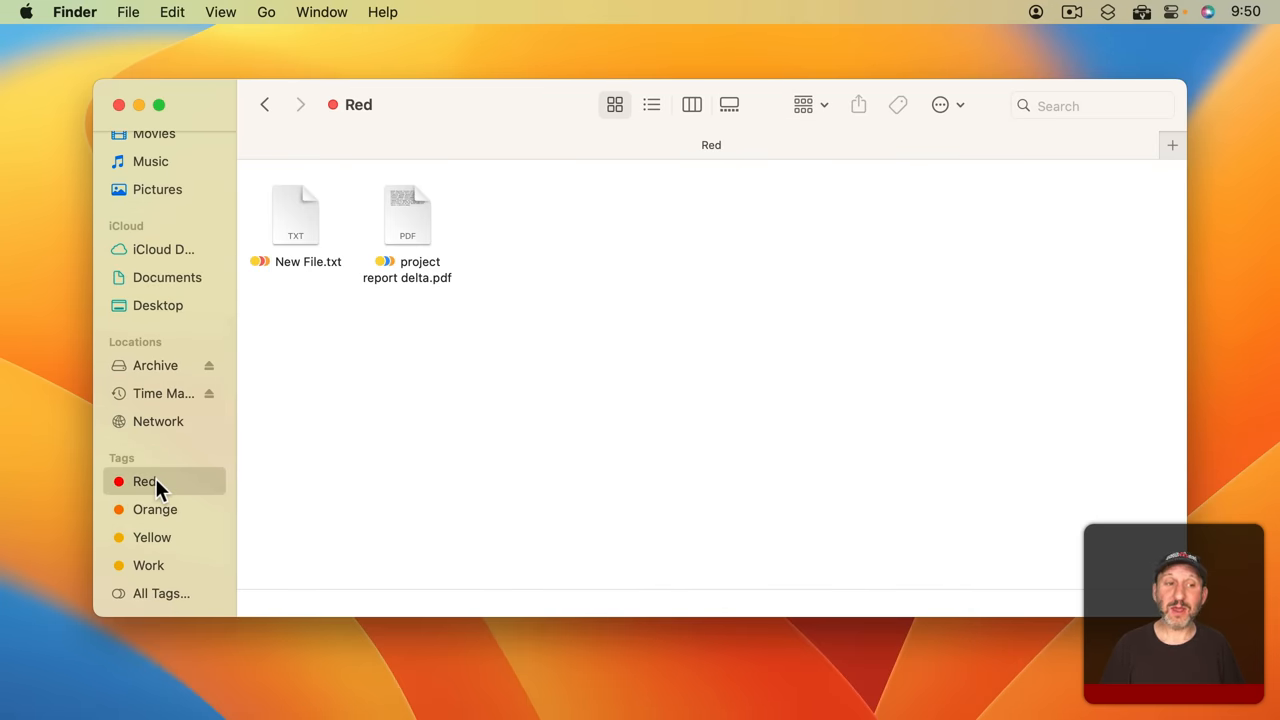
{"action": "left_click", "coordinate": [168, 448]}
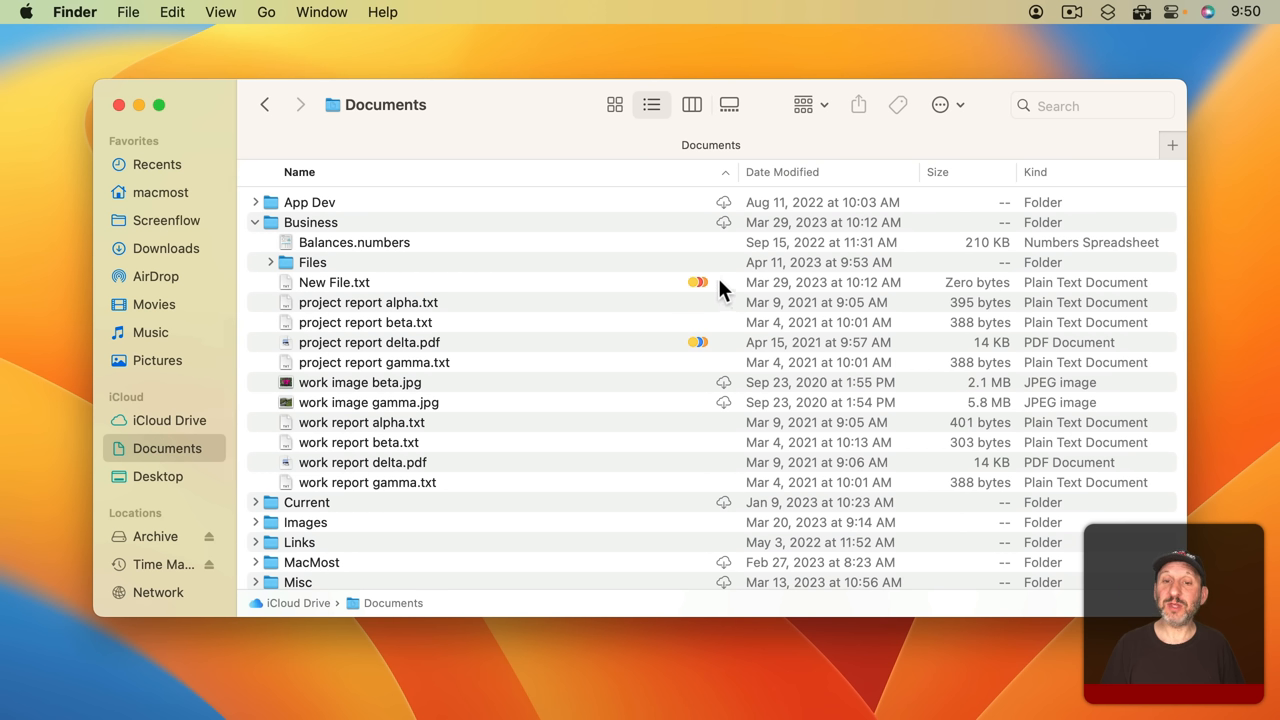
{"action": "mouse_move", "coordinate": [556, 284]}
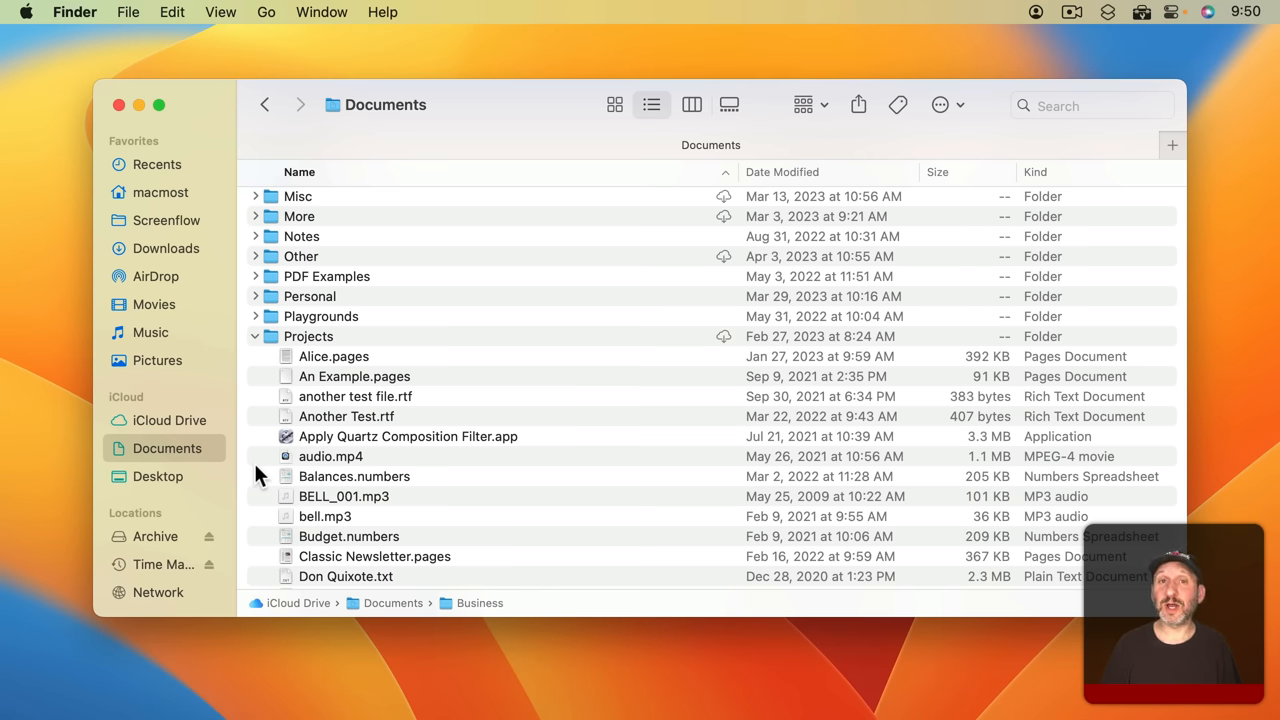
{"action": "scroll", "scroll_direction": "down", "scroll_amount": 3}
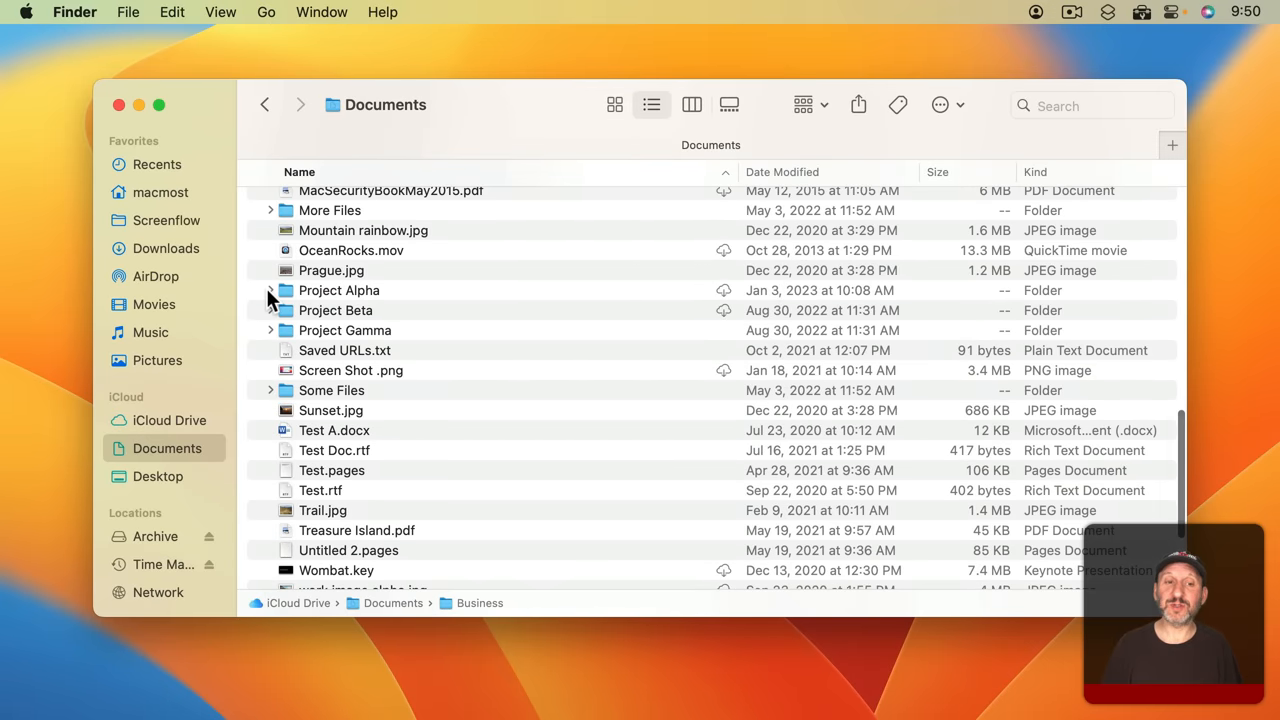
Tag the ten items inside Project Alpha with a new Alpha tag
{"action": "left_click", "coordinate": [270, 310]}
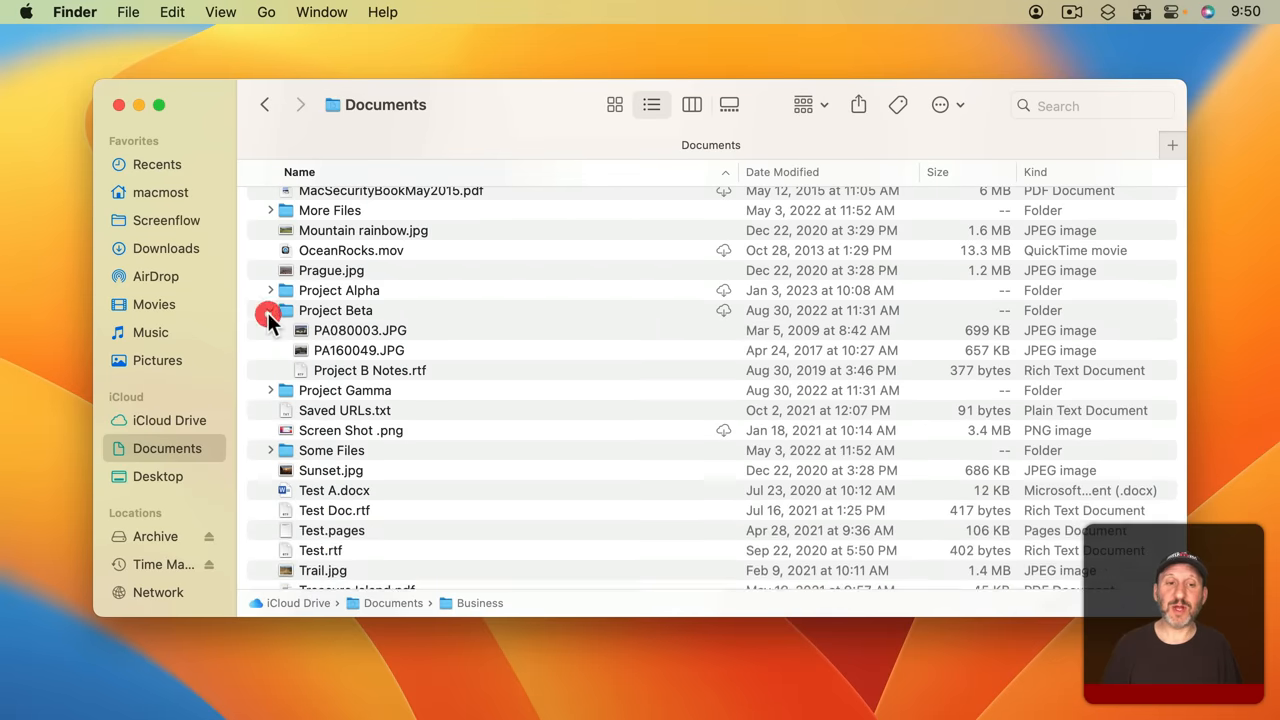
{"action": "left_click", "coordinate": [270, 310]}
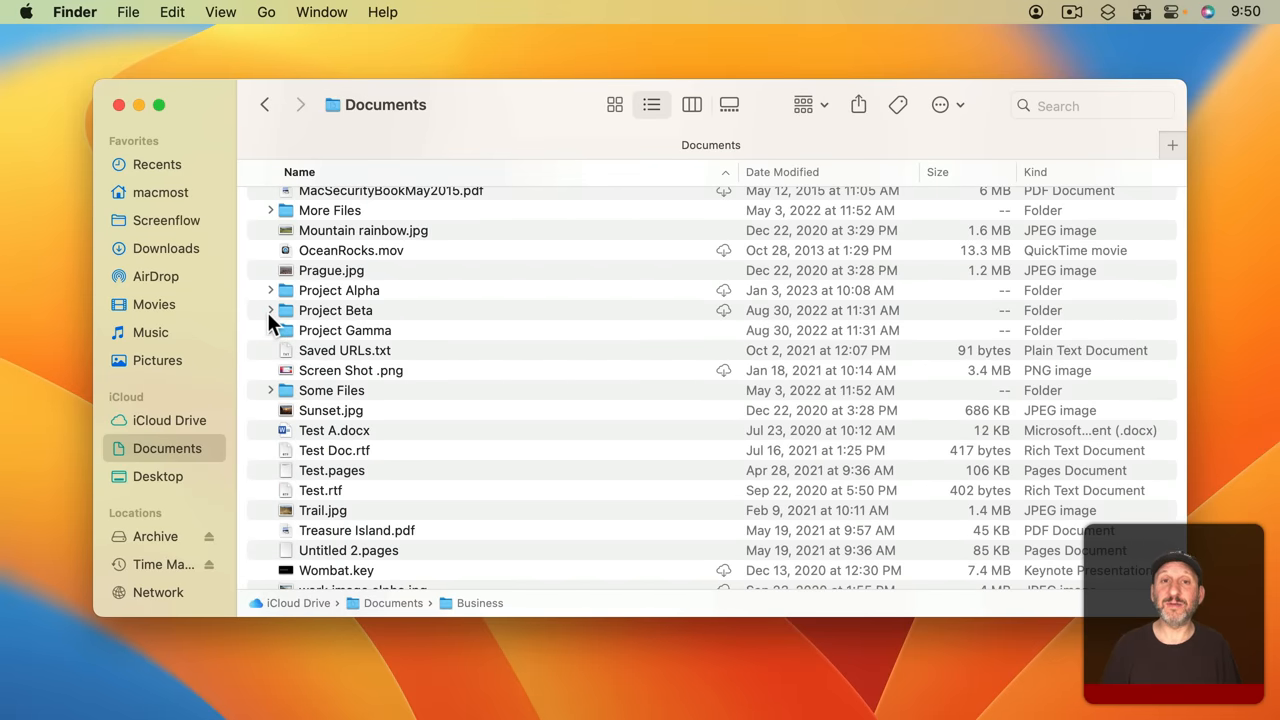
{"action": "mouse_move", "coordinate": [284, 304]}
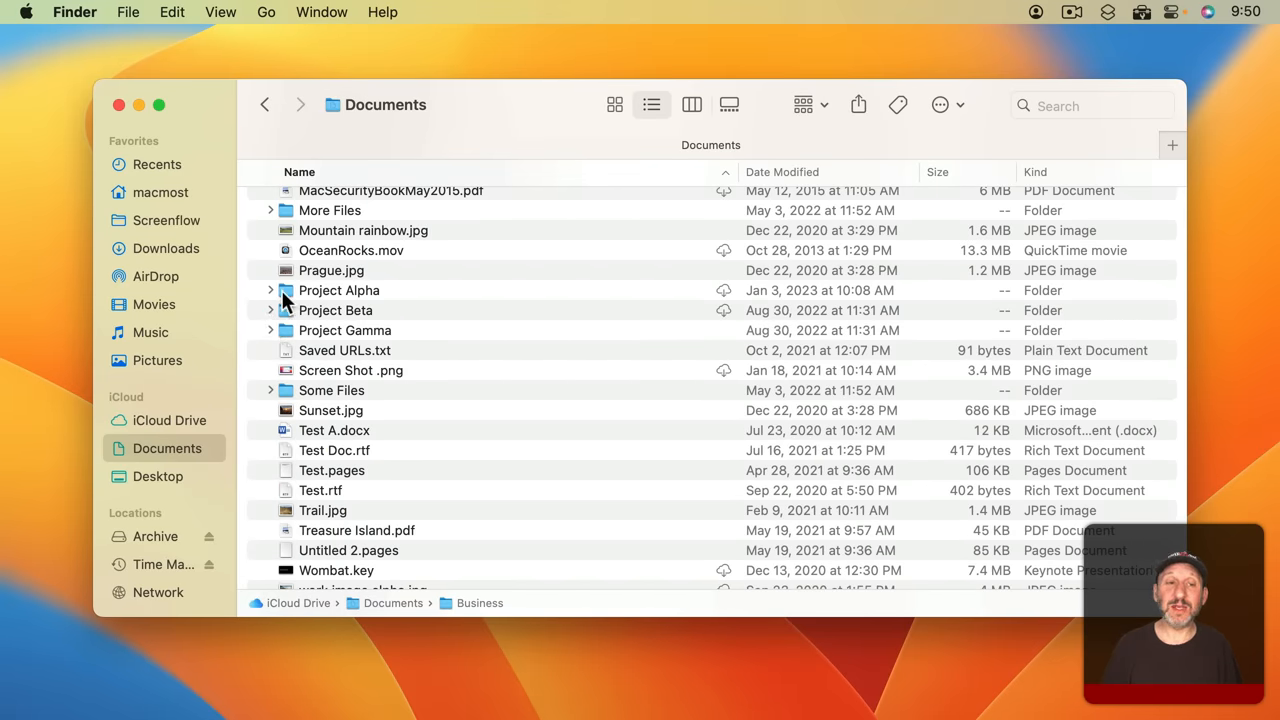
{"action": "left_click", "coordinate": [270, 290]}
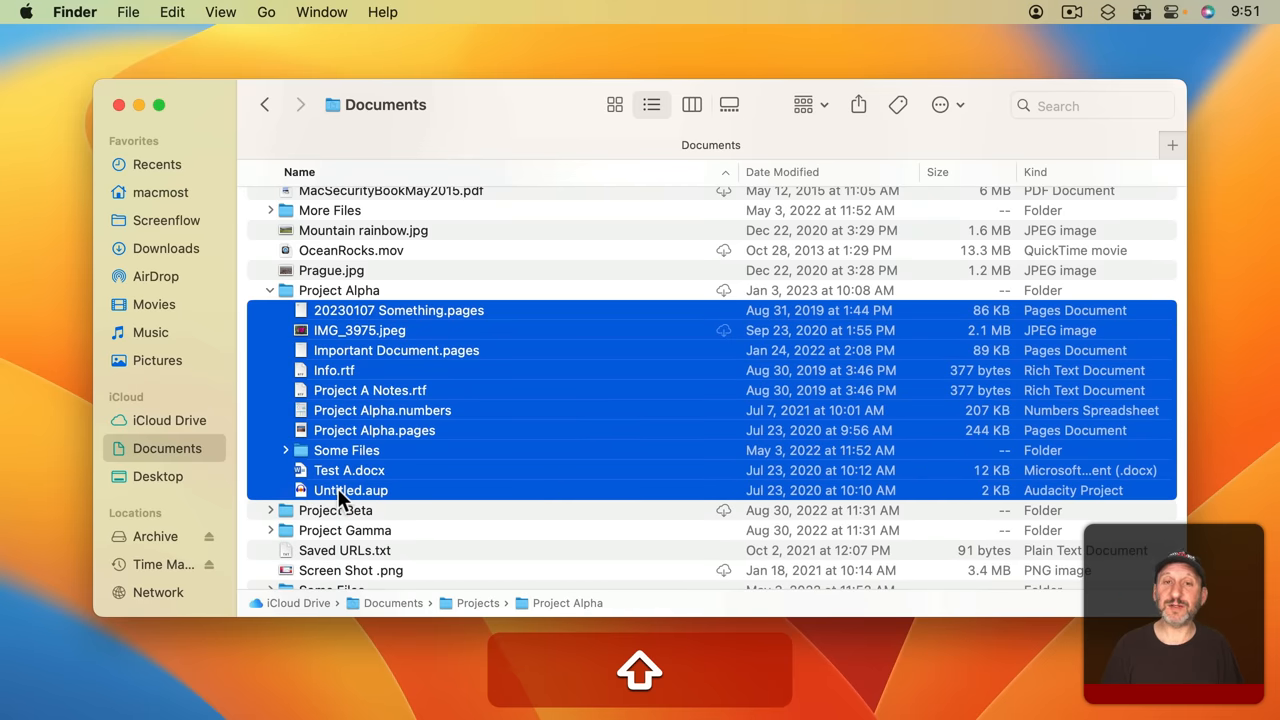
{"action": "right_click", "coordinate": [350, 490]}
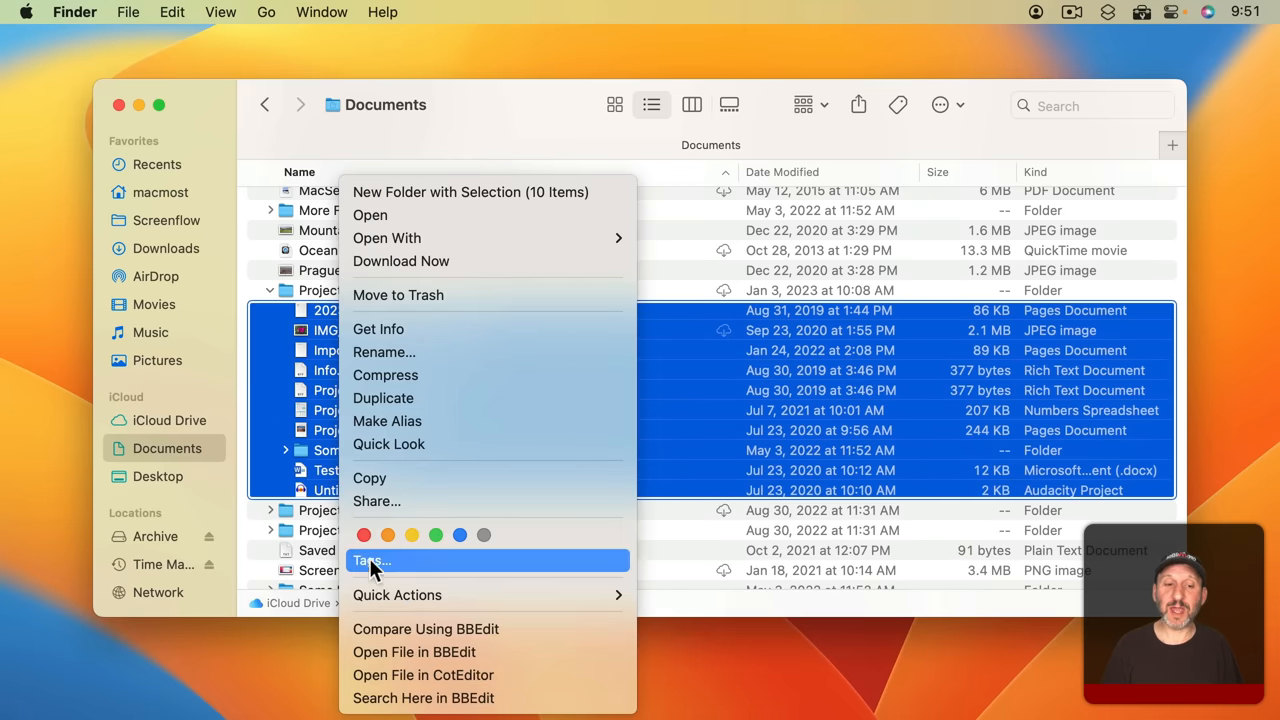
{"action": "left_click", "coordinate": [372, 560]}
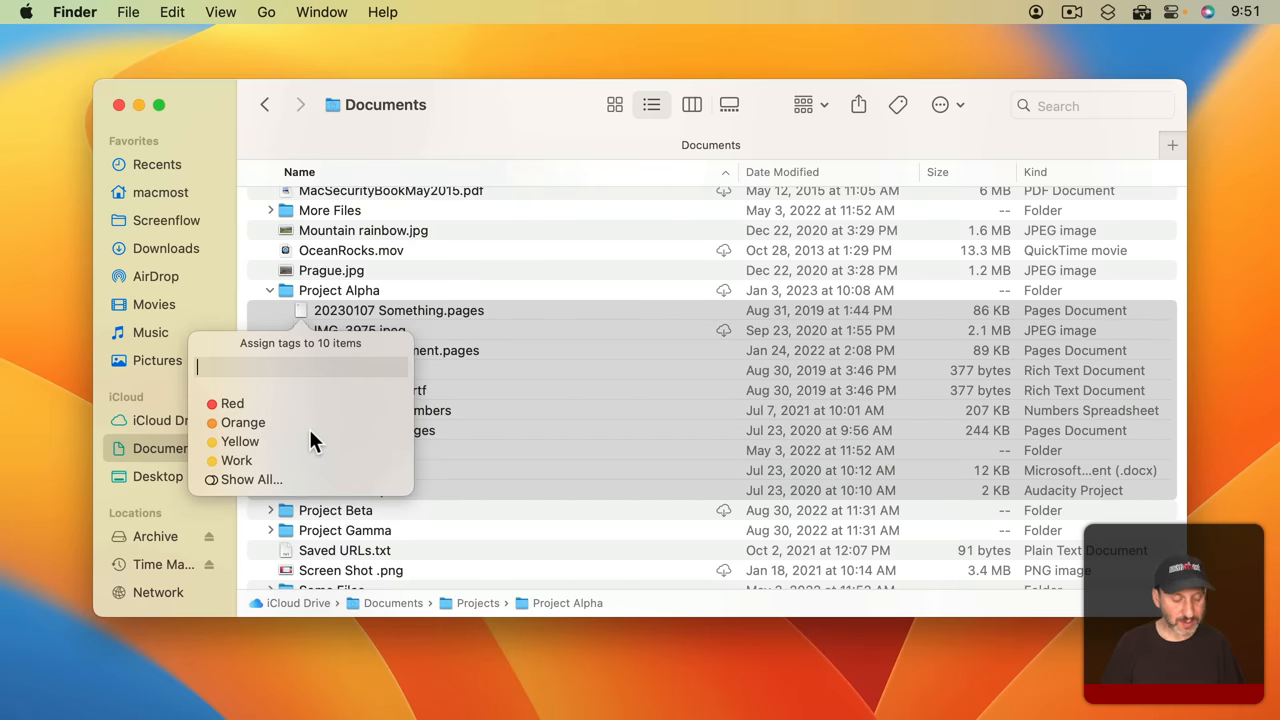
{"action": "type", "text": "Alpha"}
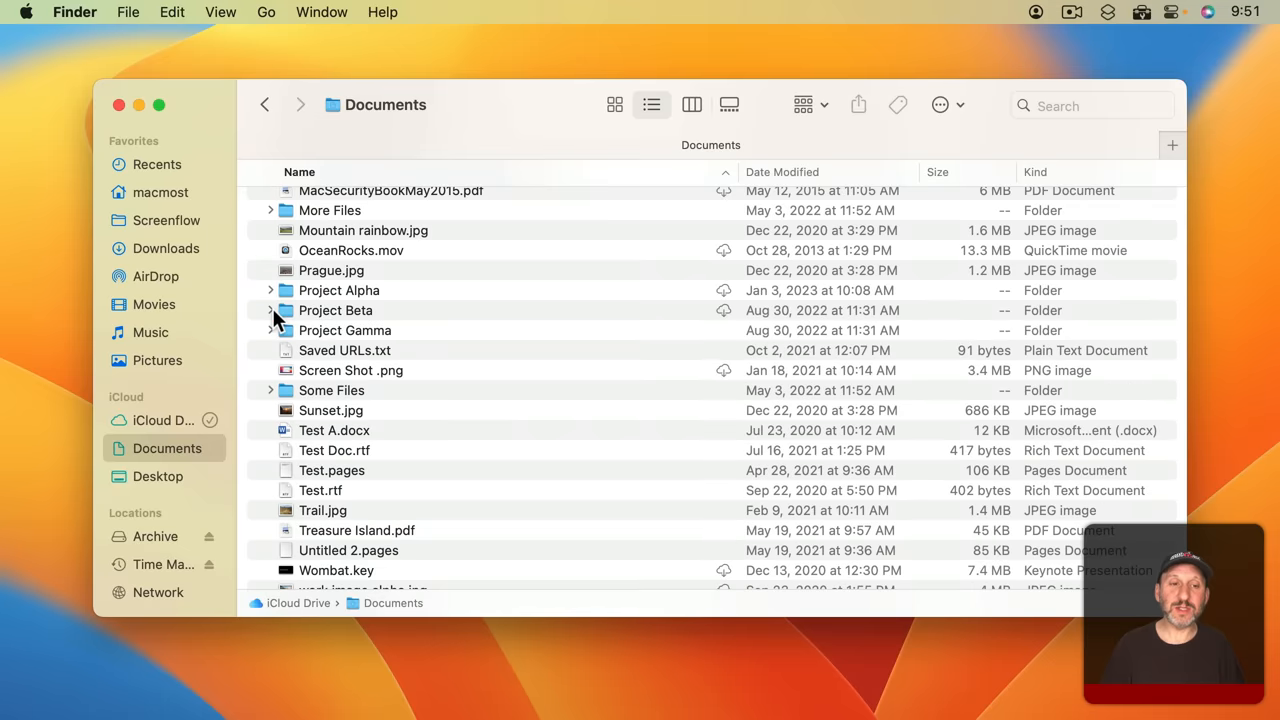
Tag the contents of Project Beta with a new Beta tag
{"action": "left_click", "coordinate": [270, 310]}
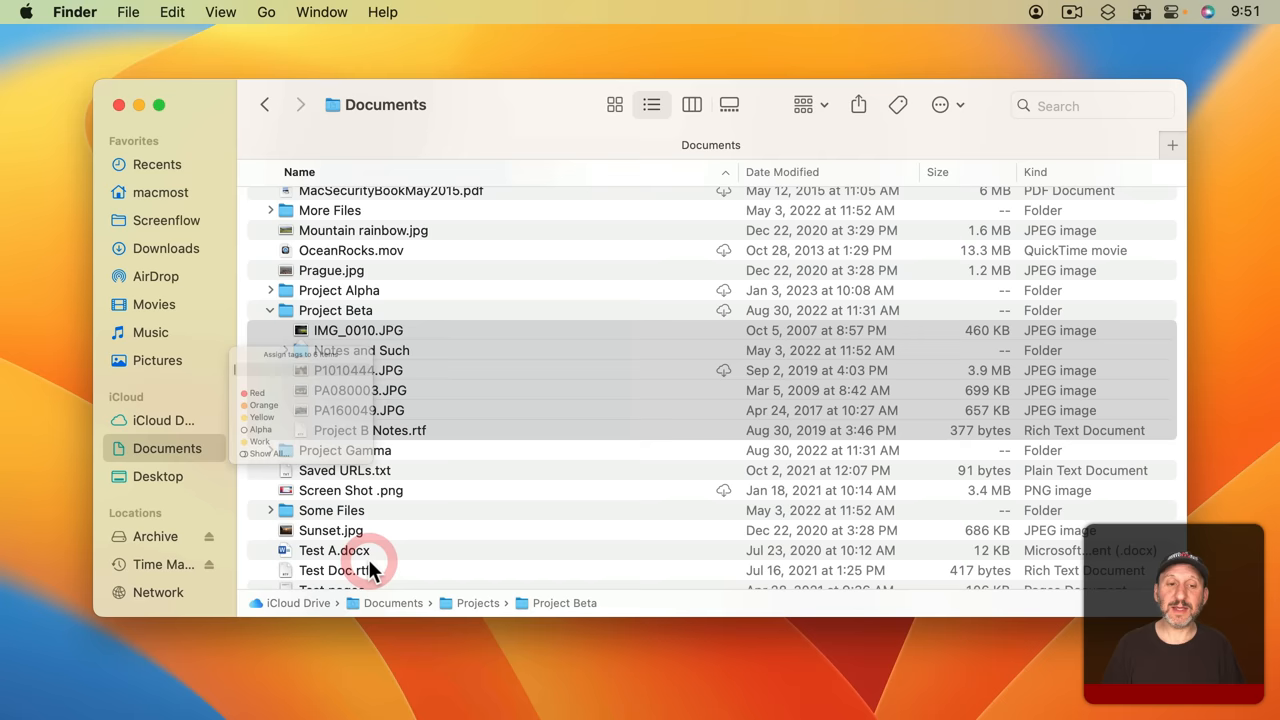
{"action": "type", "text": "Beta"}
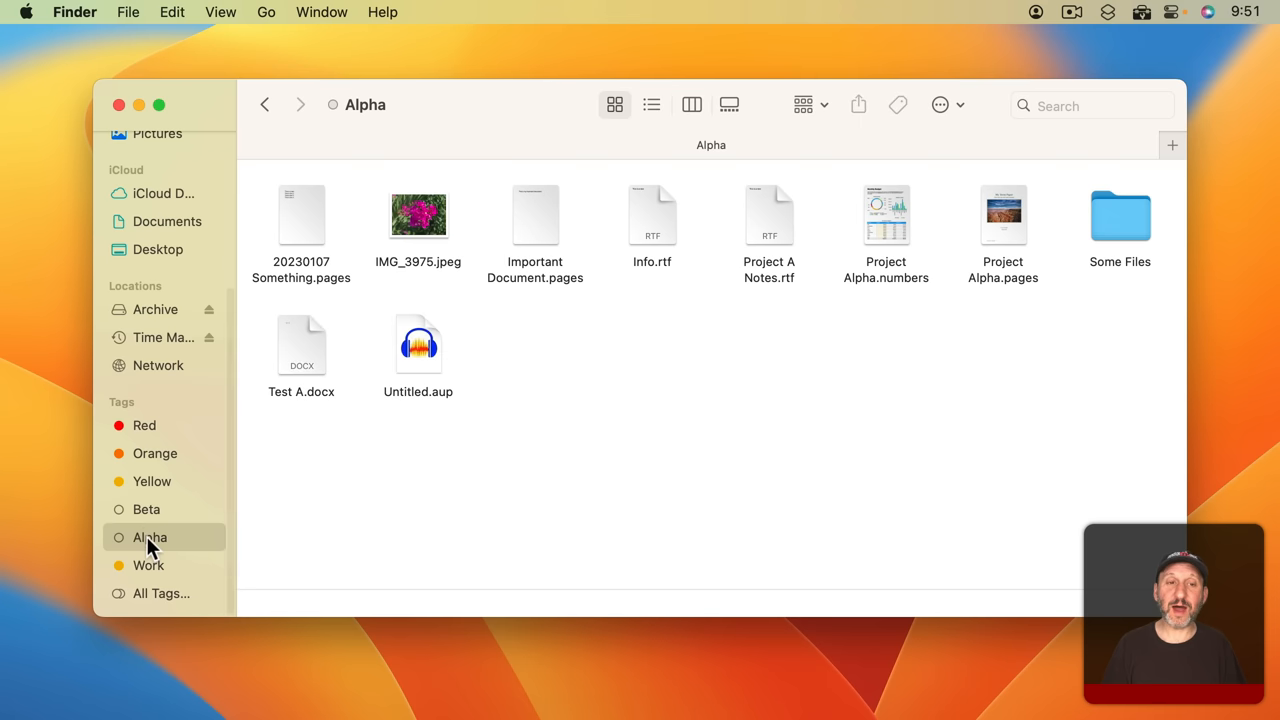
Go back from the Alpha tag view to the Documents folder
{"action": "left_click", "coordinate": [146, 510]}
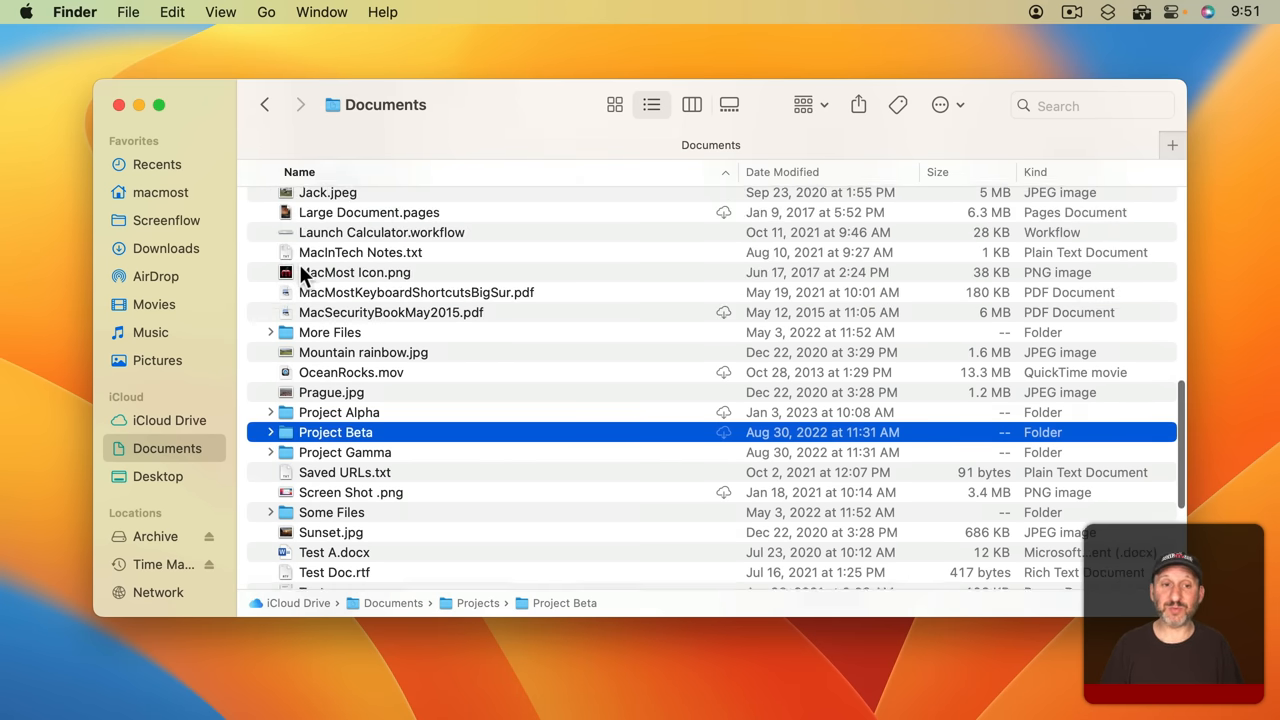
Give IMG_3975.jpeg in Project Alpha both the Alpha and Beta tags via its Info window
{"action": "scroll", "scroll_direction": "down", "scroll_amount": 3}
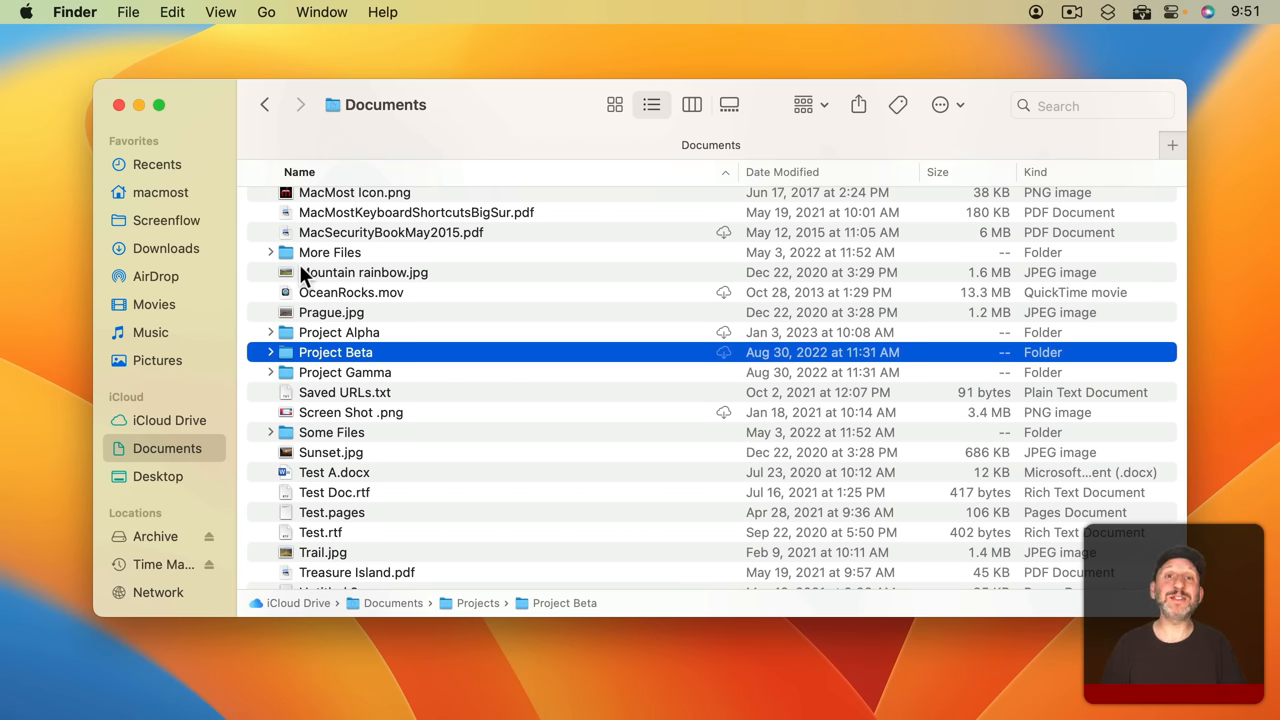
{"action": "mouse_move", "coordinate": [276, 348]}
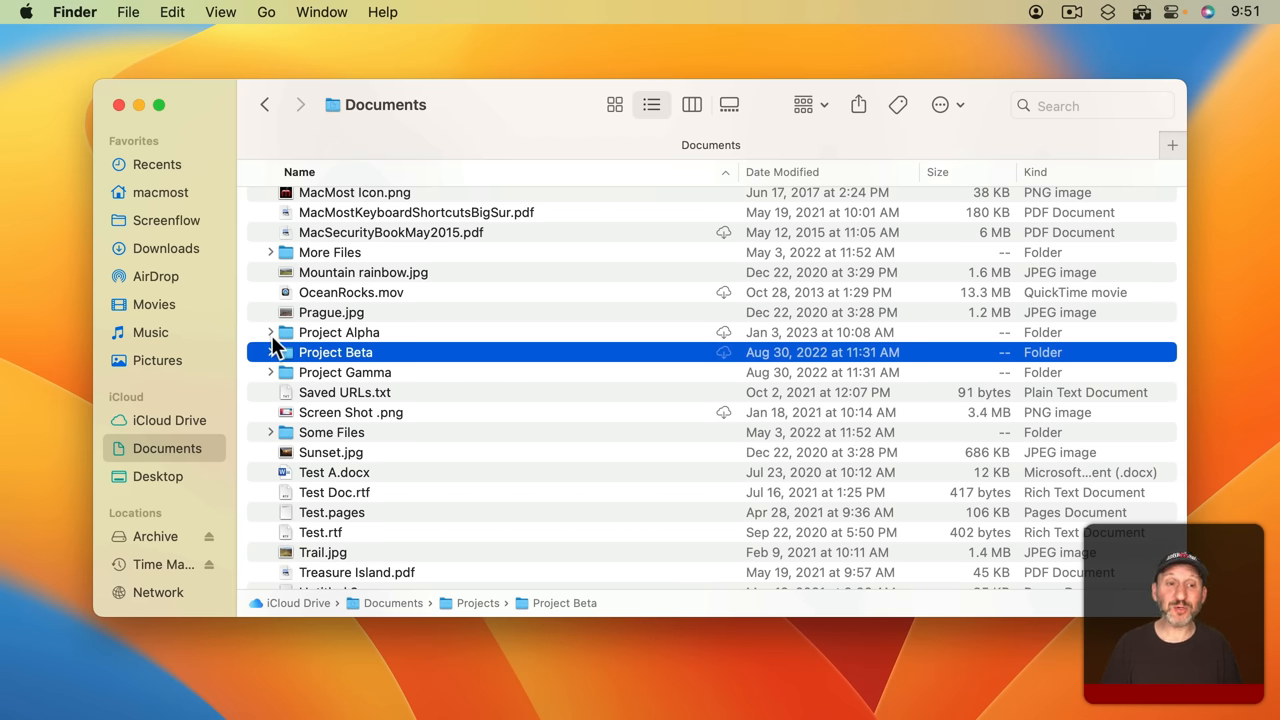
{"action": "left_click", "coordinate": [270, 332]}
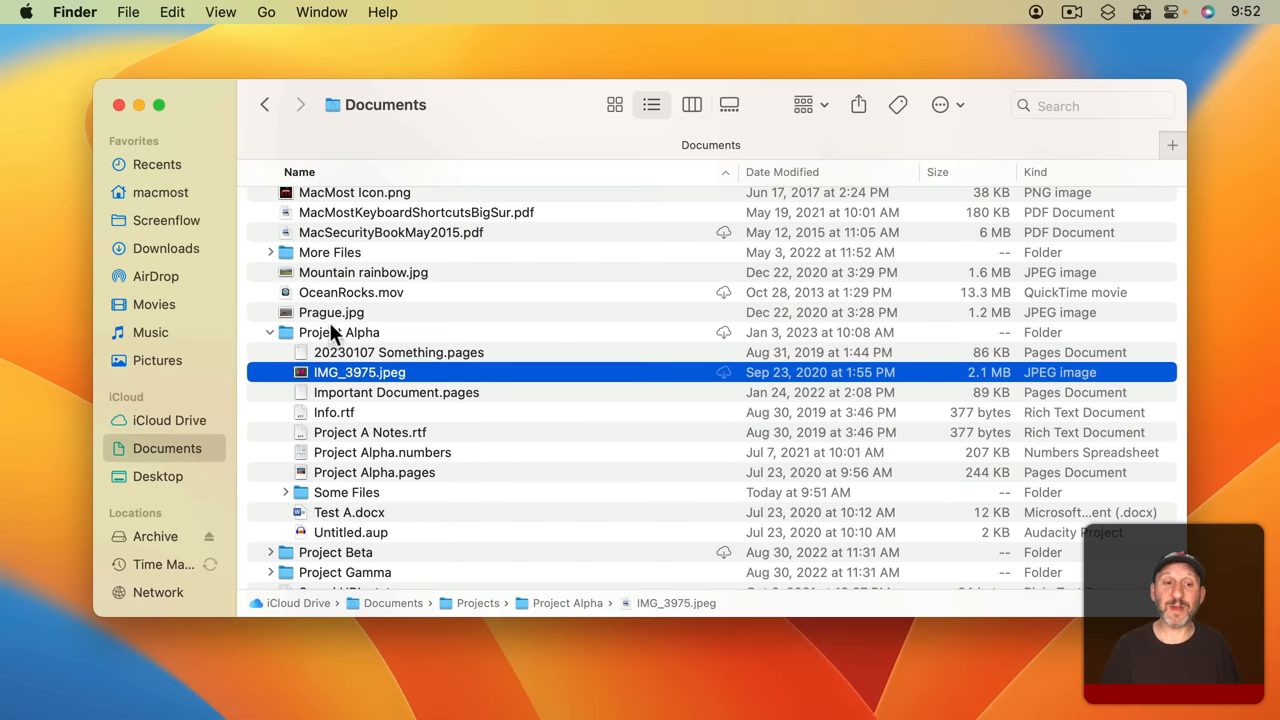
{"action": "scroll", "scroll_direction": "down", "scroll_amount": 3}
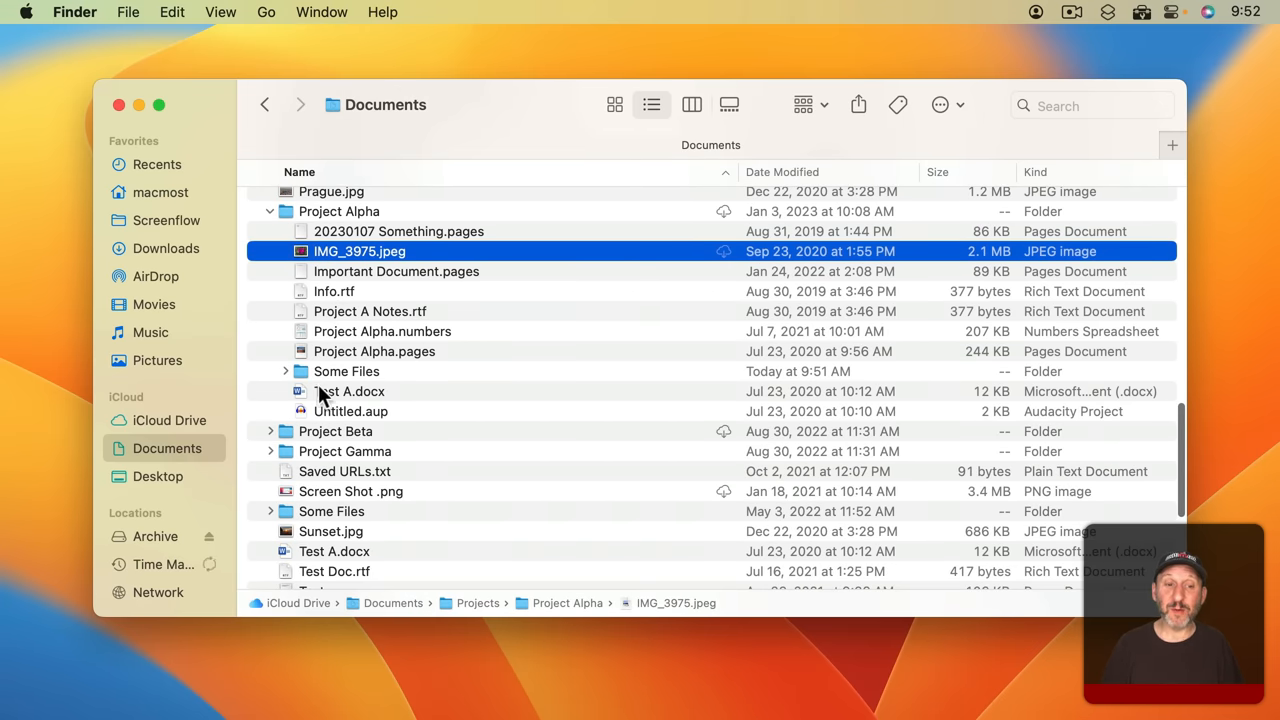
{"action": "left_click", "coordinate": [270, 432]}
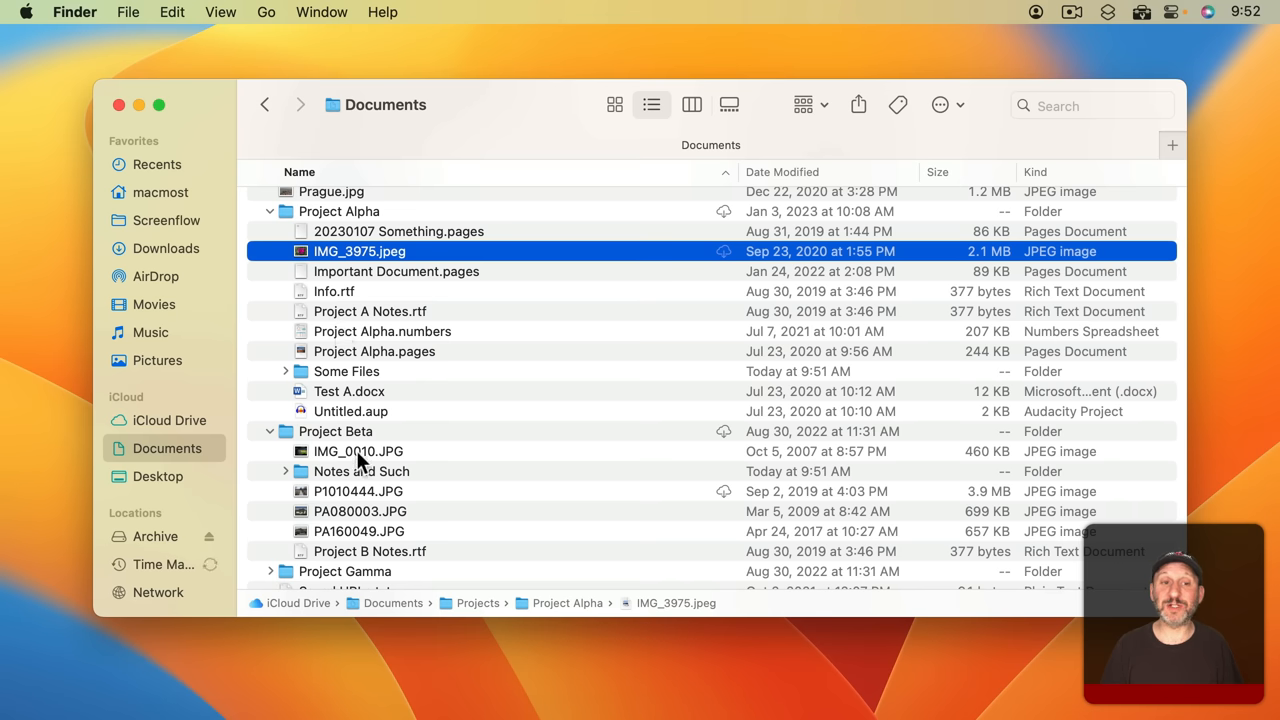
{"action": "key", "text": "cmd+w"}
{"action": "type", "text": "Alpha Beta"}
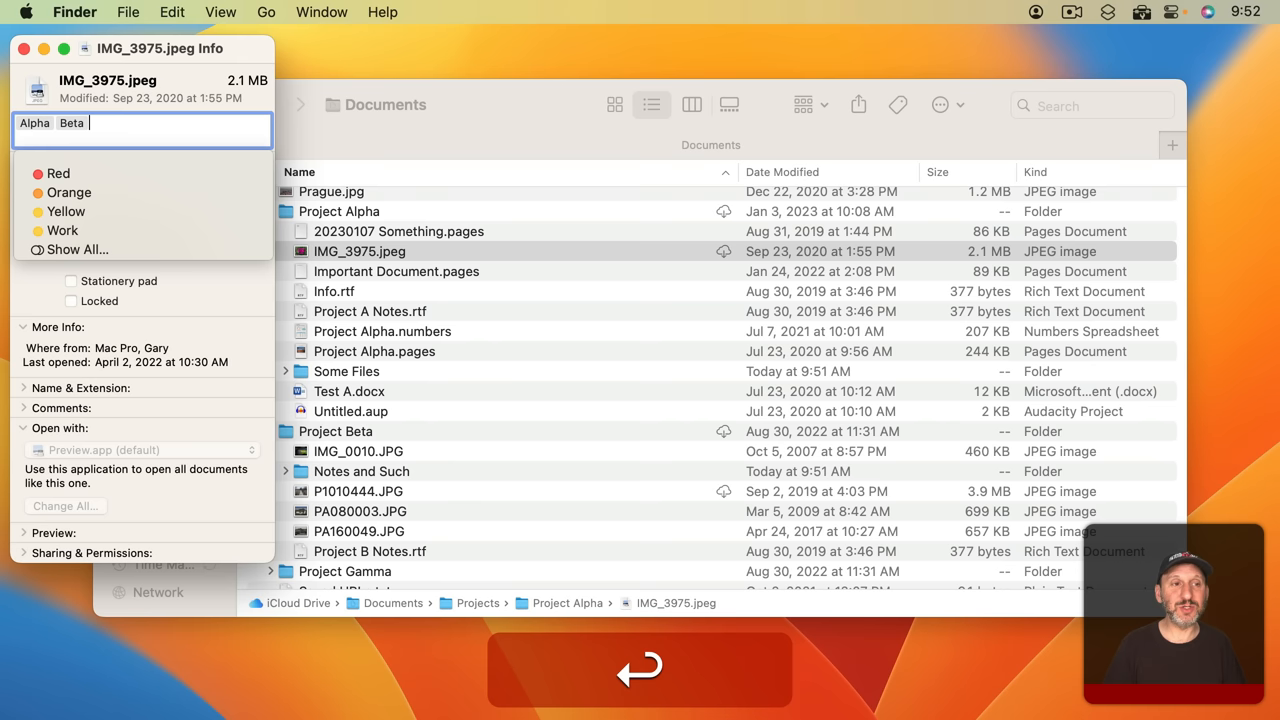
{"action": "left_click", "coordinate": [20, 48]}
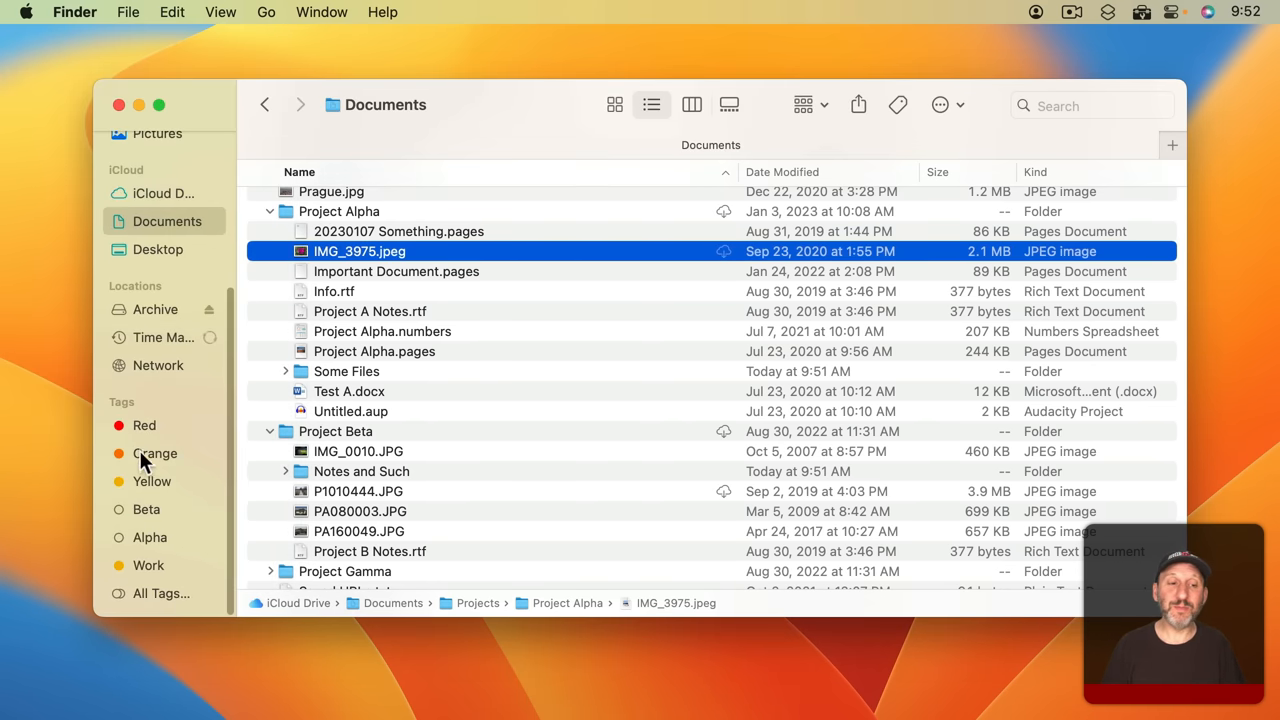
View the files tagged Alpha, then return to Documents with Projects expanded
{"action": "left_click", "coordinate": [148, 536]}
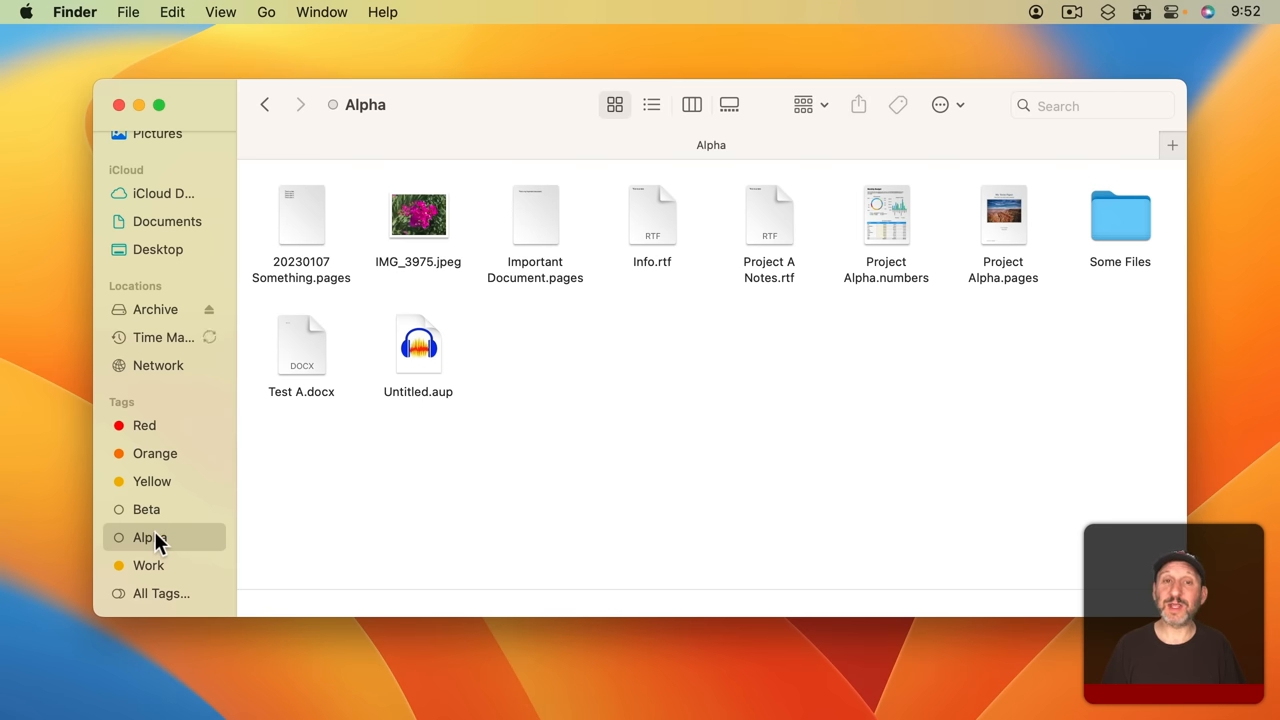
{"action": "mouse_move", "coordinate": [158, 516]}
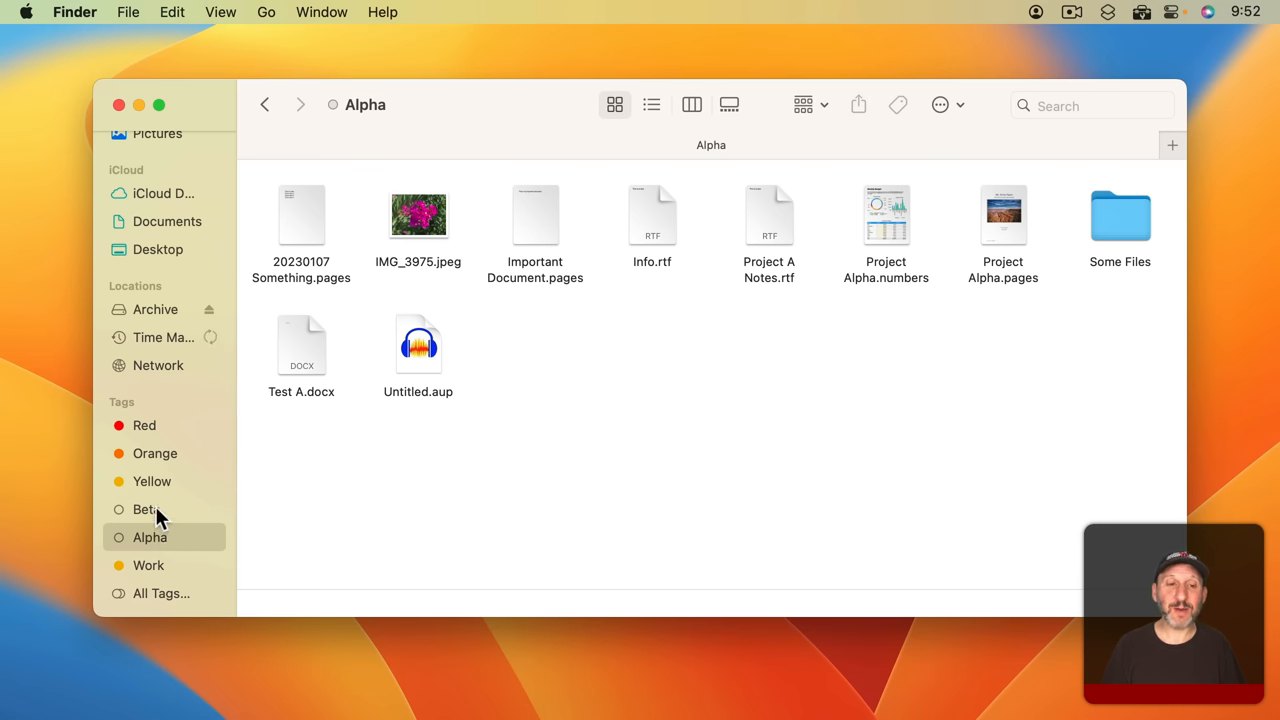
{"action": "left_click", "coordinate": [146, 510]}
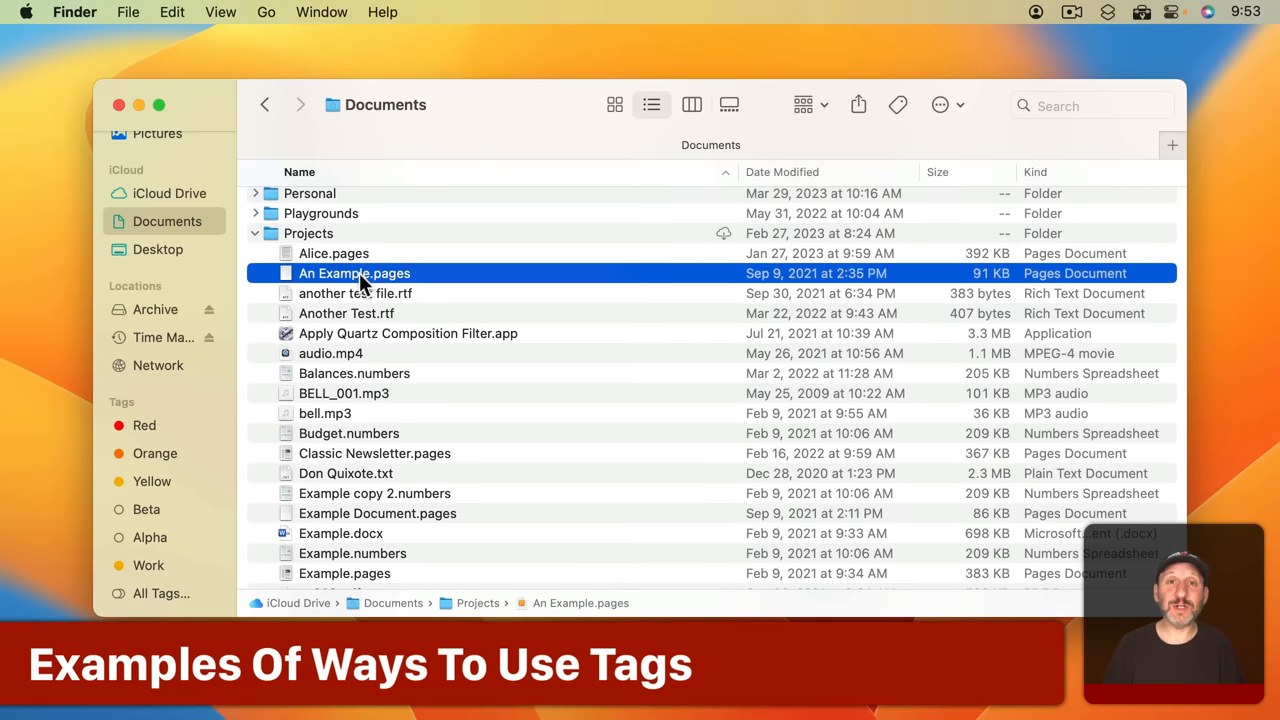
{"action": "mouse_move", "coordinate": [370, 284]}
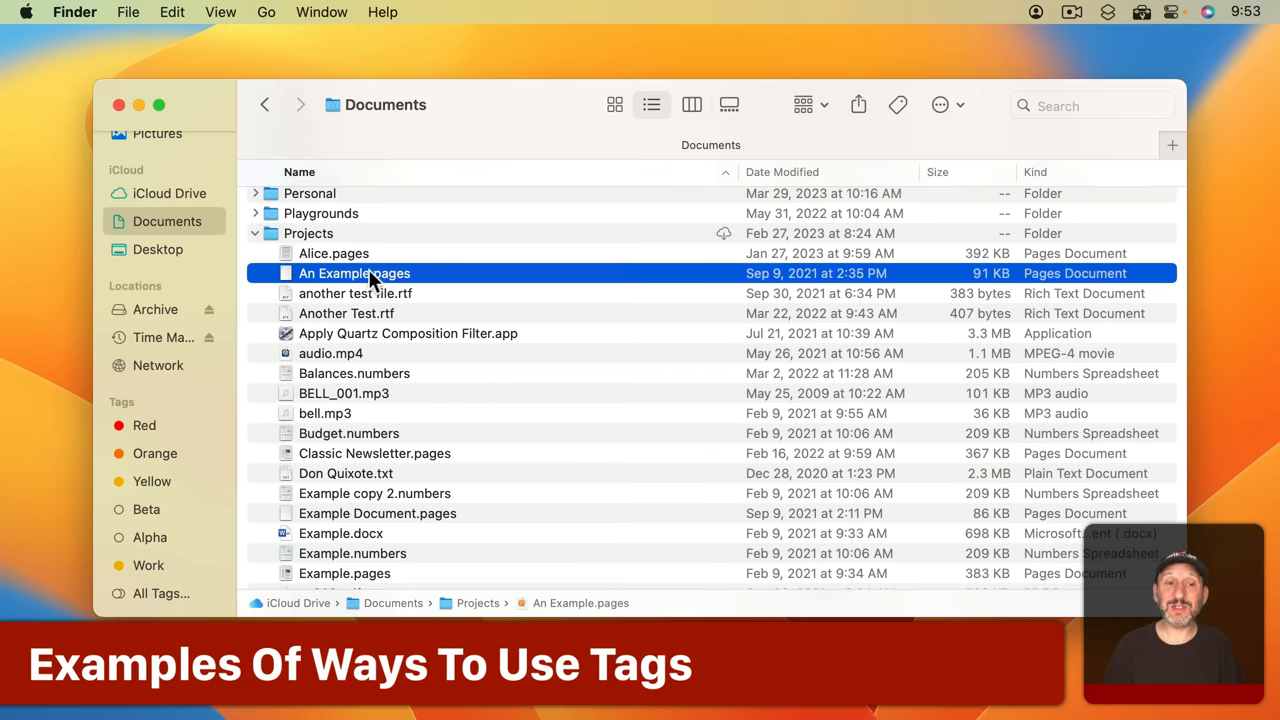
Tag An Example.pages with a new Smith tag
{"action": "right_click", "coordinate": [354, 272]}
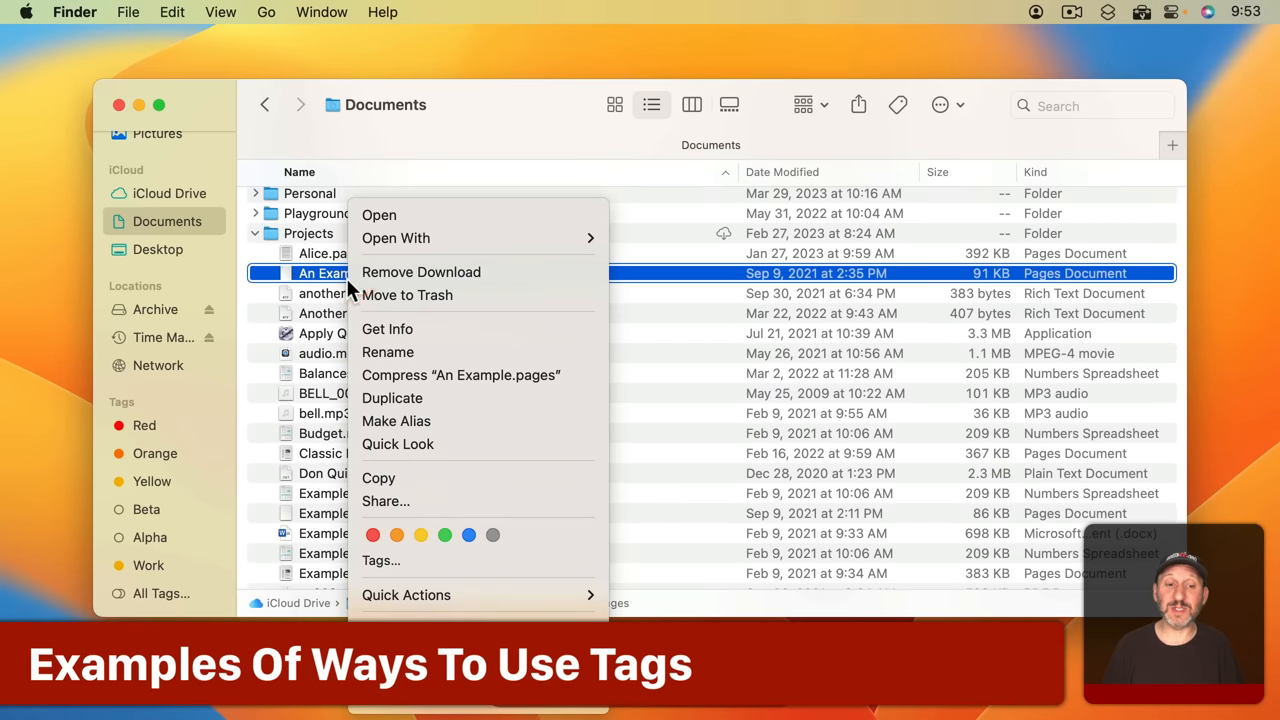
{"action": "left_click", "coordinate": [380, 560]}
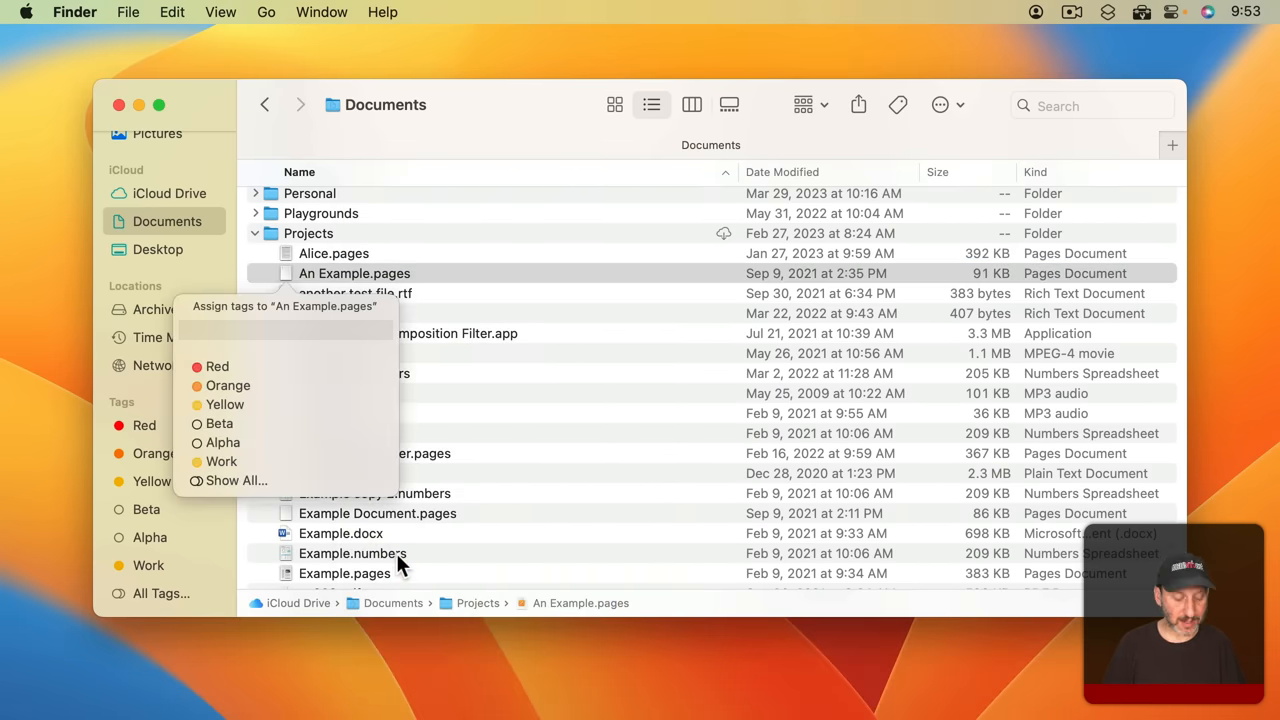
{"action": "type", "text": "Smith"}
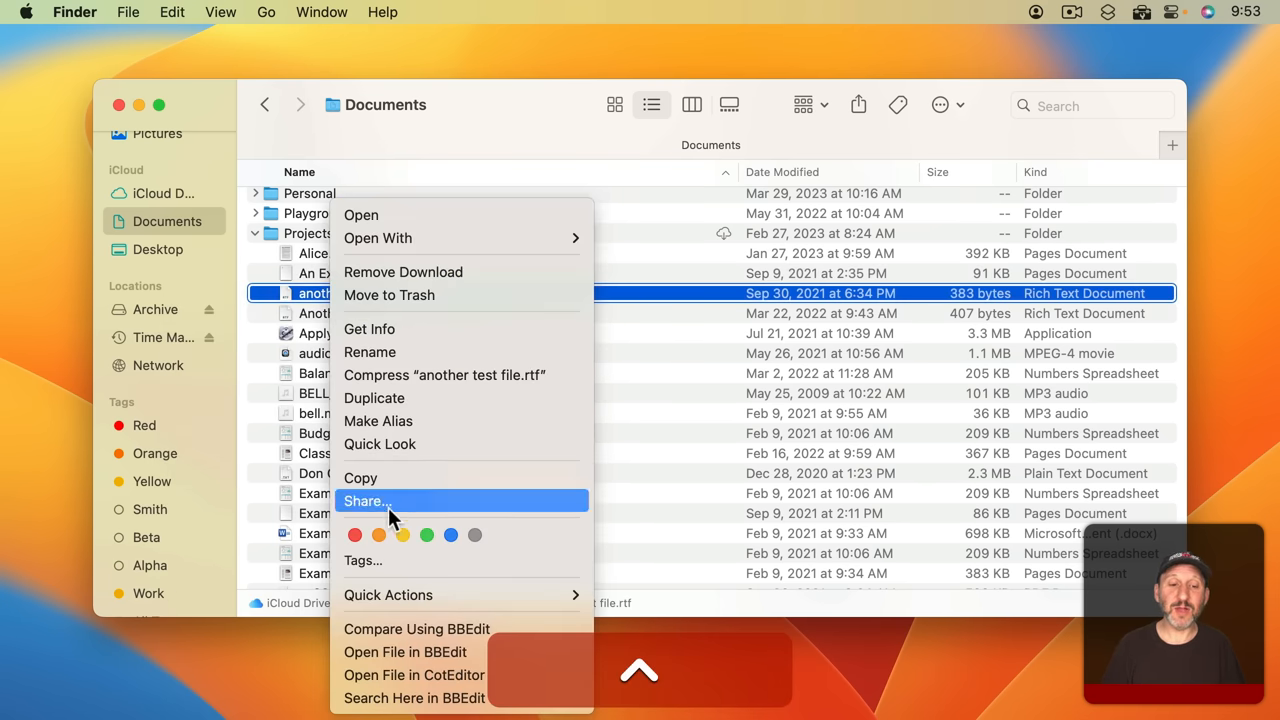
Tag another test file.rtf with Jones and Another Test.rtf with both Smith and Jones
{"action": "left_click", "coordinate": [364, 560]}
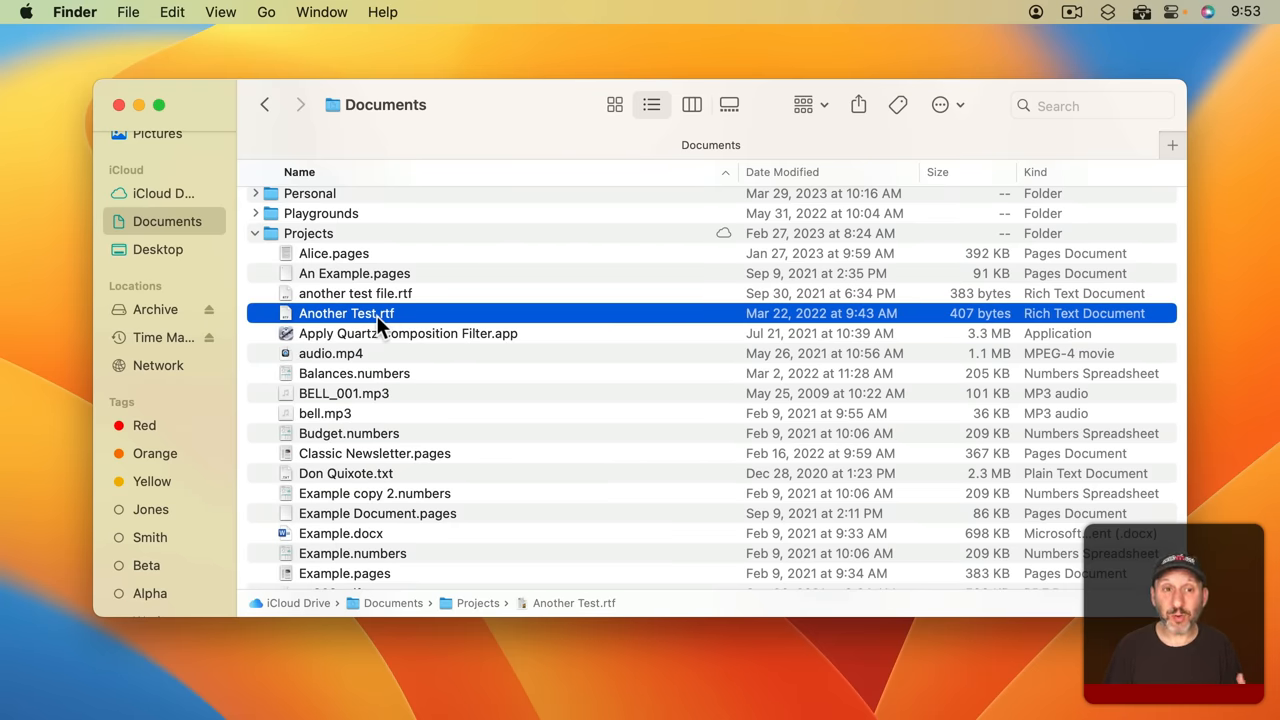
{"action": "right_click", "coordinate": [346, 312]}
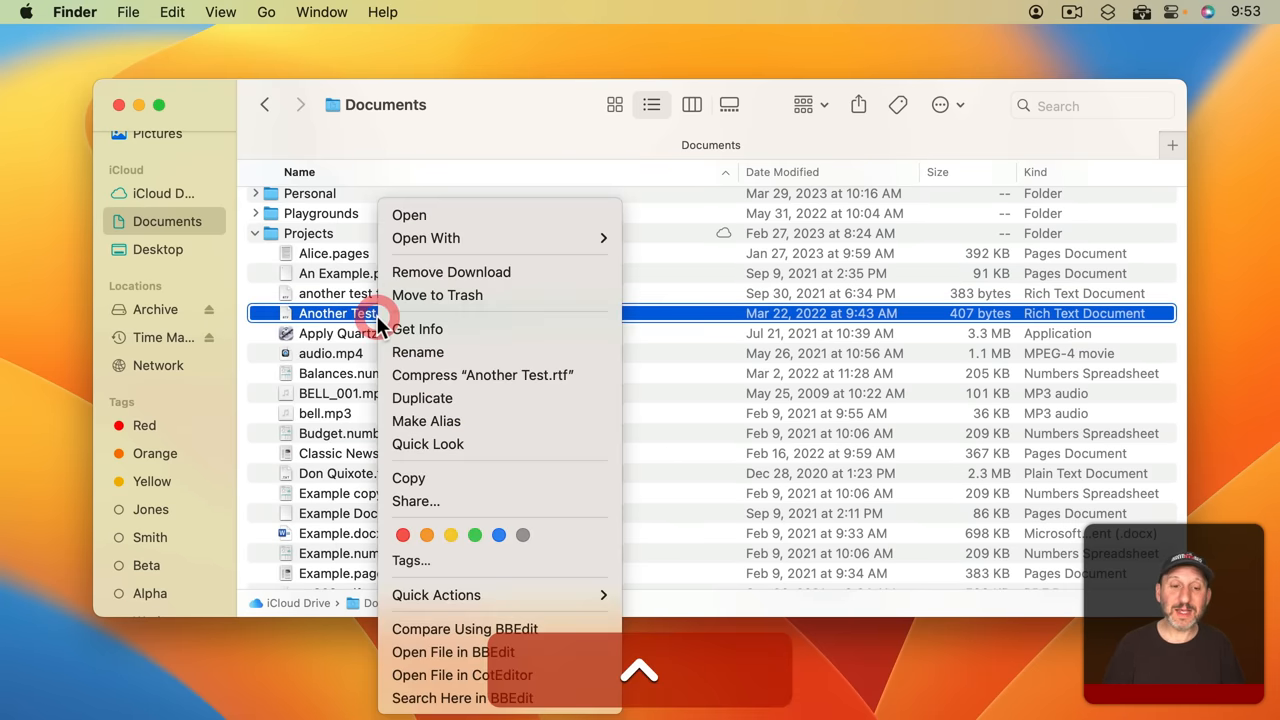
{"action": "left_click", "coordinate": [412, 560]}
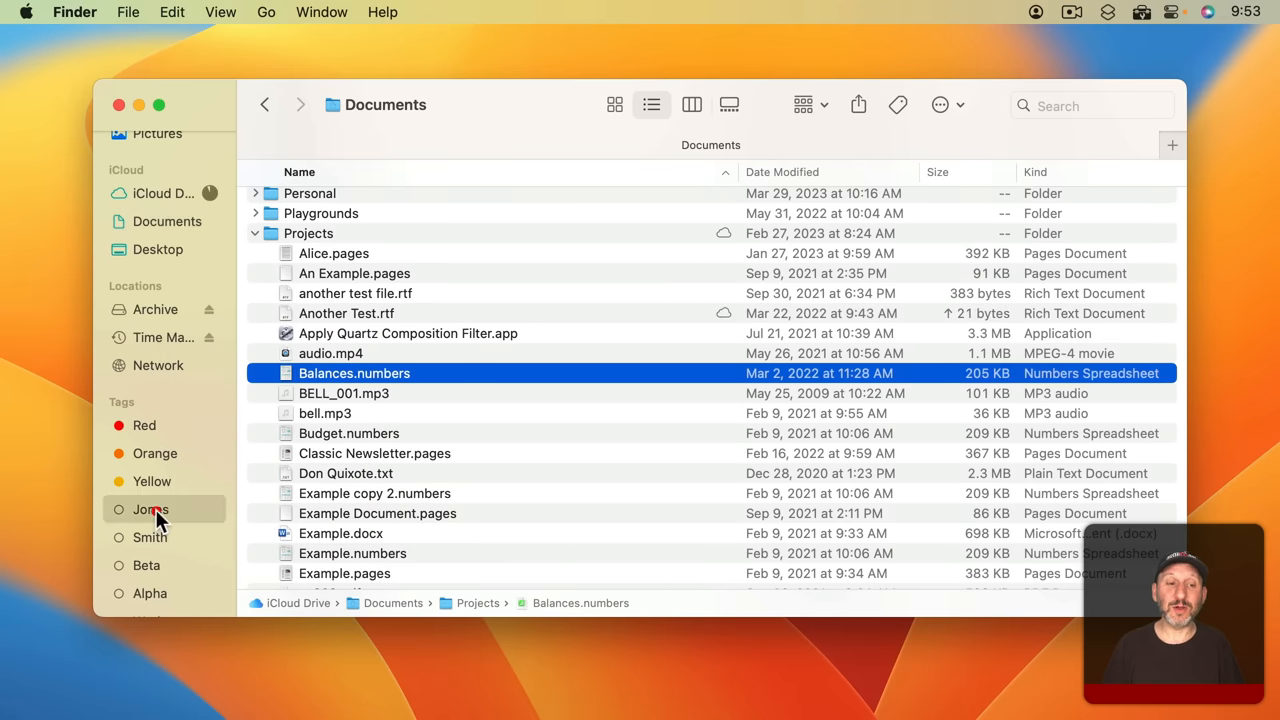
Browse the Jones and Smith tag listings, each showing two files, then return to Documents
{"action": "left_click", "coordinate": [150, 510]}
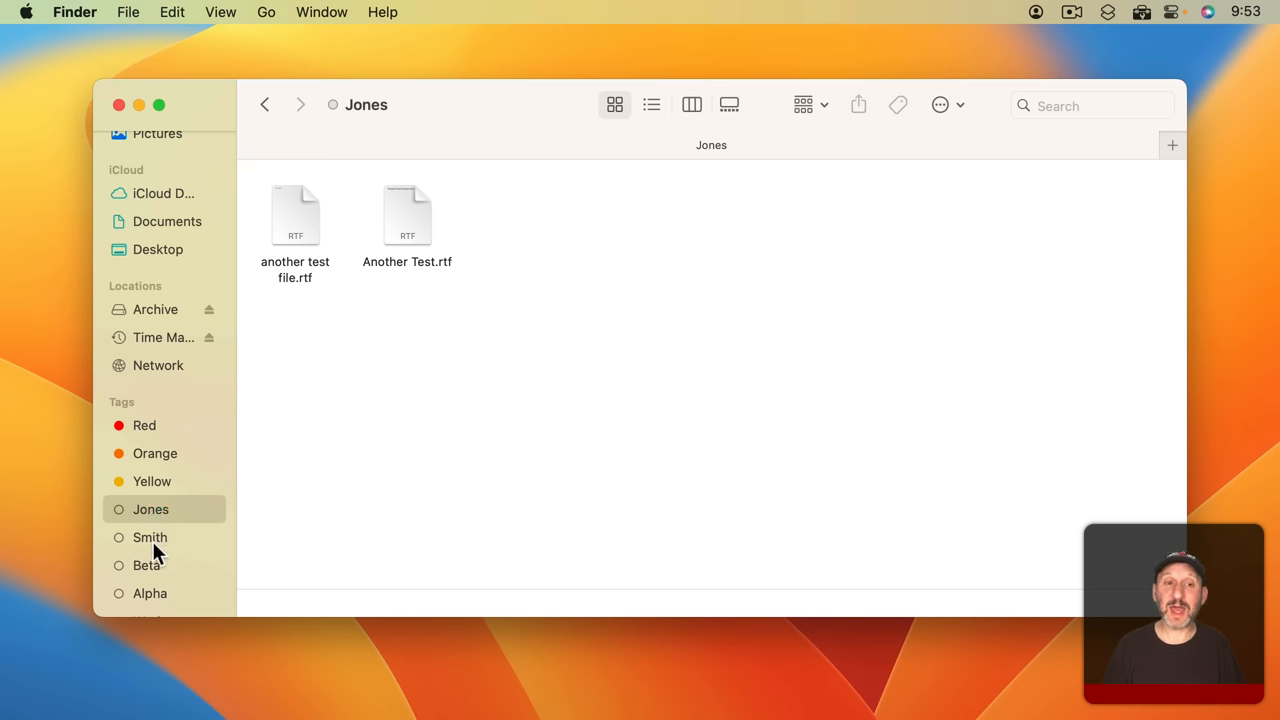
{"action": "left_click", "coordinate": [150, 536]}
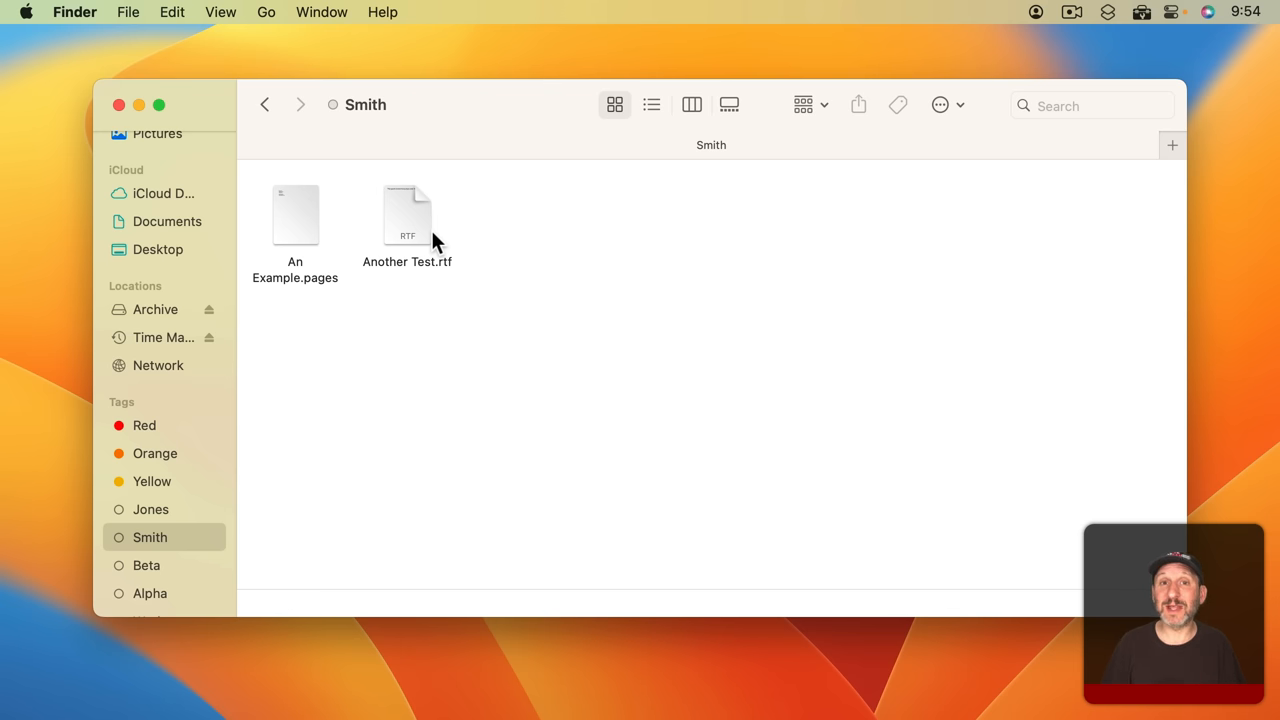
{"action": "mouse_move", "coordinate": [220, 512]}
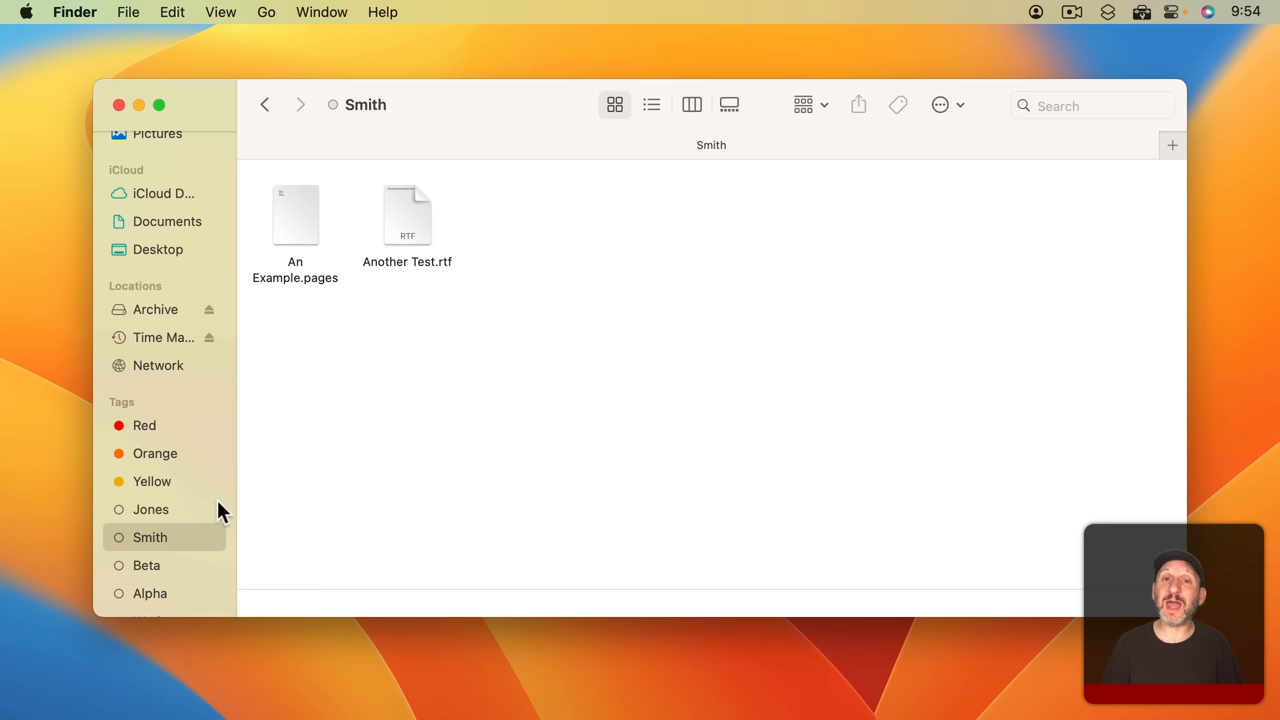
{"action": "mouse_move", "coordinate": [140, 584]}
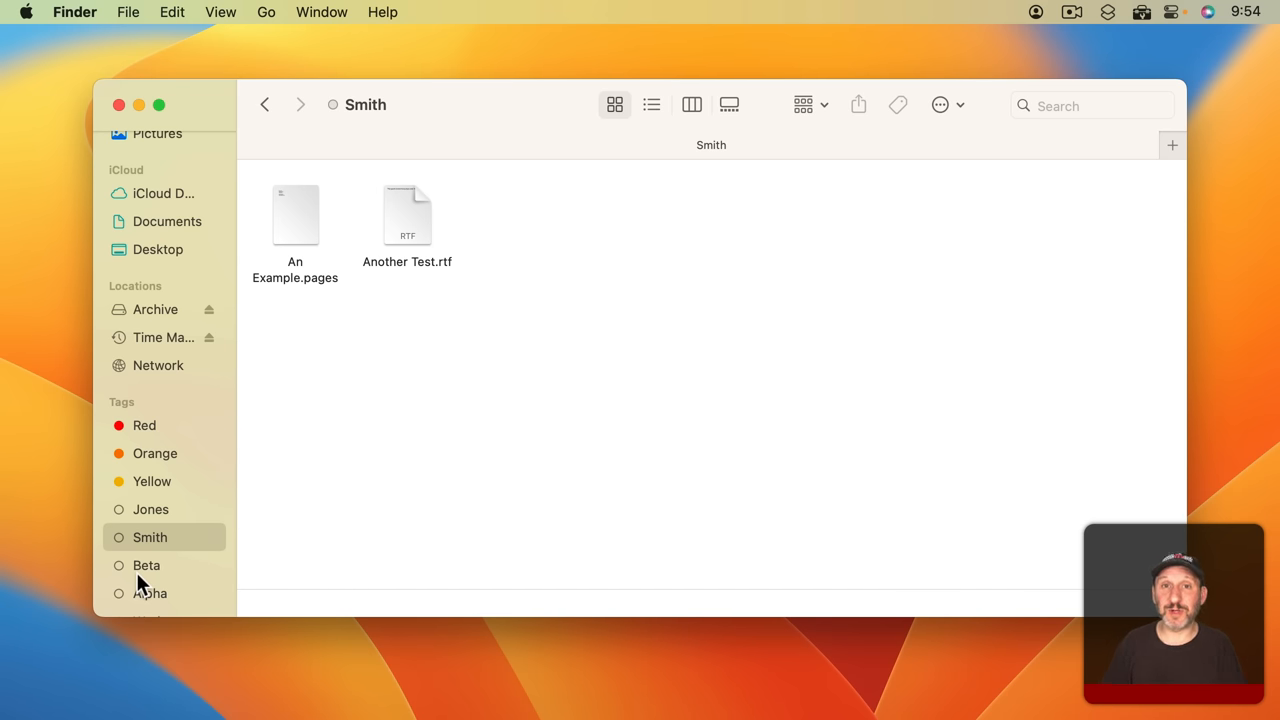
{"action": "left_click", "coordinate": [168, 220]}
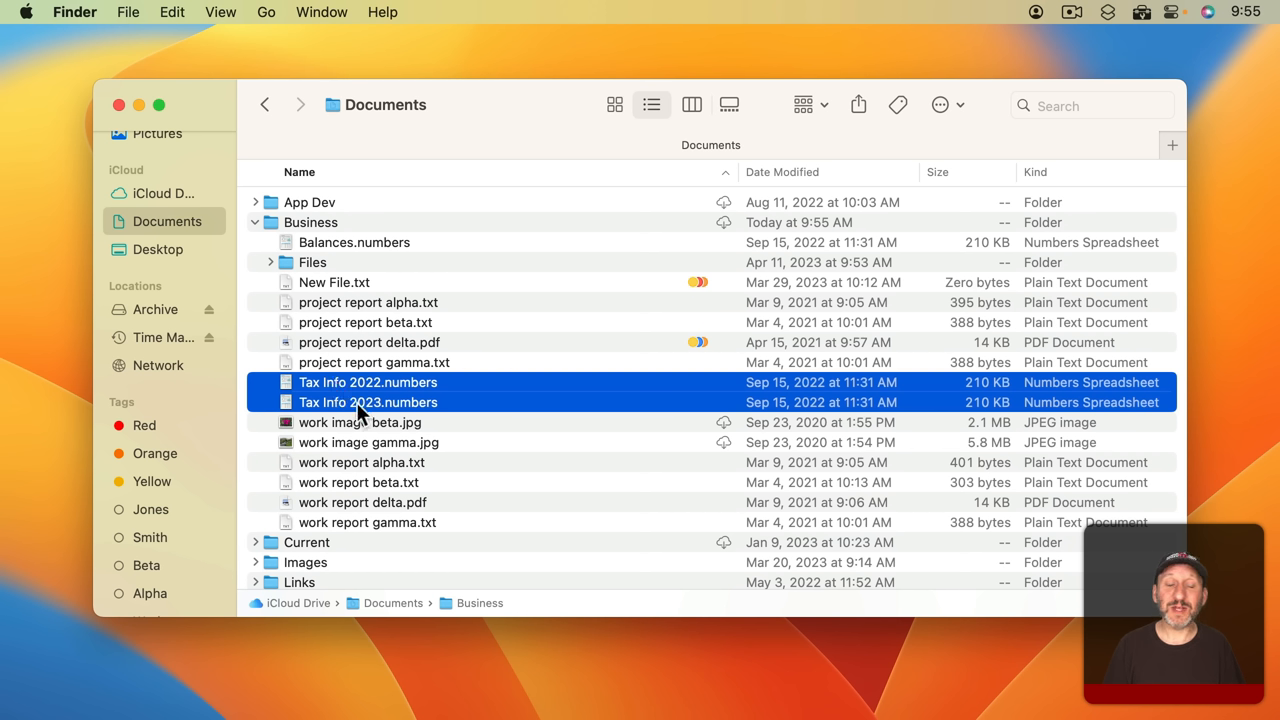
{"action": "mouse_move", "coordinate": [350, 384]}
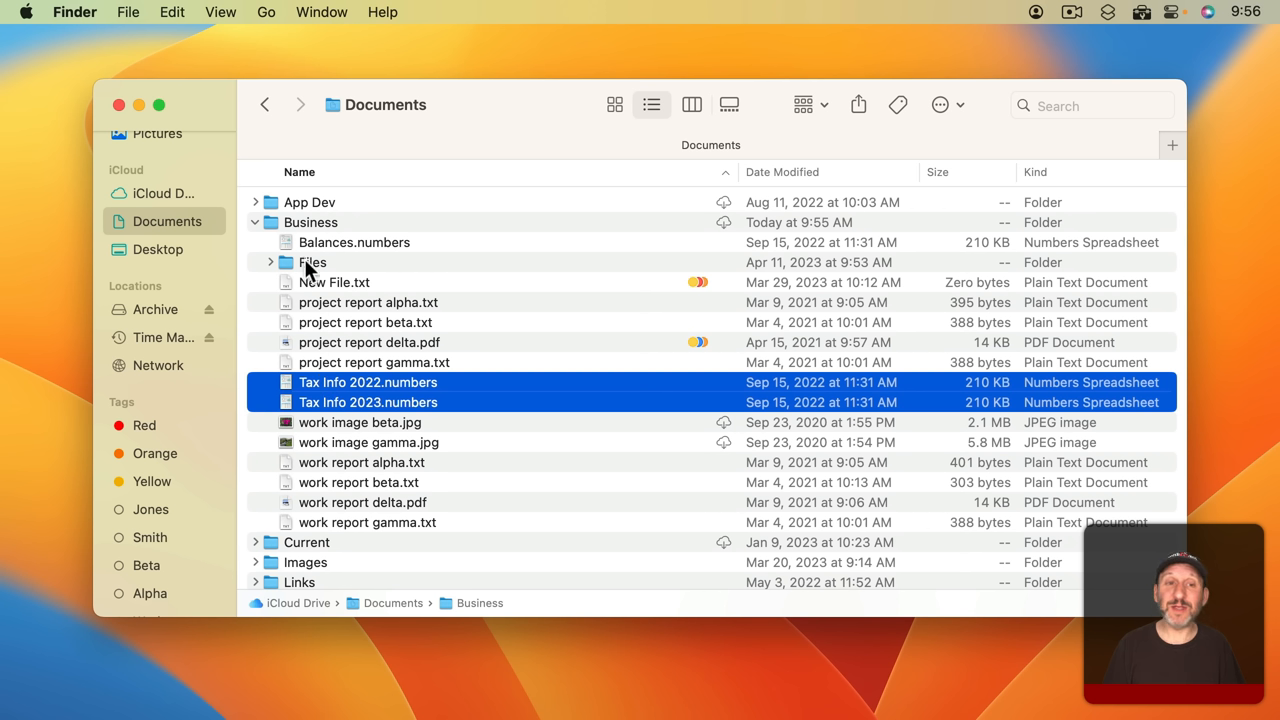
{"action": "mouse_move", "coordinate": [418, 264]}
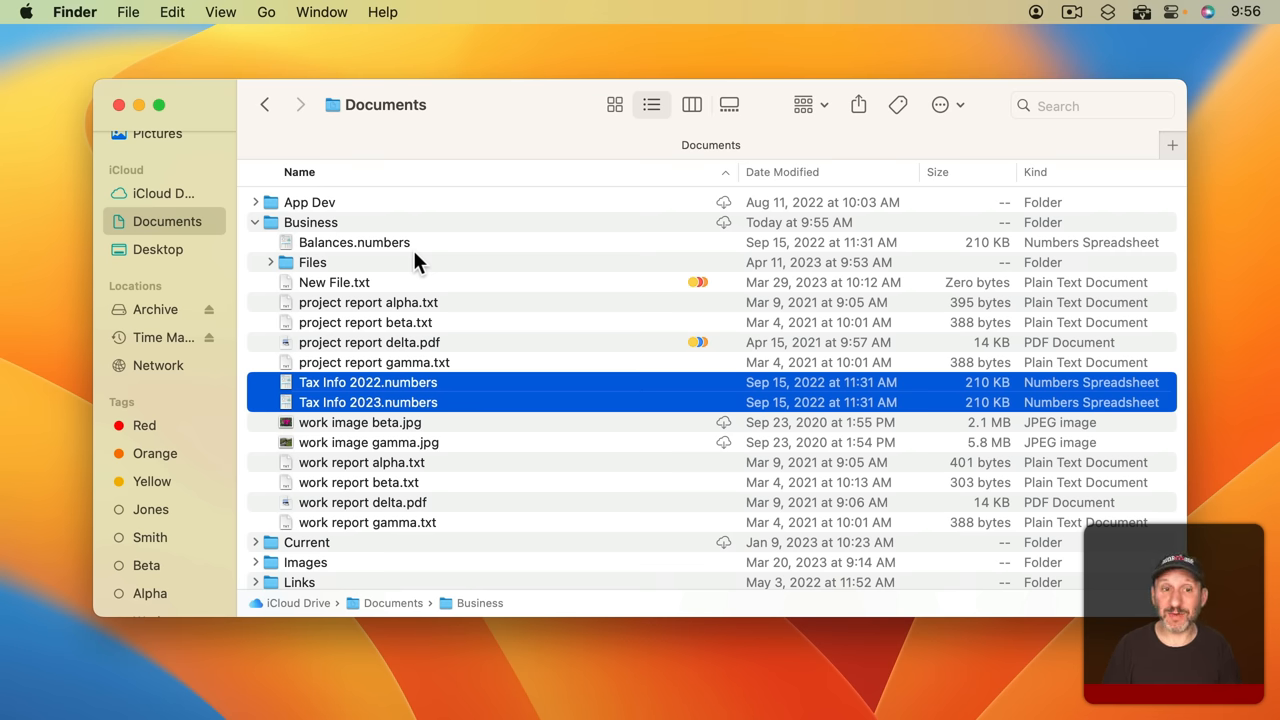
{"action": "mouse_move", "coordinate": [362, 390]}
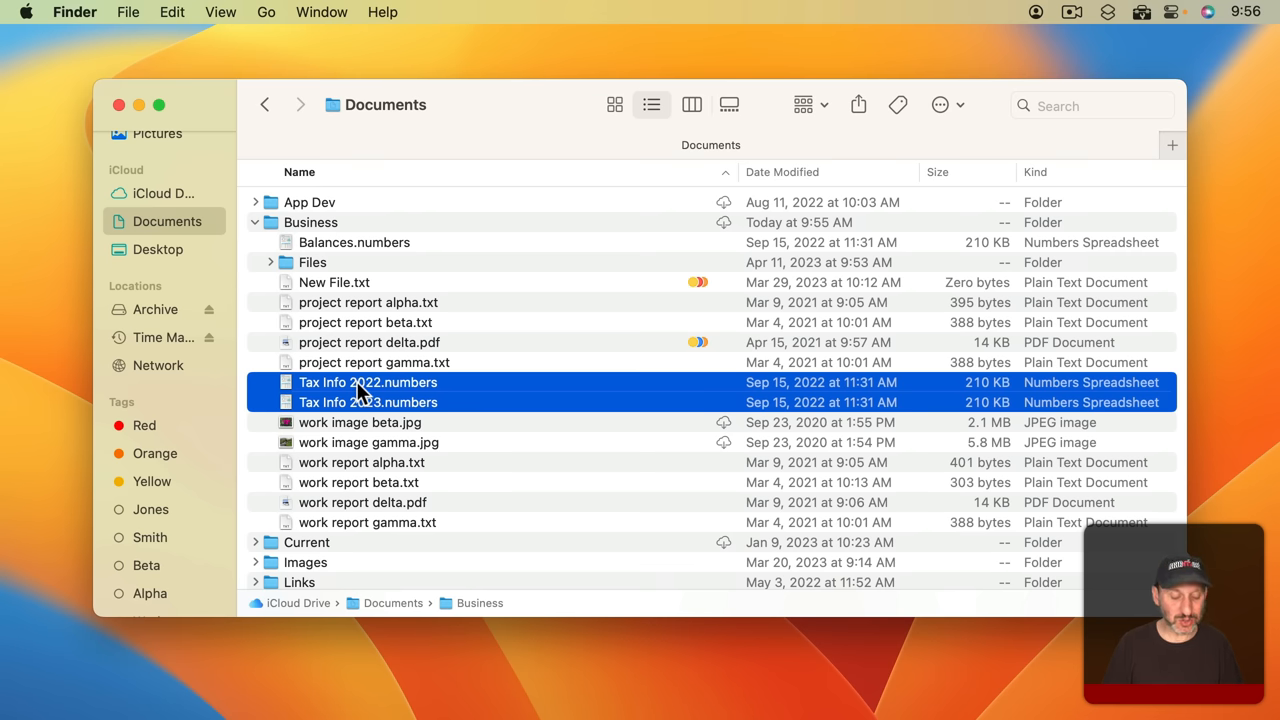
Tag both Tax Info spreadsheets with a new Taxes tag and view the Taxes listing
{"action": "right_click", "coordinate": [368, 382]}
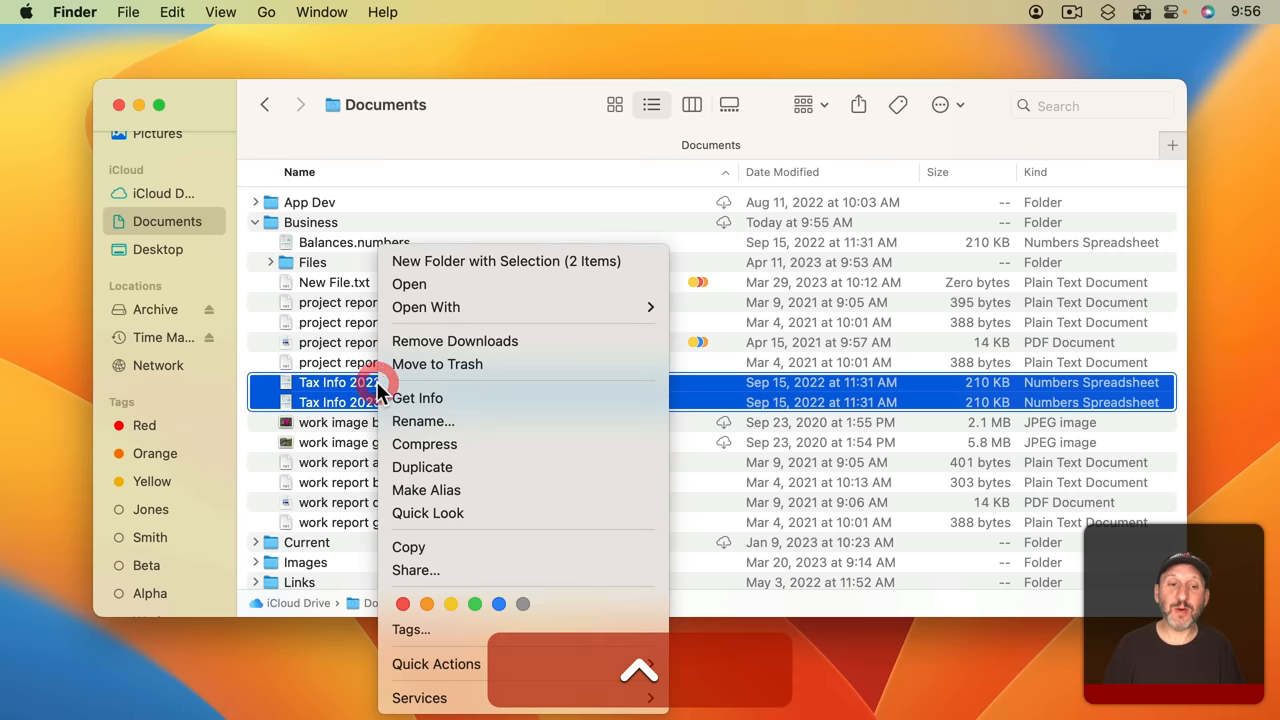
{"action": "left_click", "coordinate": [410, 628]}
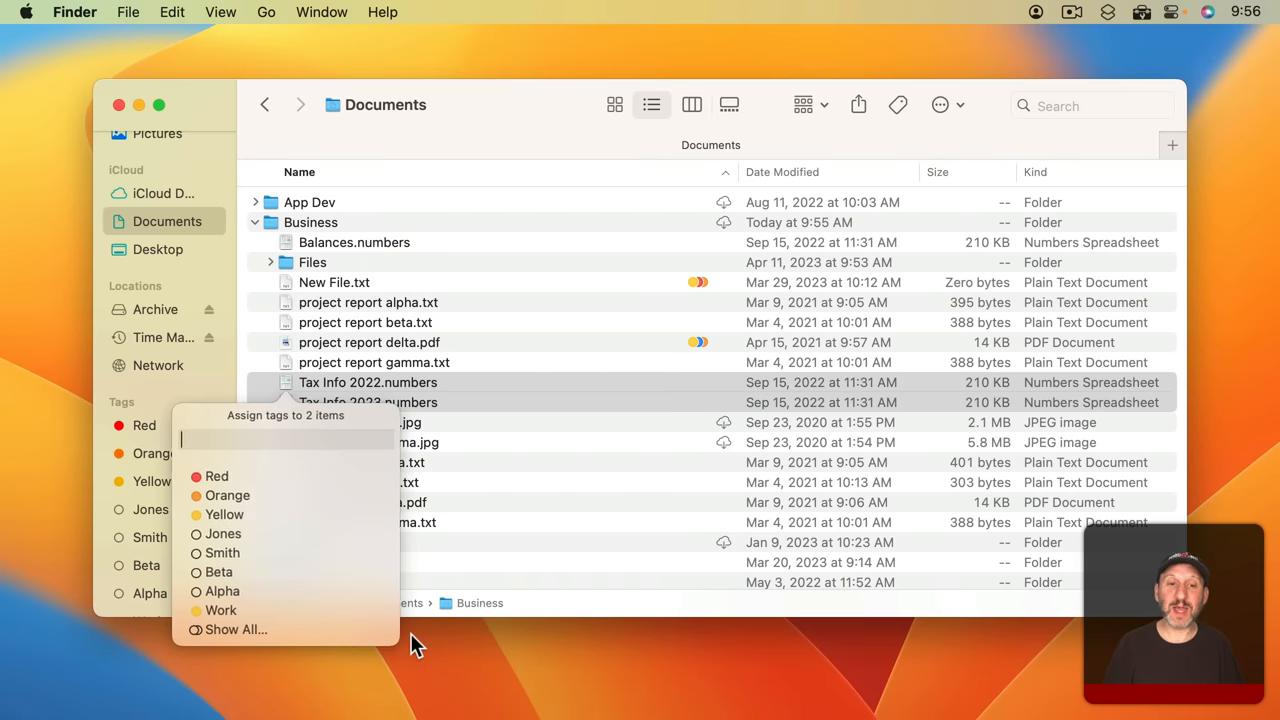
{"action": "type", "text": "Taxes"}
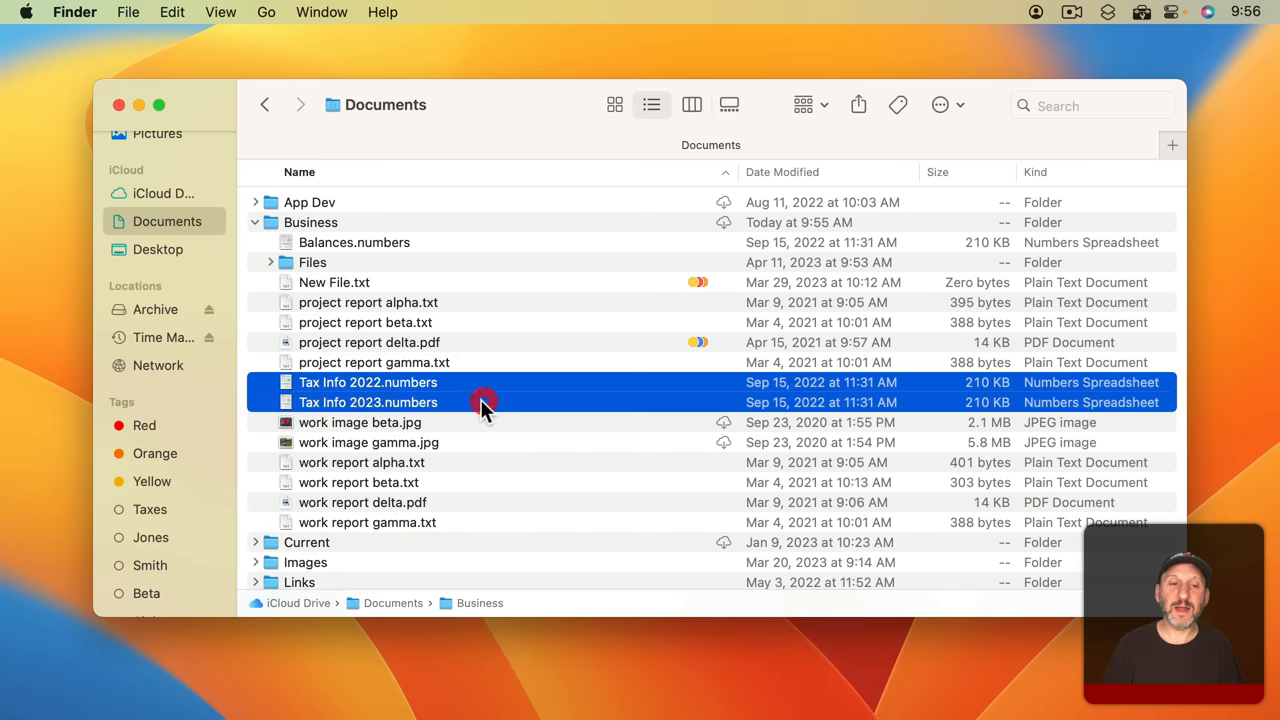
{"action": "left_click", "coordinate": [368, 382]}
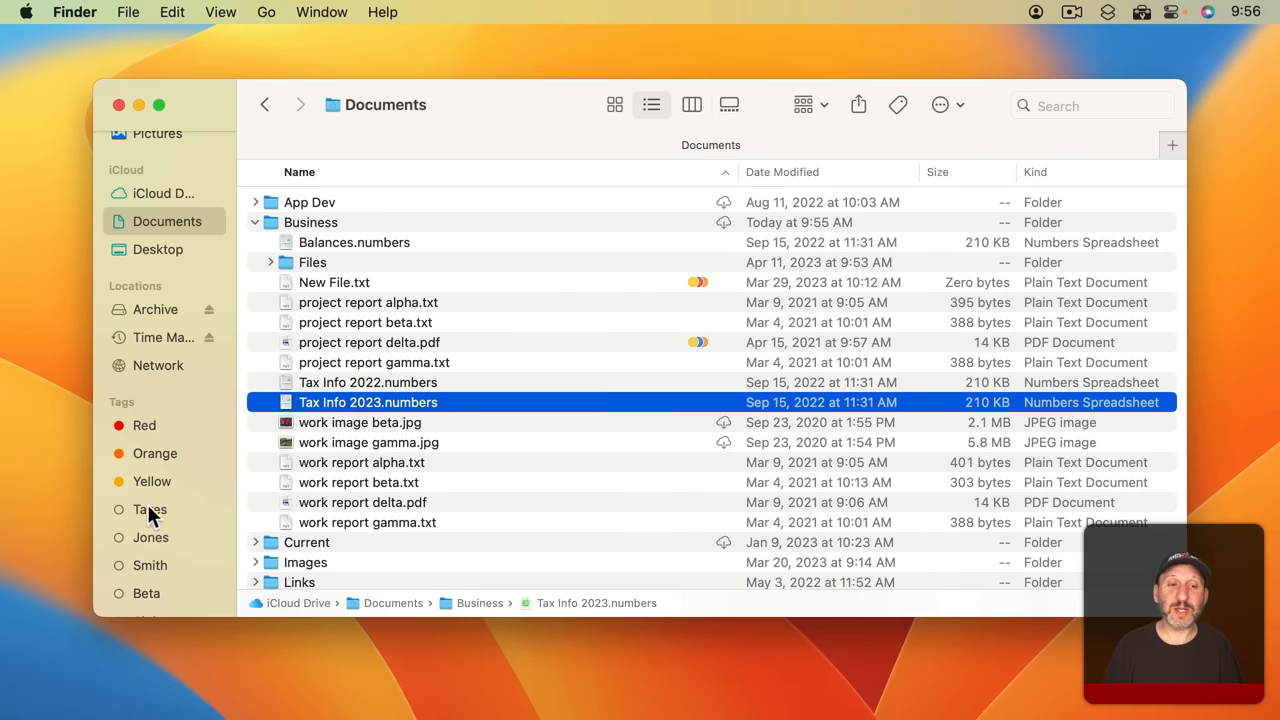
{"action": "left_click", "coordinate": [148, 510]}
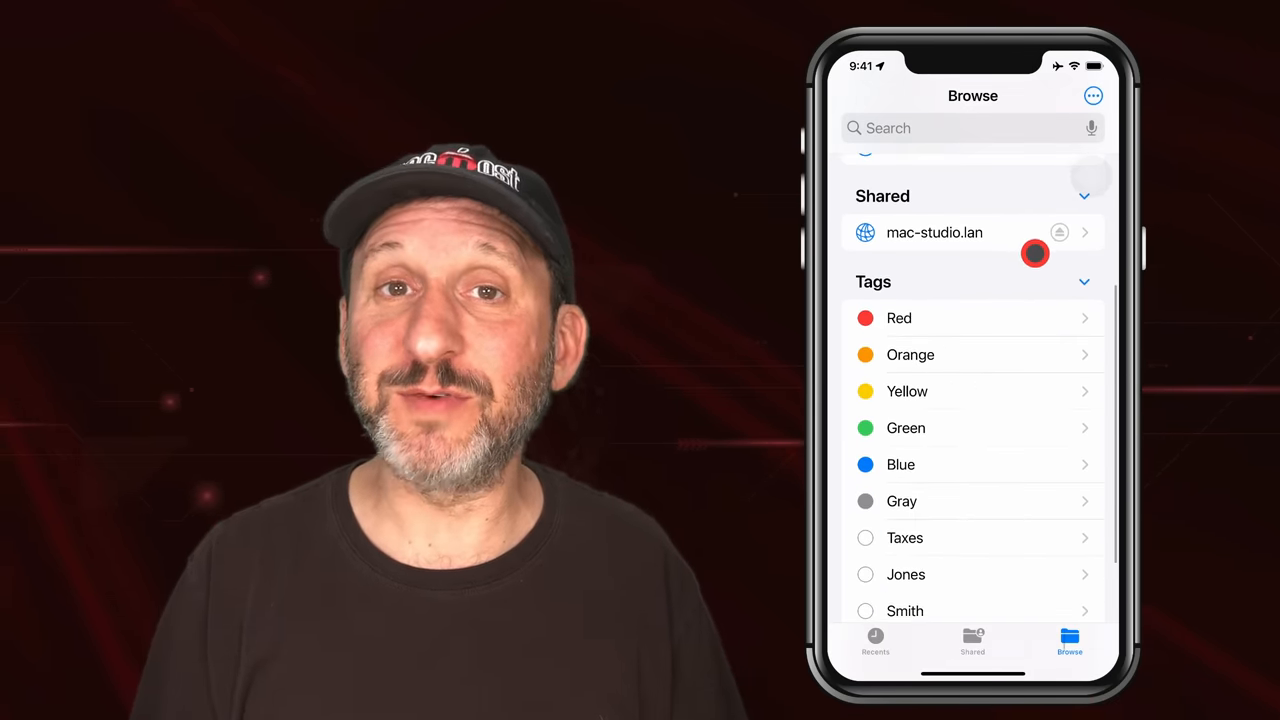
Show New File's tags in the Business folder, confirming Red, Orange and Work are assigned
{"action": "left_click", "coordinate": [934, 232]}
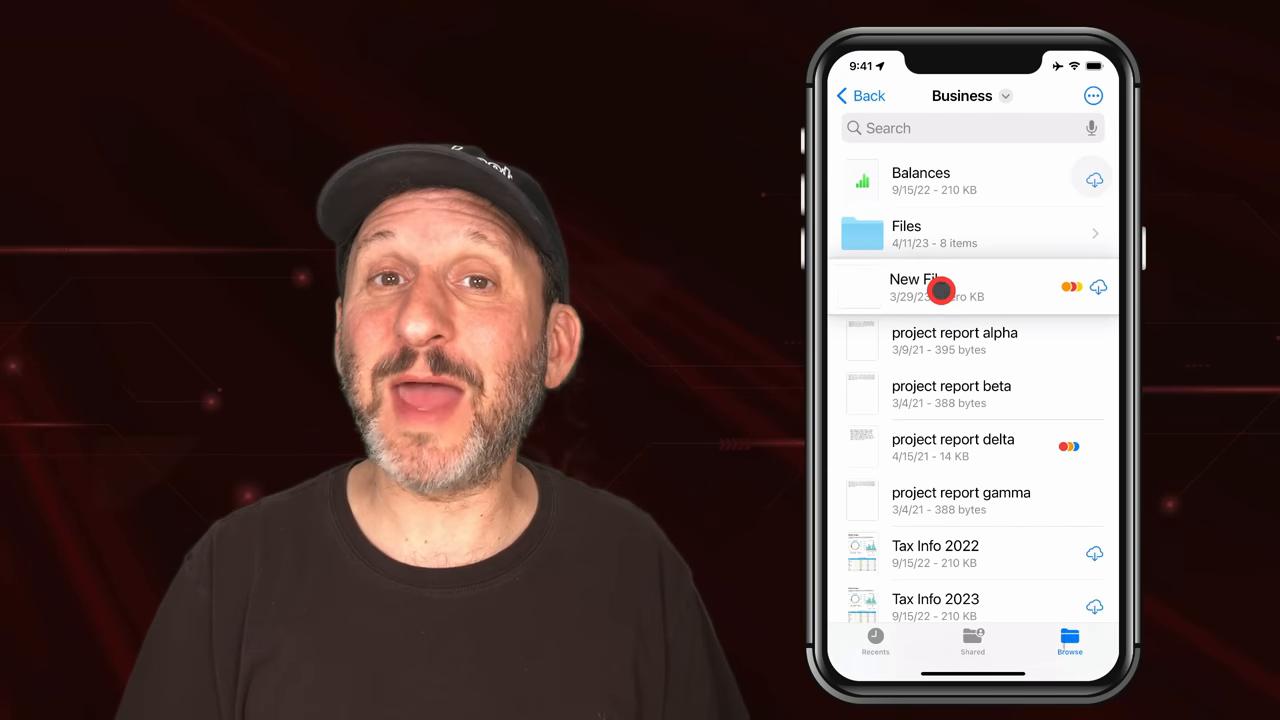
{"action": "left_click", "coordinate": [920, 288]}
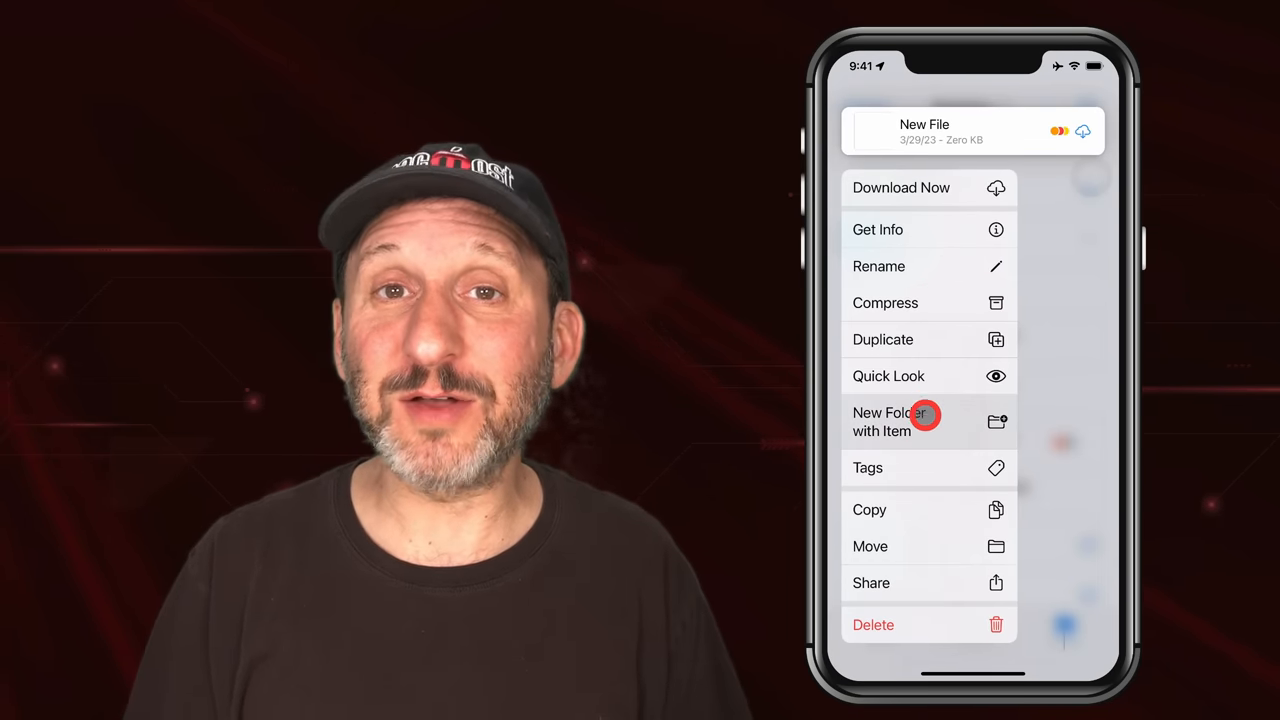
{"action": "left_click", "coordinate": [868, 468]}
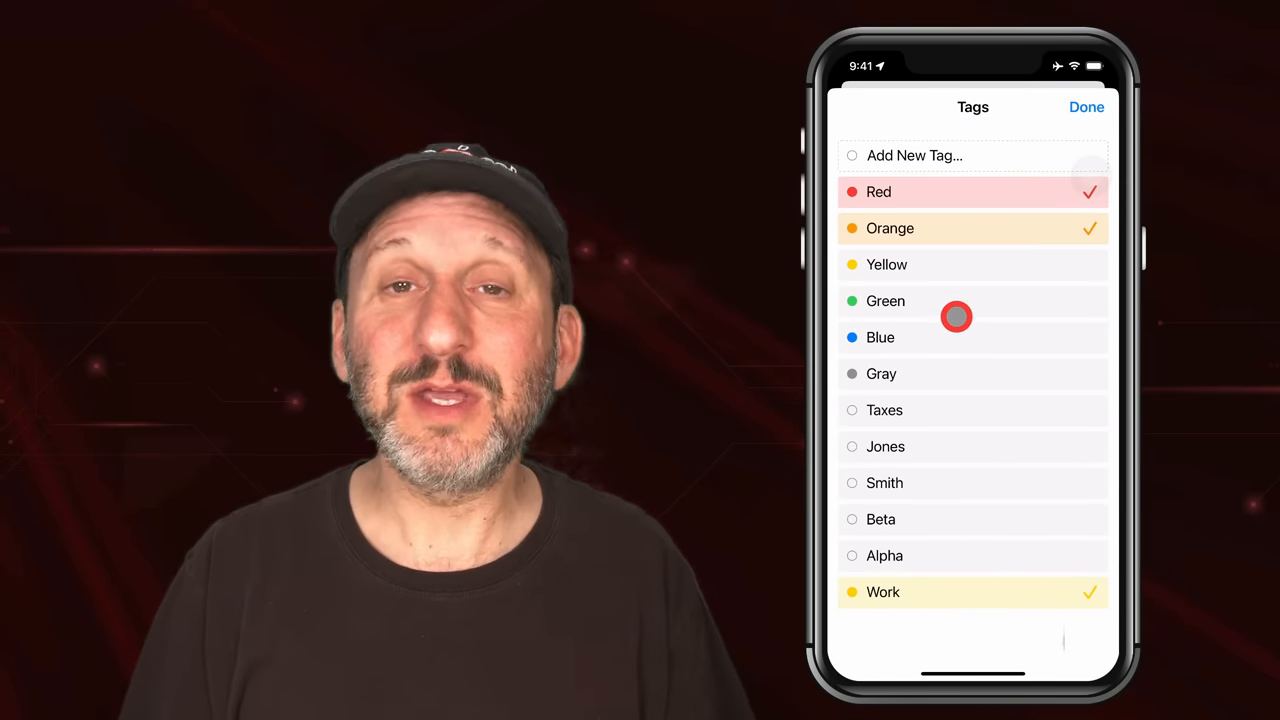